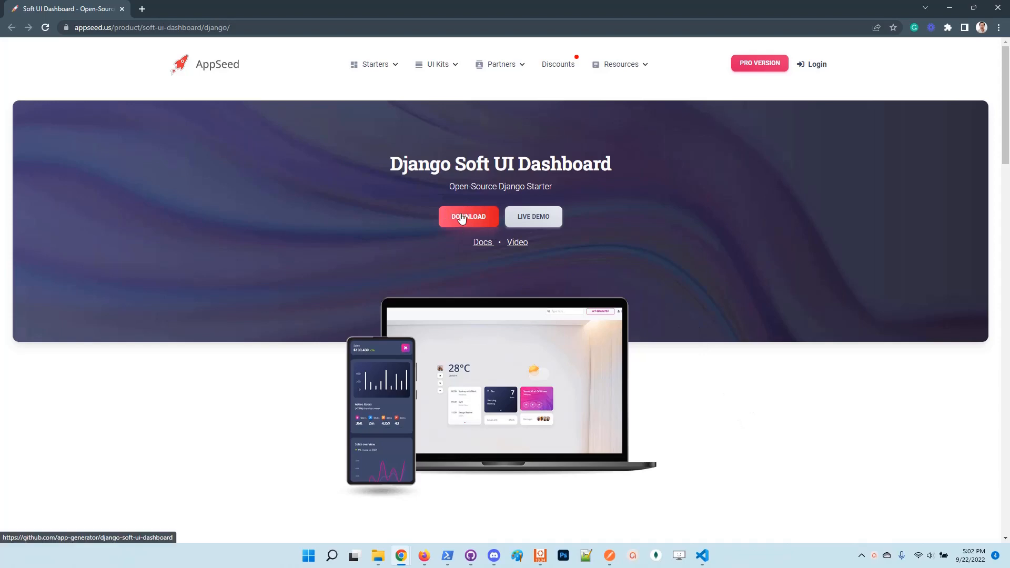
Open the django-soft-ui-dashboard GitHub repository from AppSeed and copy its HTTPS clone URL.
left_click(468, 217)
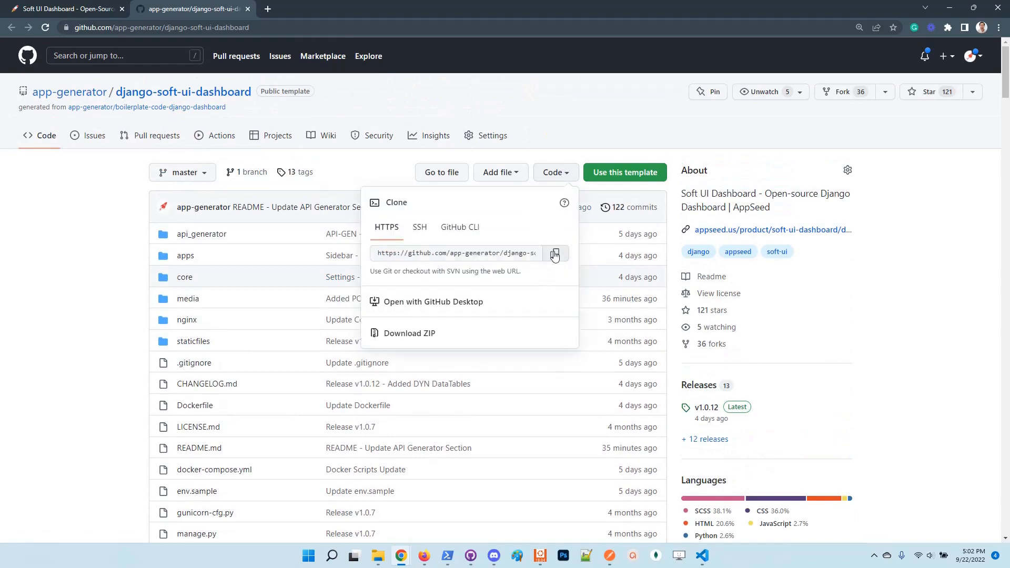
left_click(555, 254)
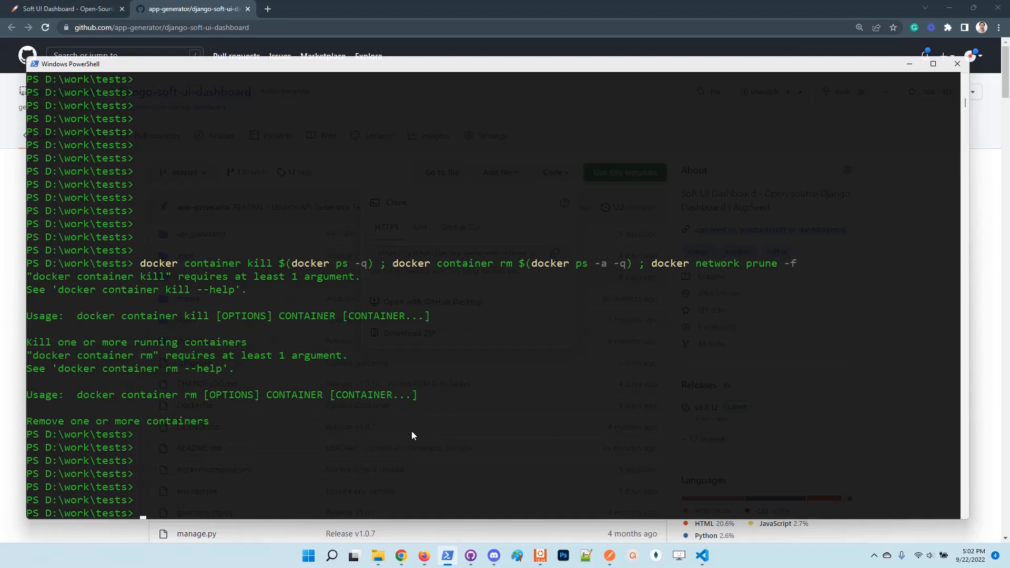
Clone django-soft-ui-dashboard with git clone and open the project via code.cmd.
type("gi")
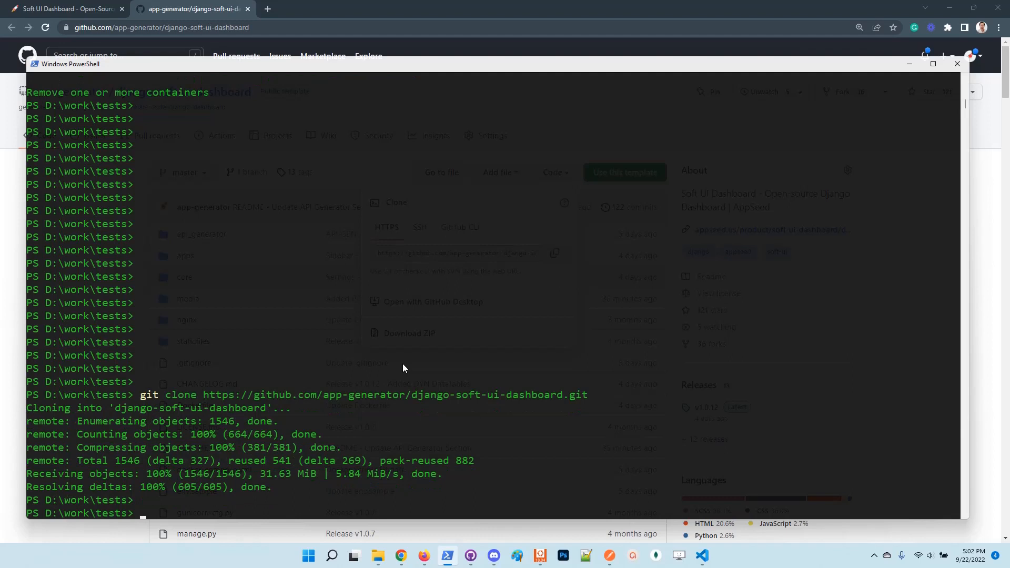
type("code.cmd")
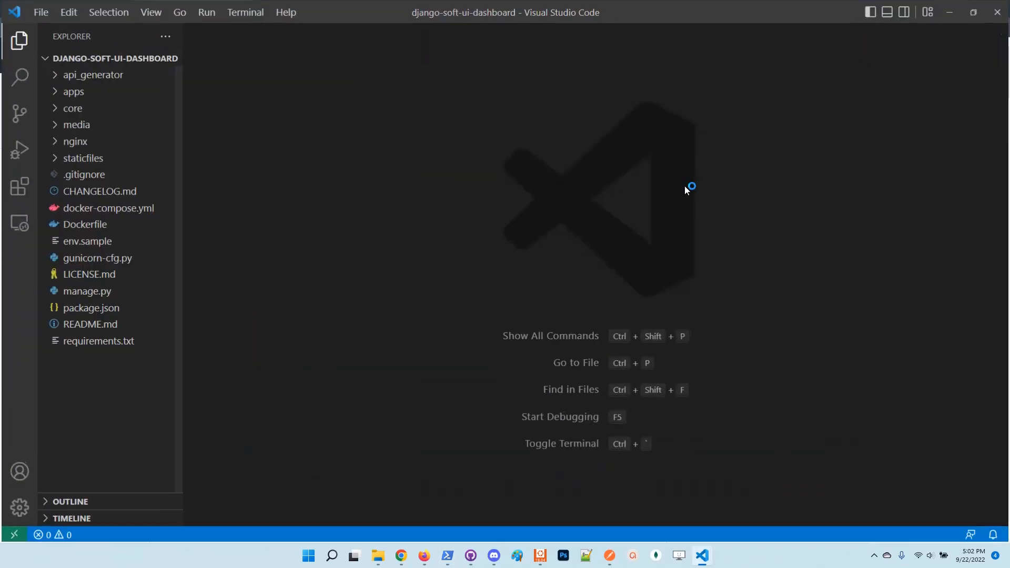
Expand the core and apps folders and scroll settings.py down to API_GENERATOR.
left_click(74, 107)
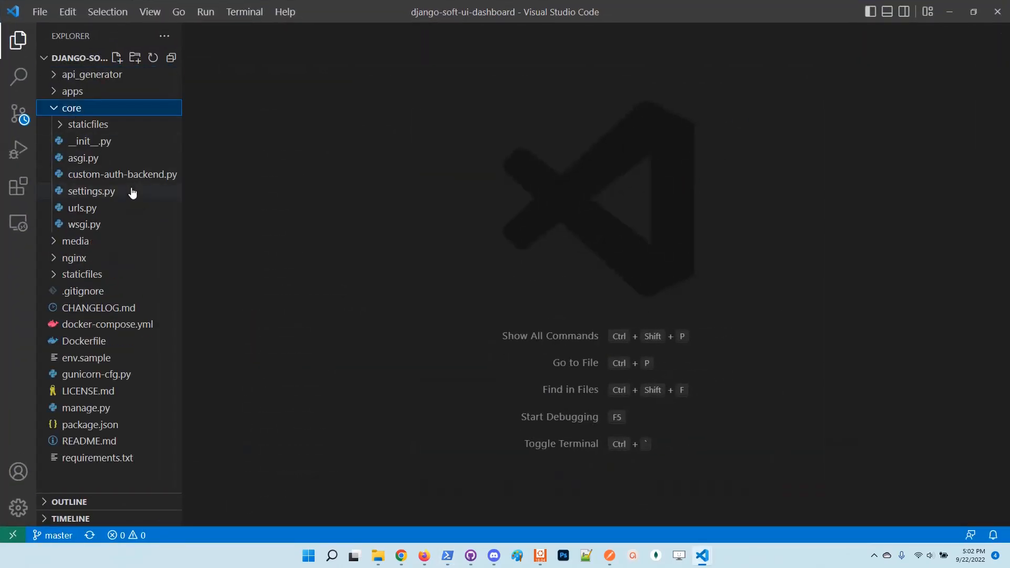
mouse_move(62, 79)
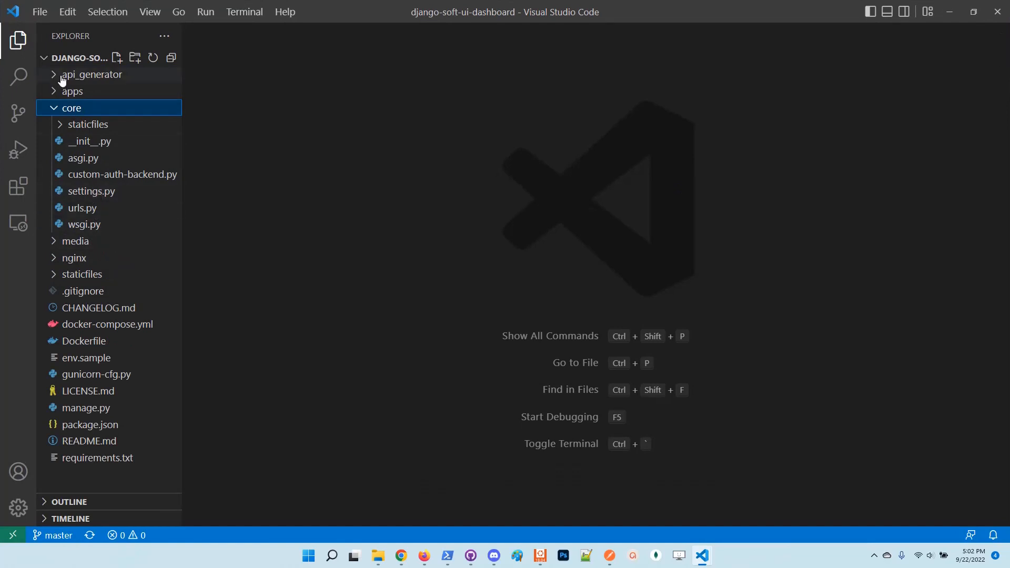
left_click(69, 90)
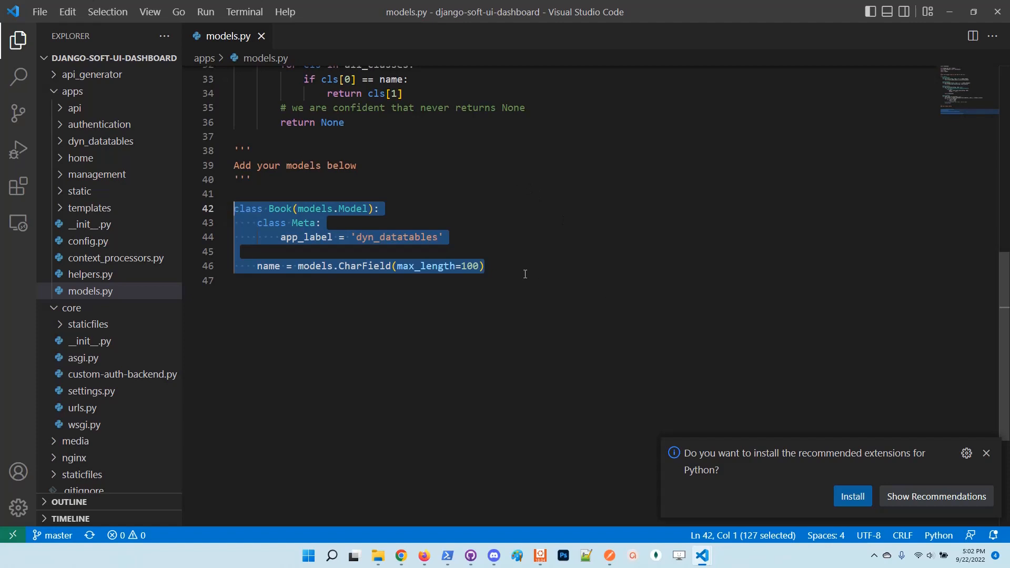
mouse_move(549, 284)
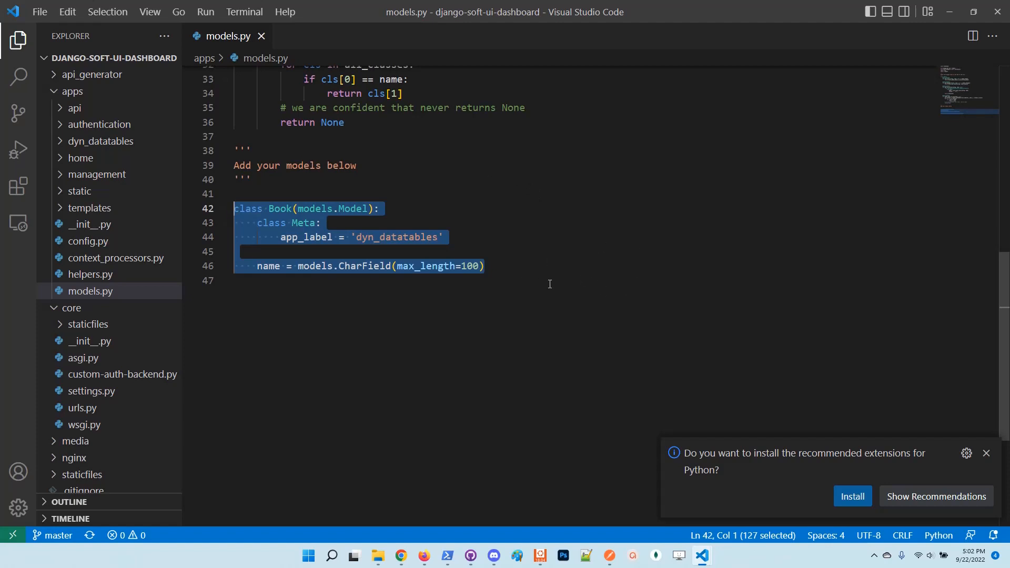
scroll("down", 3)
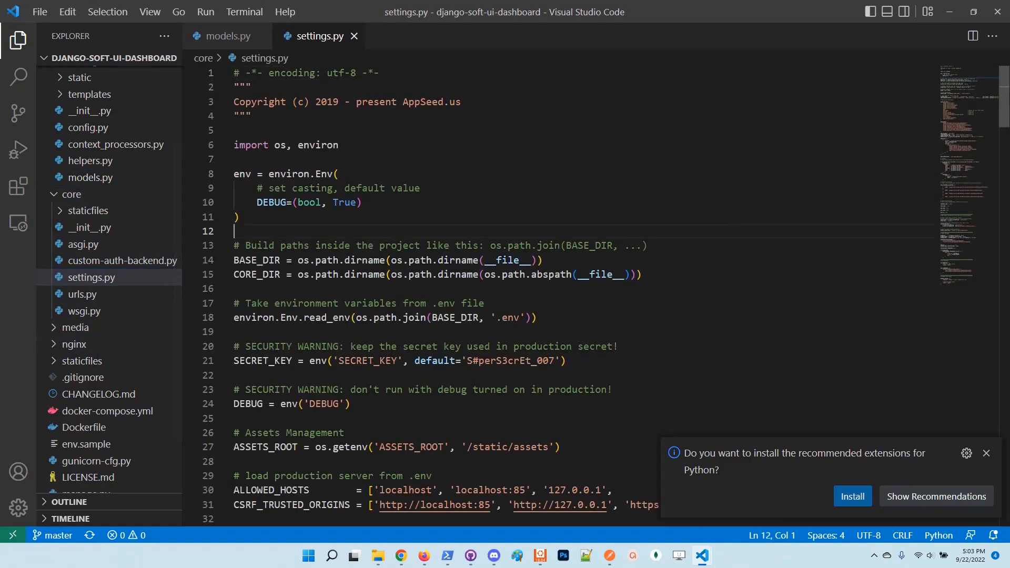
scroll("down", 3)
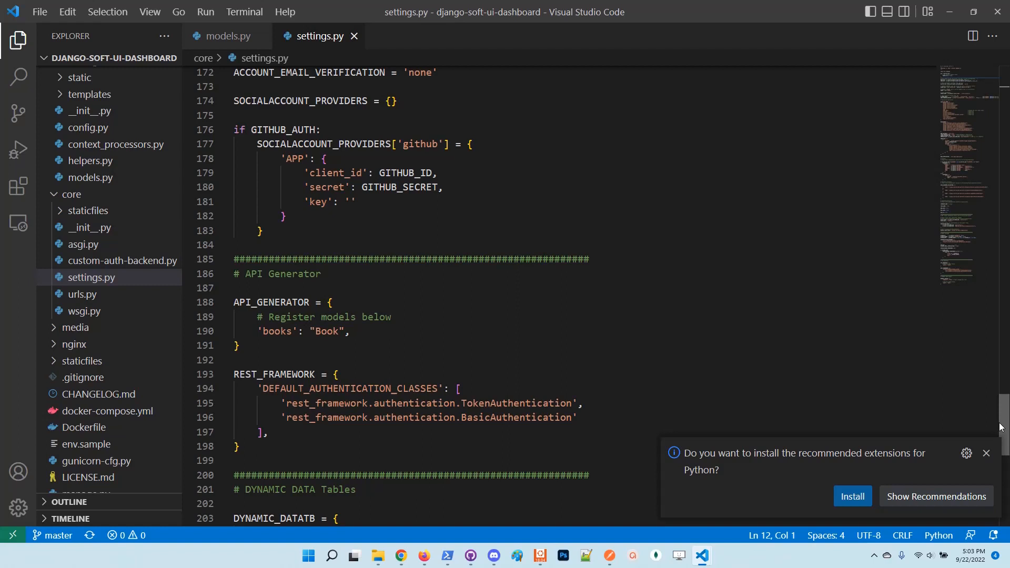
scroll("down", 3)
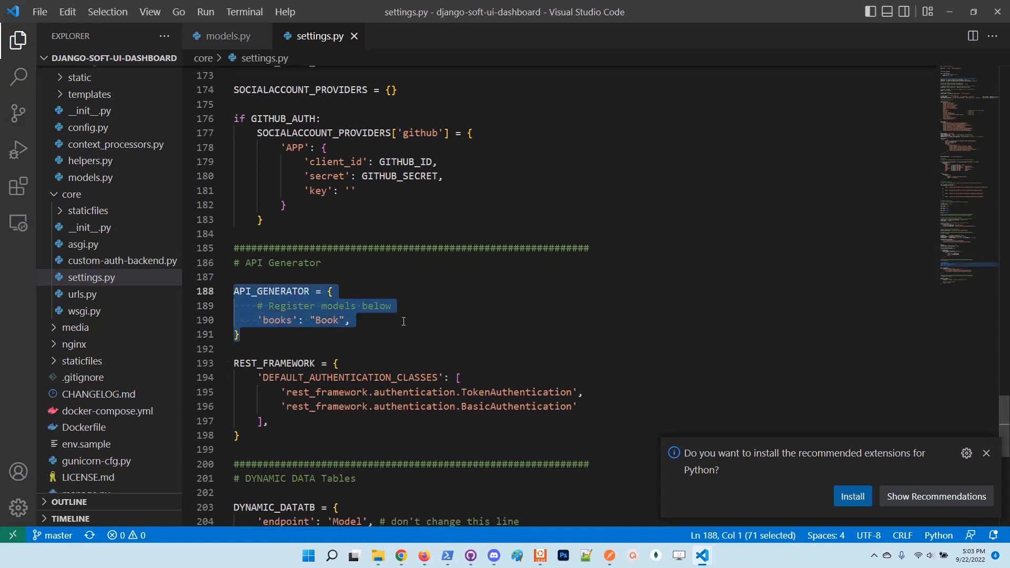
Compare the books generator entry with the Book model in models.py and open a terminal.
left_click(326, 320)
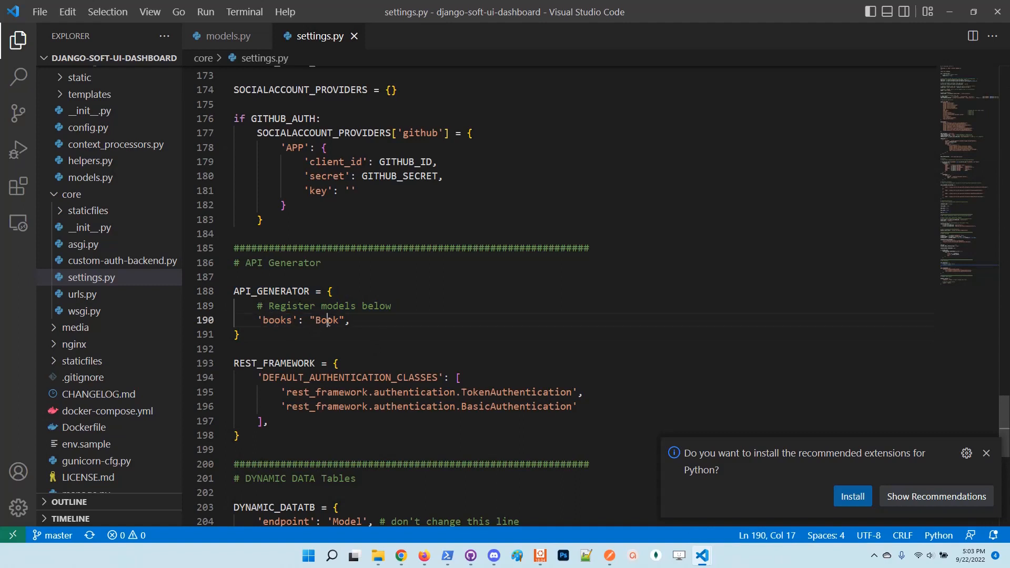
left_click(226, 36)
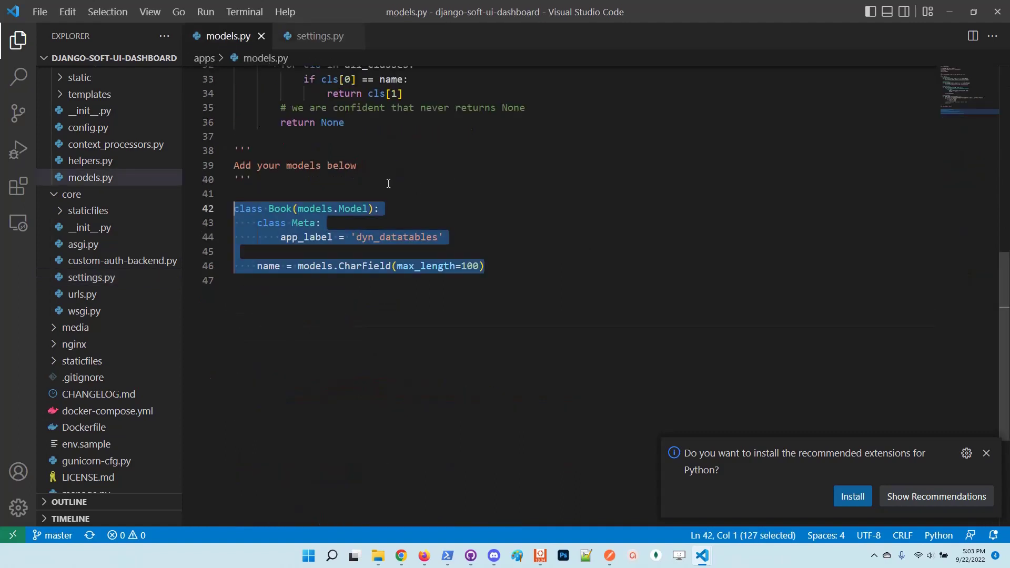
left_click(986, 453)
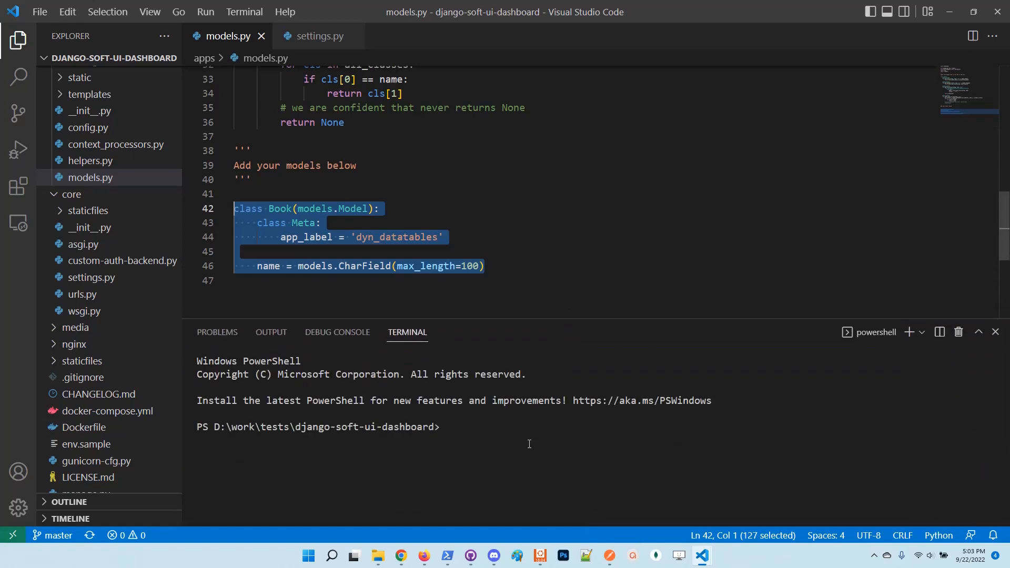
Kill and remove old Docker containers, prune, and rebuild with docker-compose up --build.
type("git clone https://github.com/app-generator/django-soft-ui-dashboard.git")
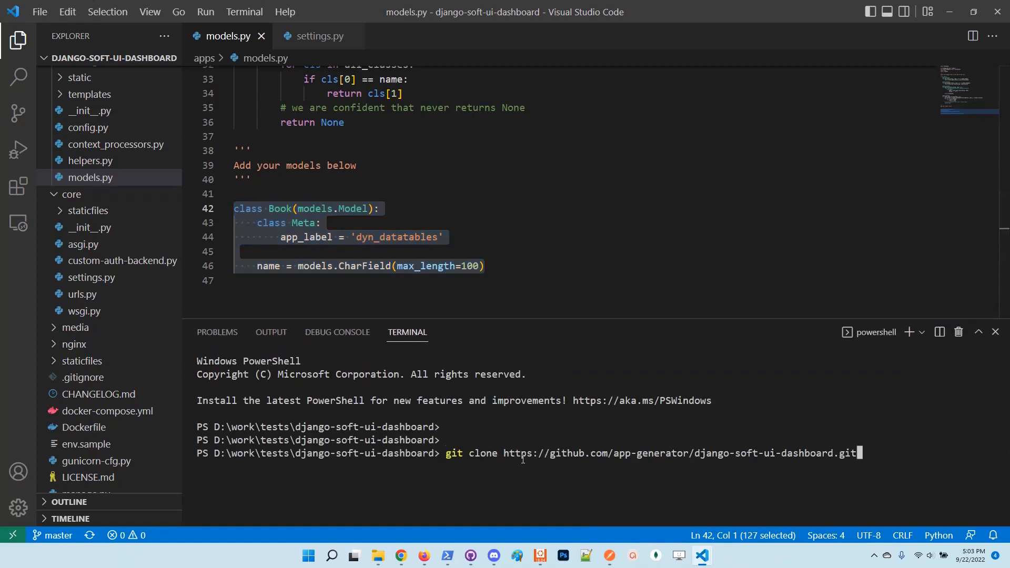
type("docker container kill $(docker ps -q) ; docker container rm $(docker ps -a -q) ; docker network prune -f ; docker-compose up --build")
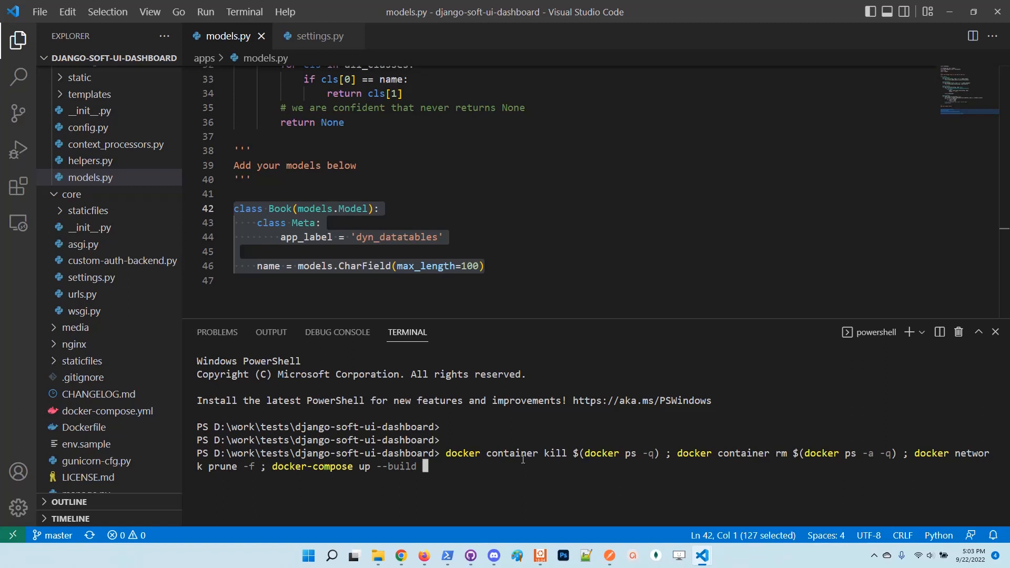
key("Enter")
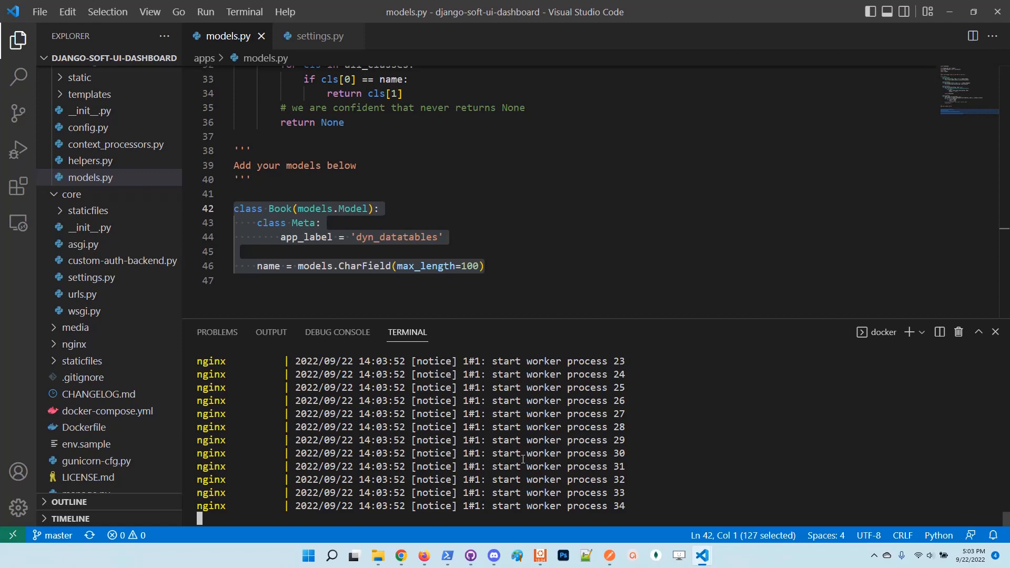
mouse_move(458, 511)
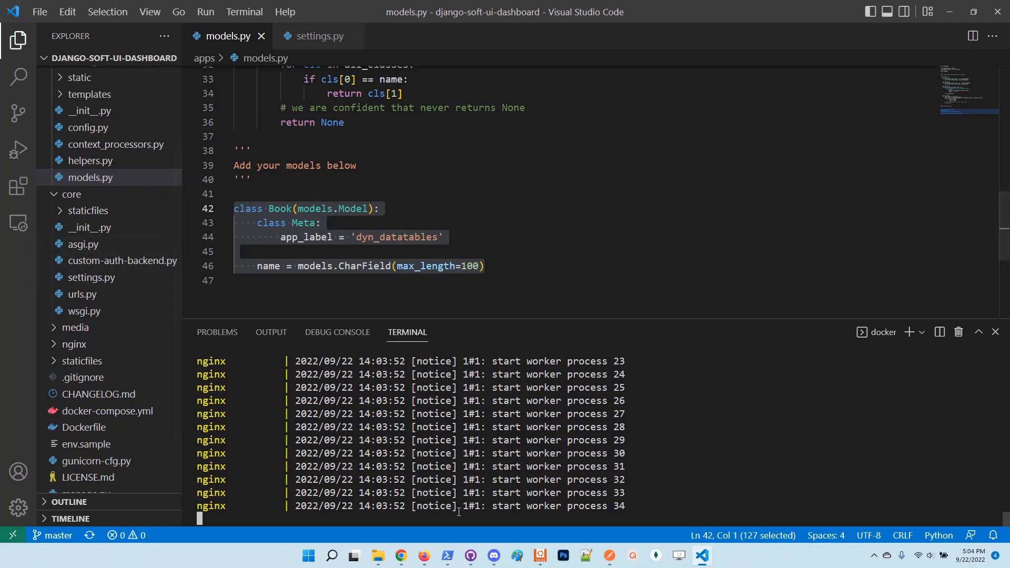
mouse_move(400, 556)
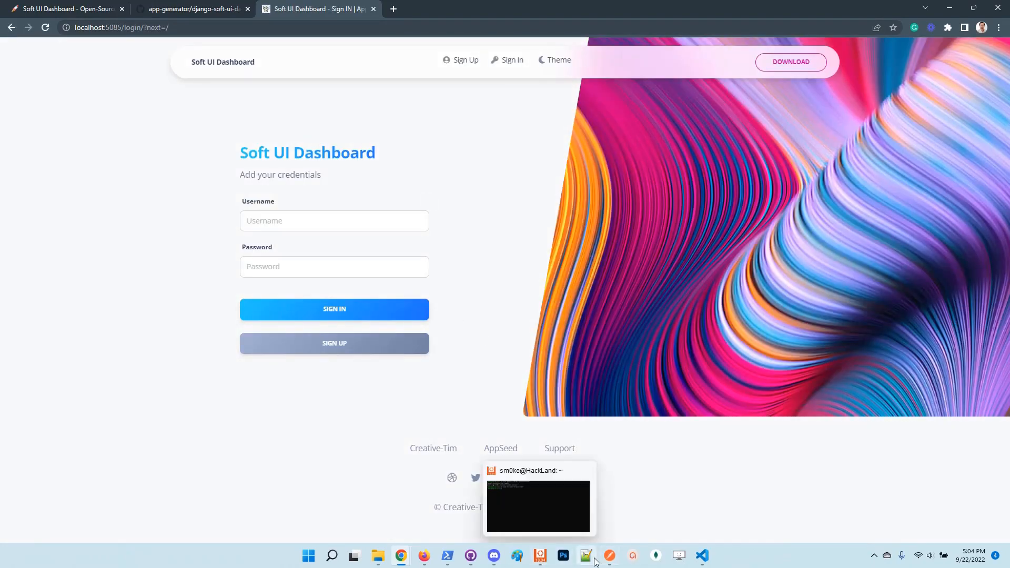
left_click(609, 556)
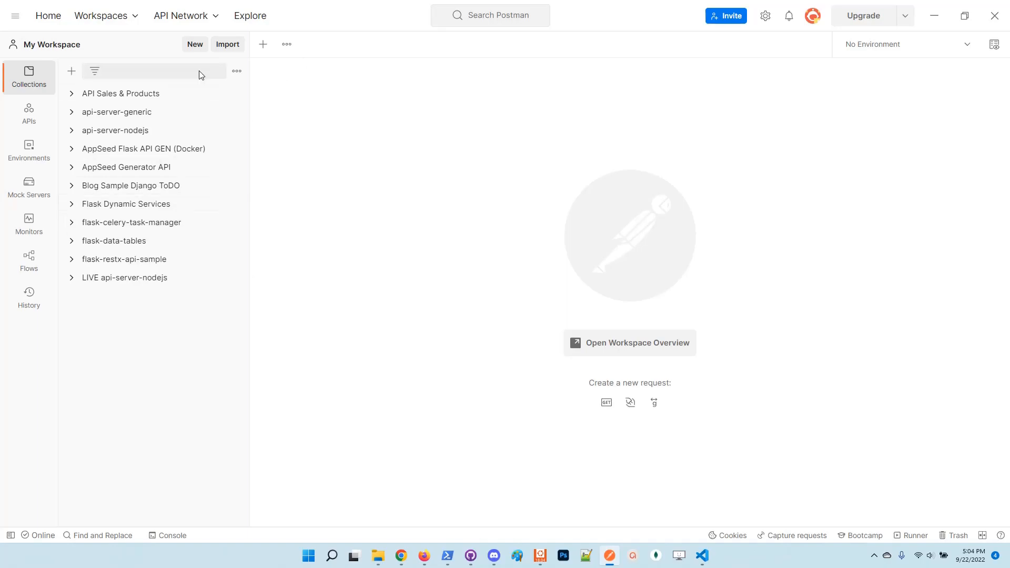
Import the AppSeed Django API GEN (Docker) collection file and open Get all books.
left_click(227, 44)
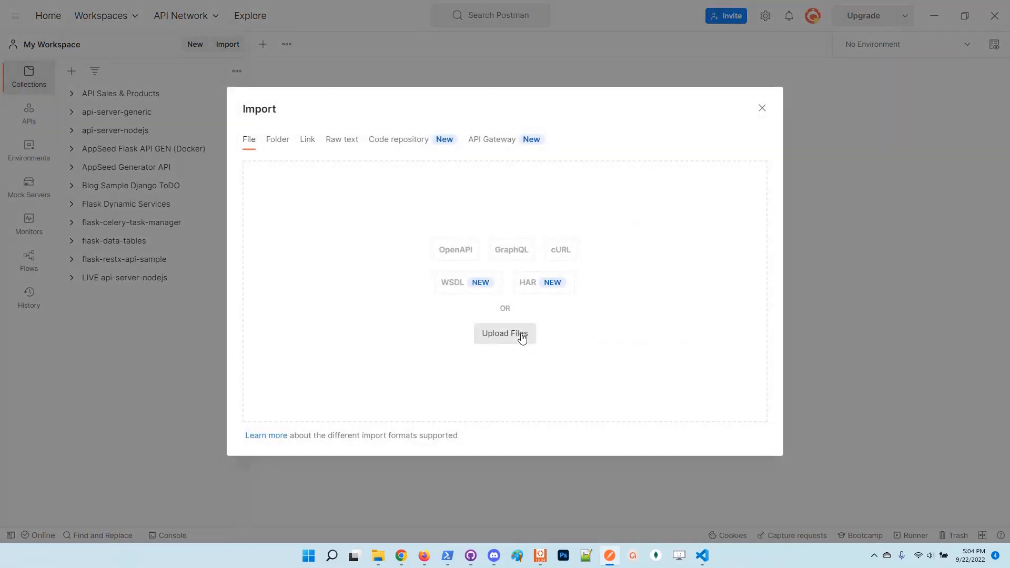
left_click(504, 333)
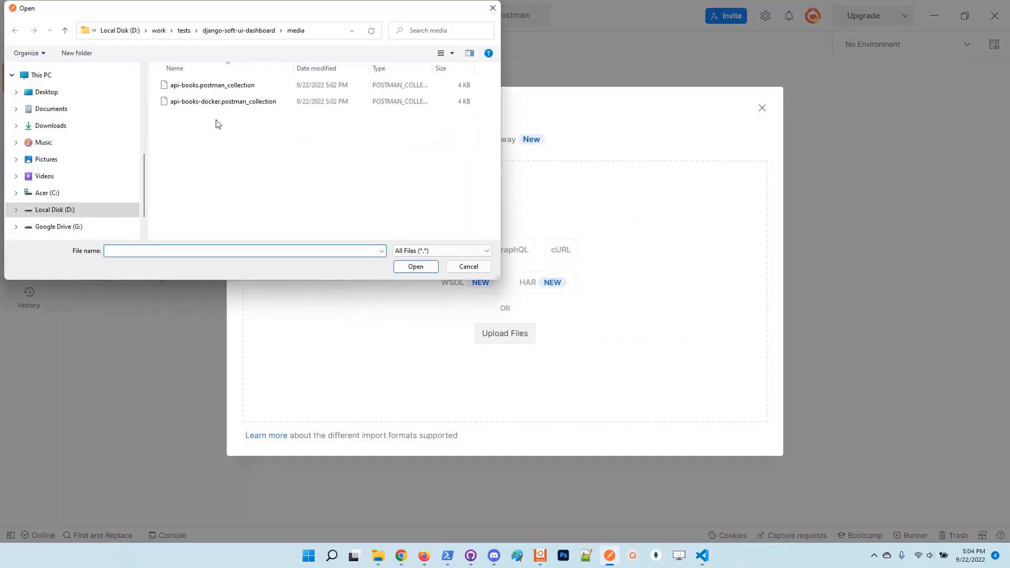
left_click(211, 84)
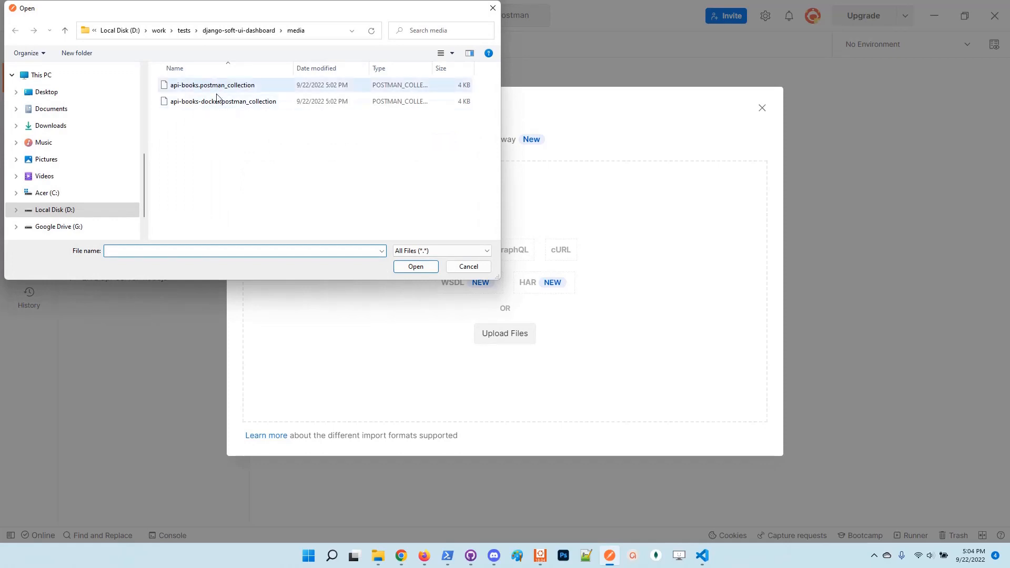
left_click(222, 101)
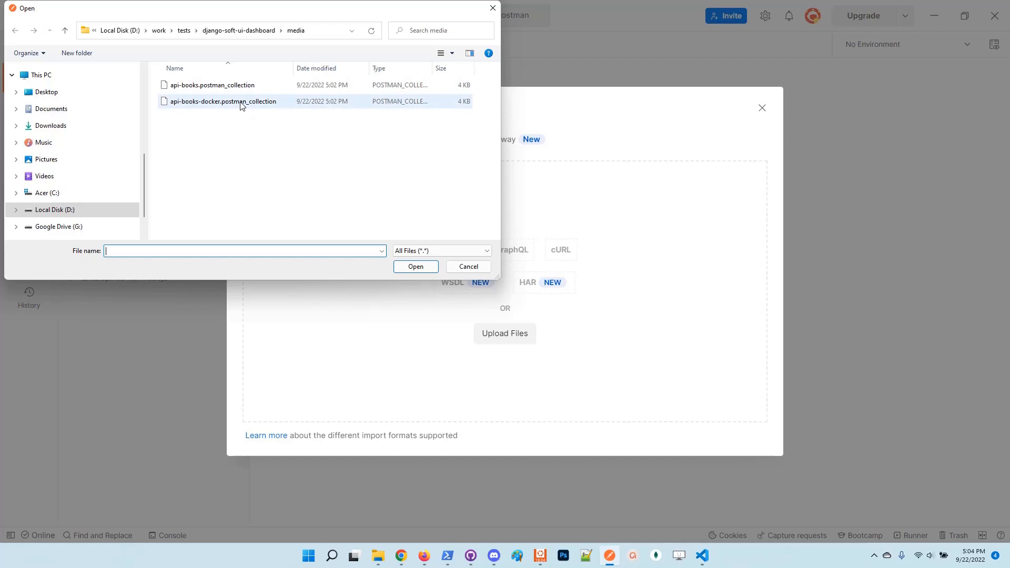
mouse_move(237, 106)
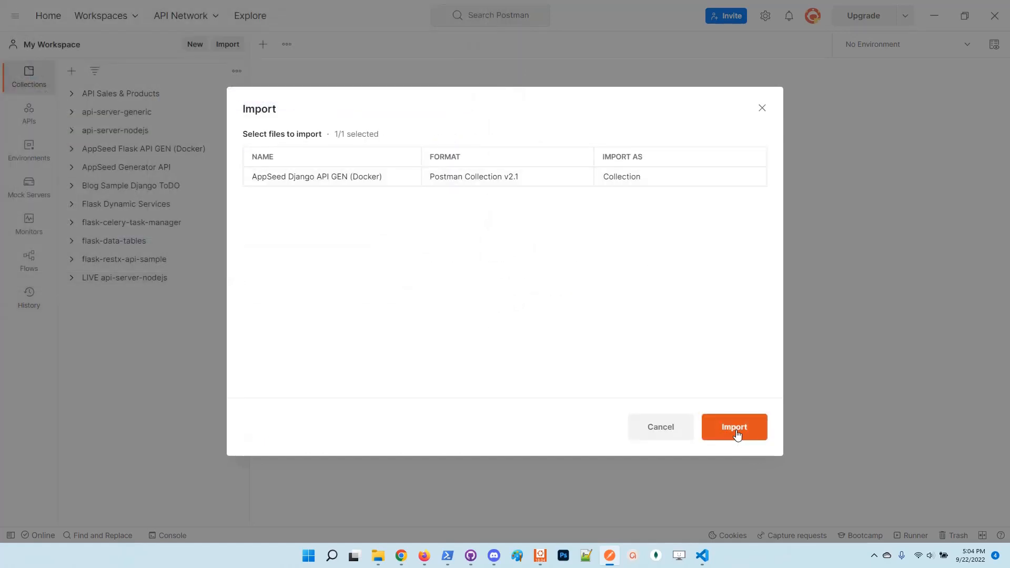
left_click(734, 427)
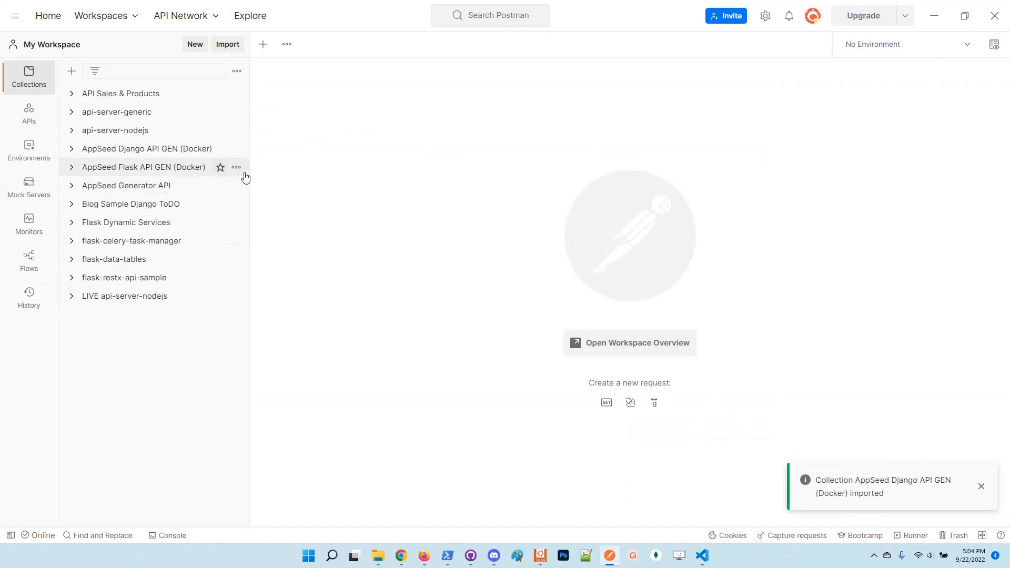
mouse_move(150, 155)
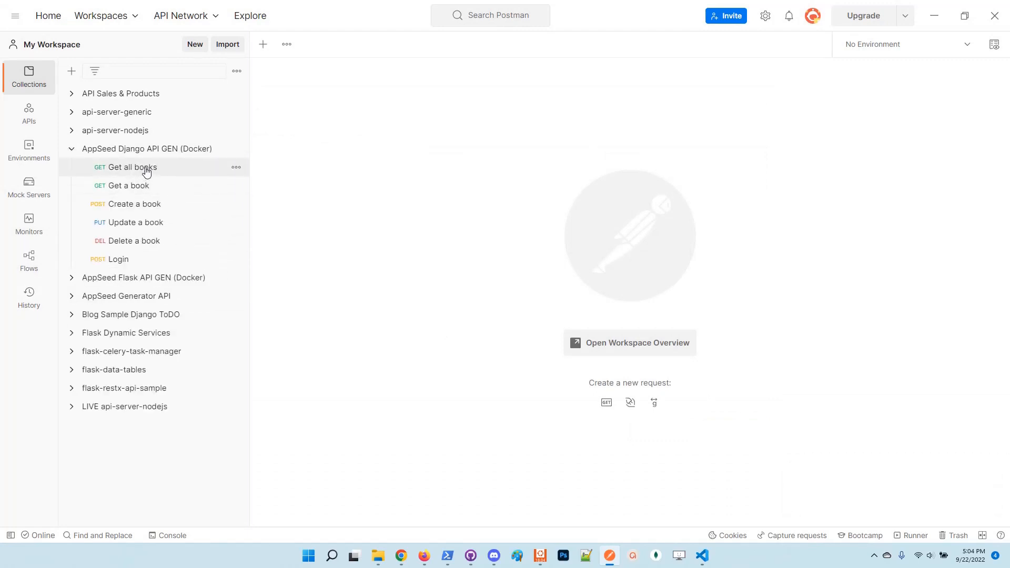
left_click(133, 167)
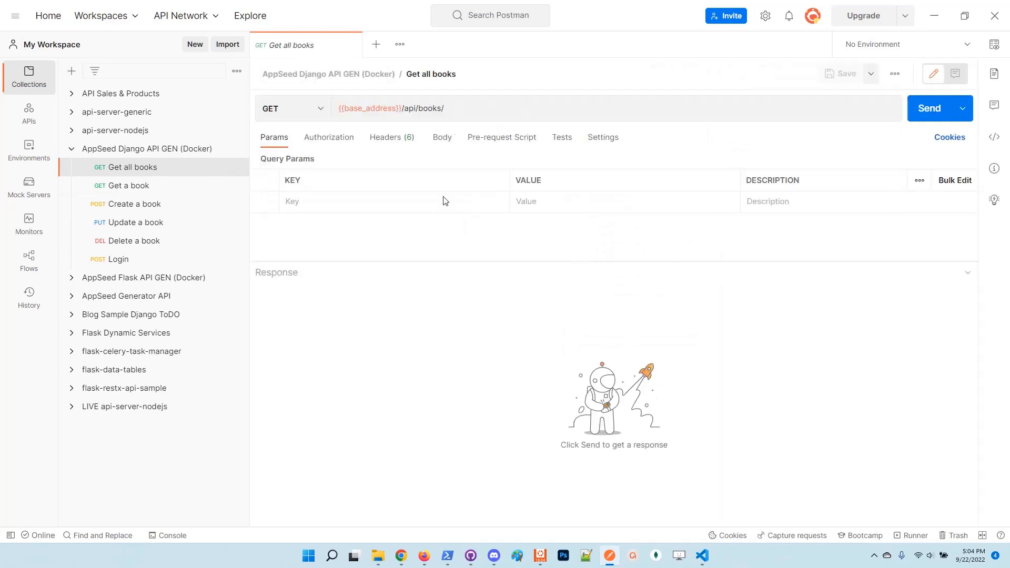
mouse_move(902, 127)
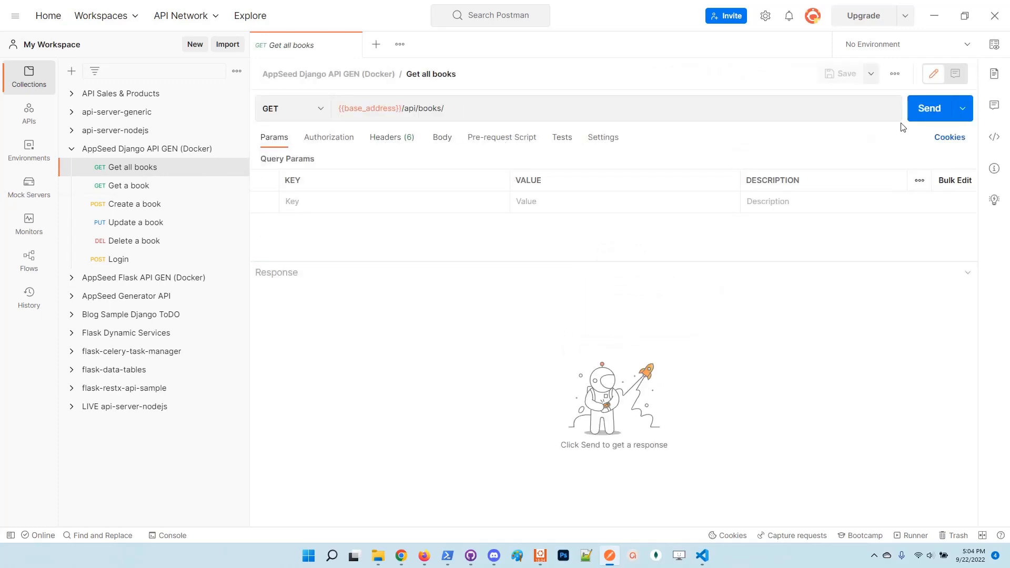
left_click(928, 109)
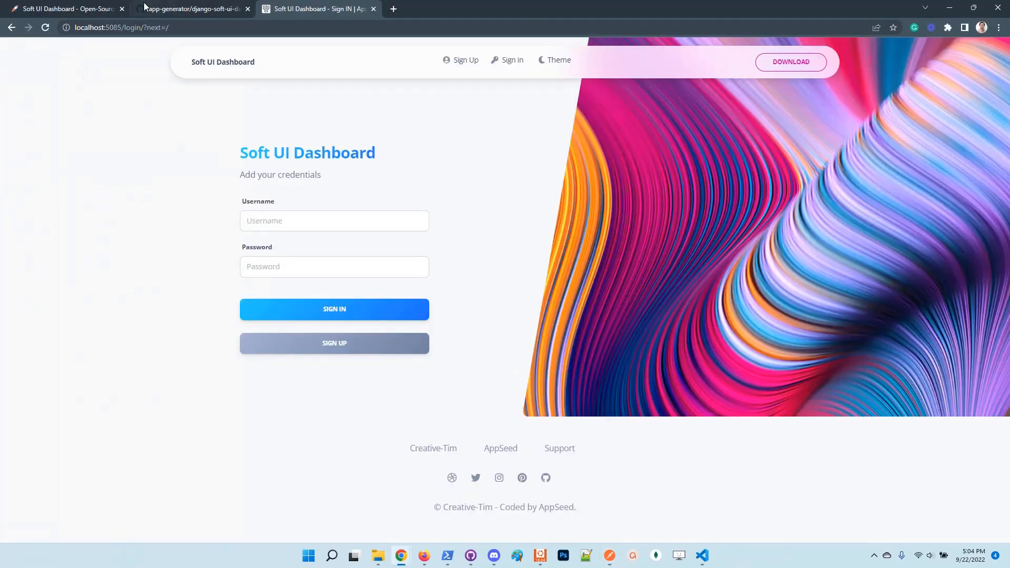
Open a new Chrome tab at localhost:5085/api and choose the books endpoint suggestion.
left_click(391, 8)
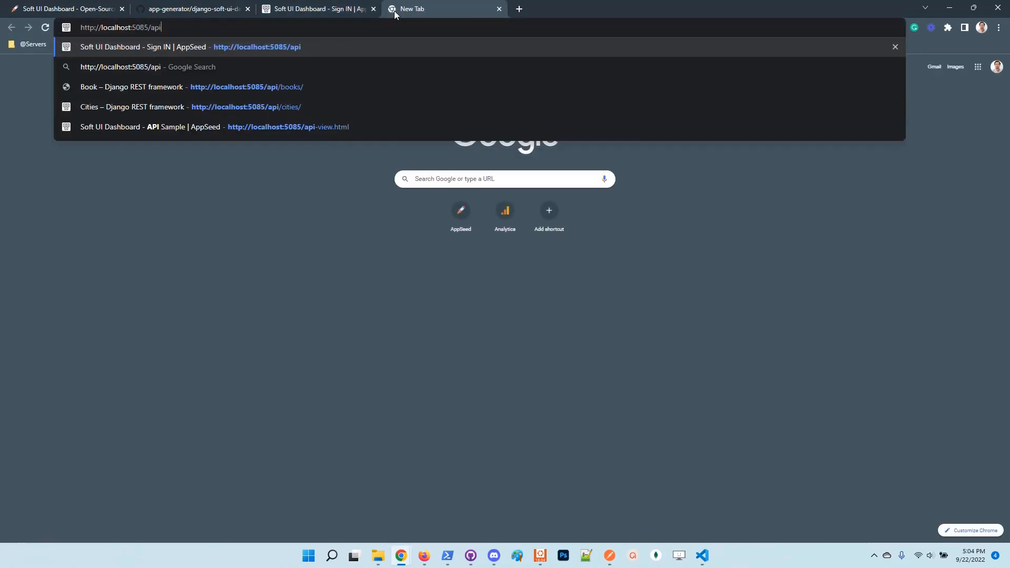
left_click(132, 87)
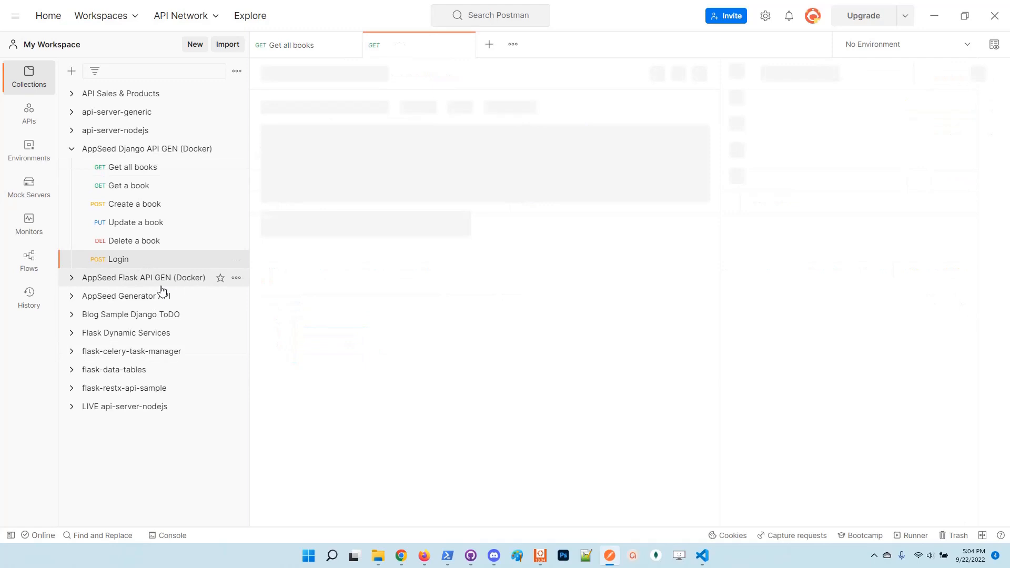
View the Login request's form-data body and select the password for user test.
left_click(118, 259)
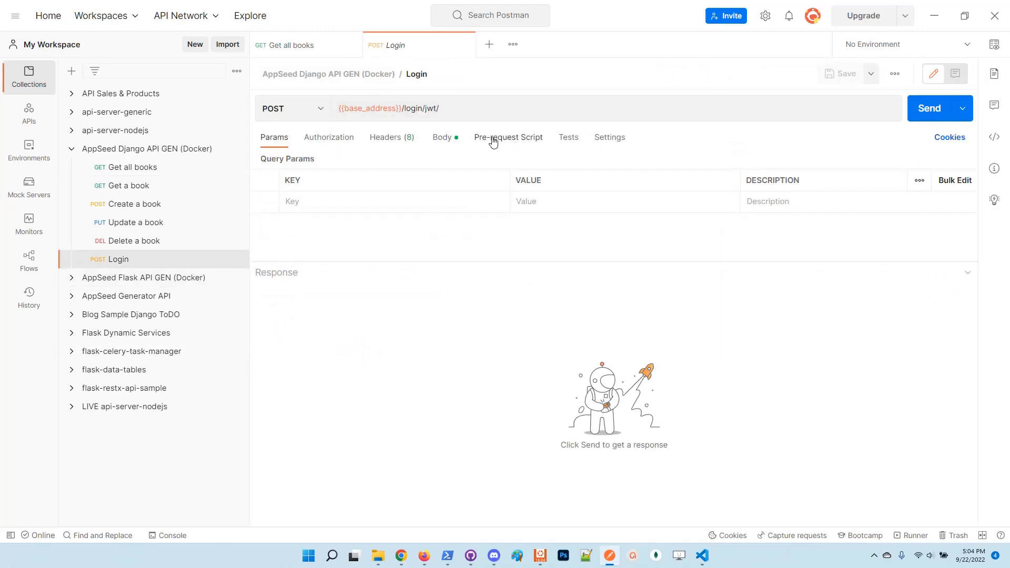
left_click(441, 138)
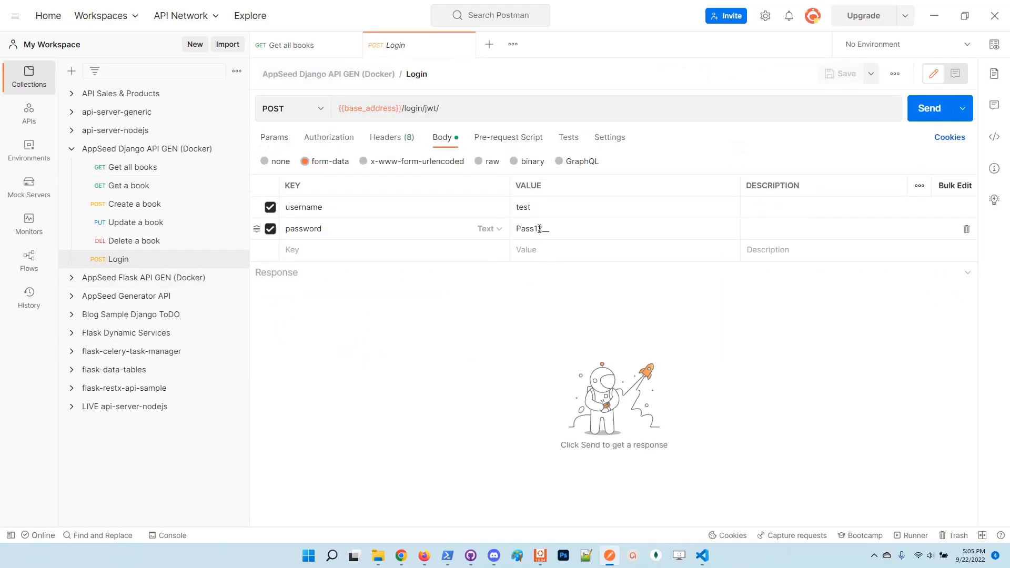
double_click(531, 229)
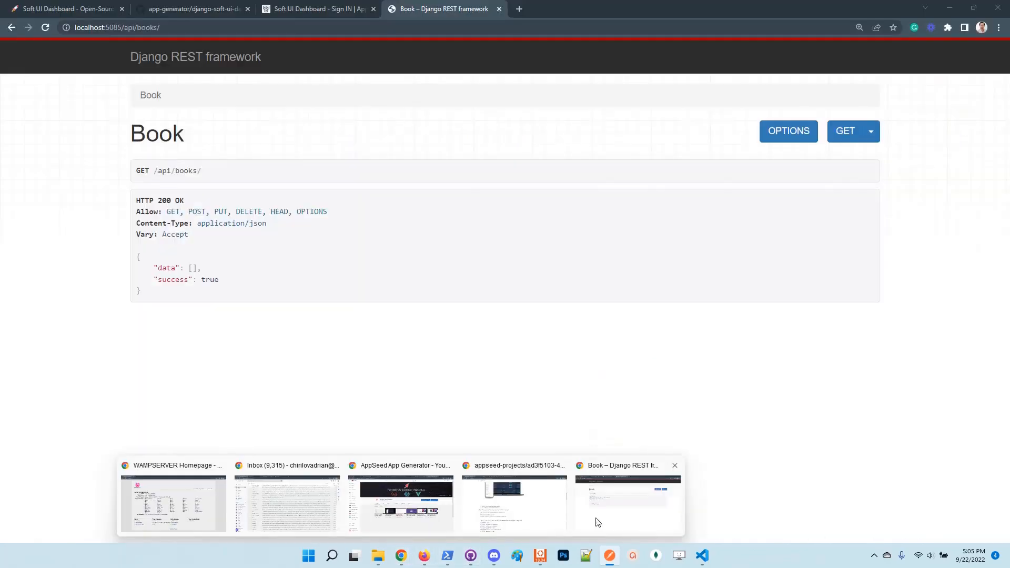
Register a Soft UI Dashboard account named test with an appseed email and password.
left_click(315, 9)
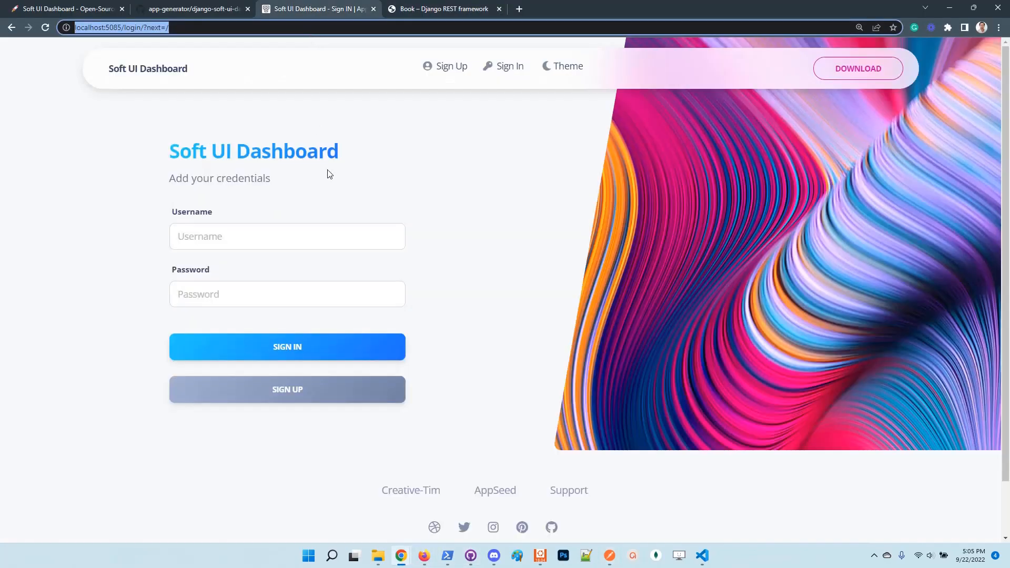
left_click(287, 389)
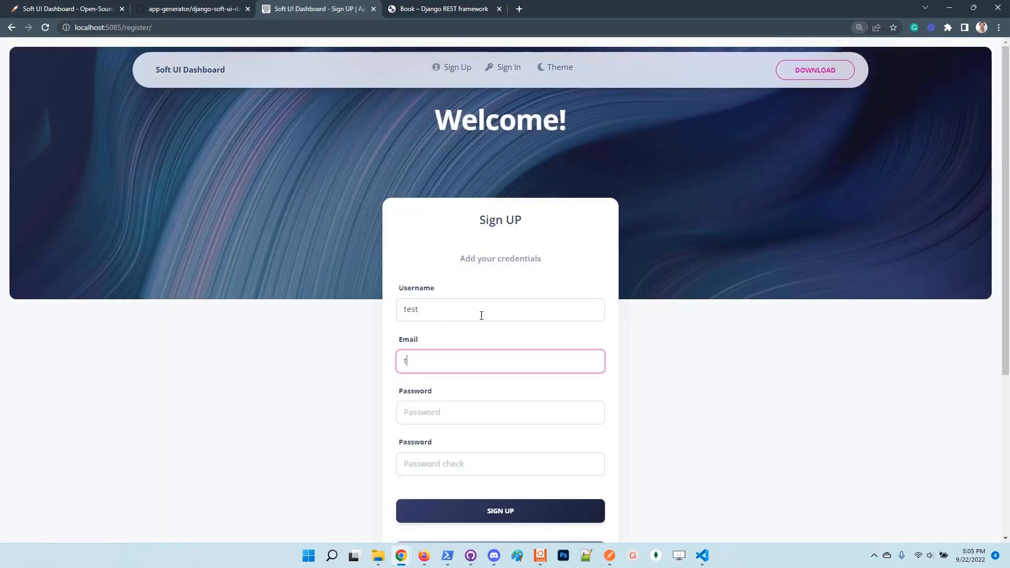
type("est@appseed.")
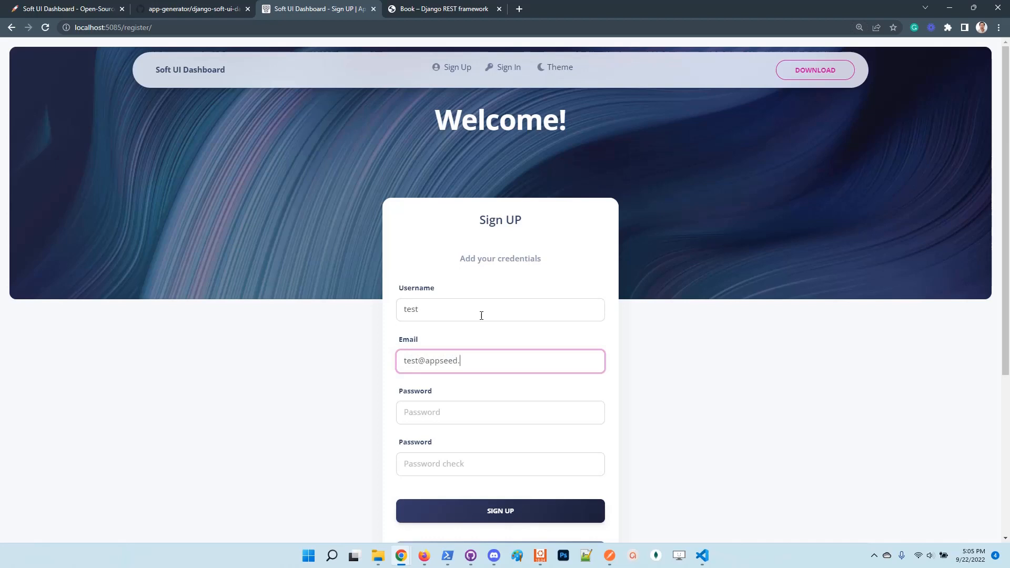
type("••••••••")
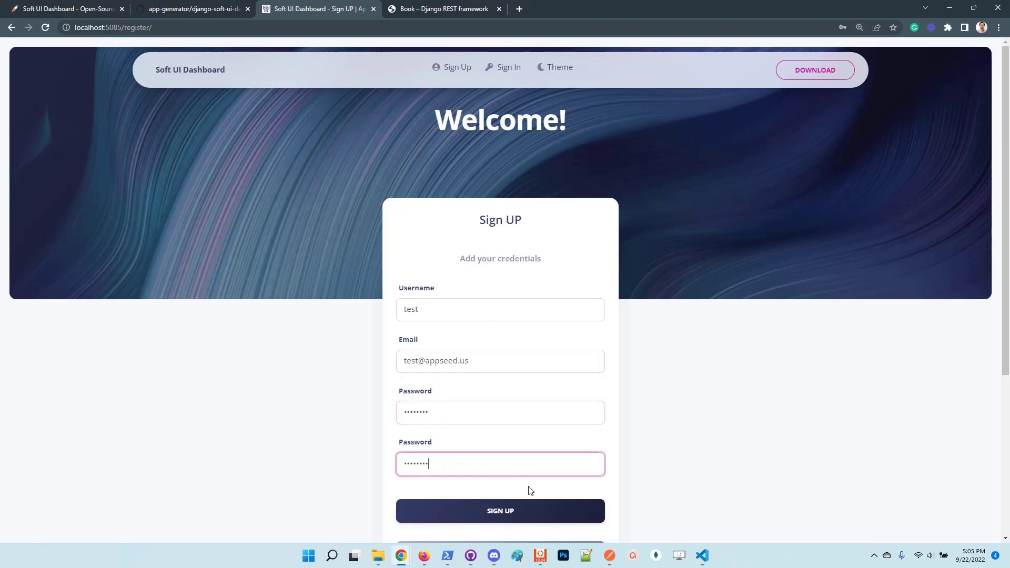
left_click(500, 511)
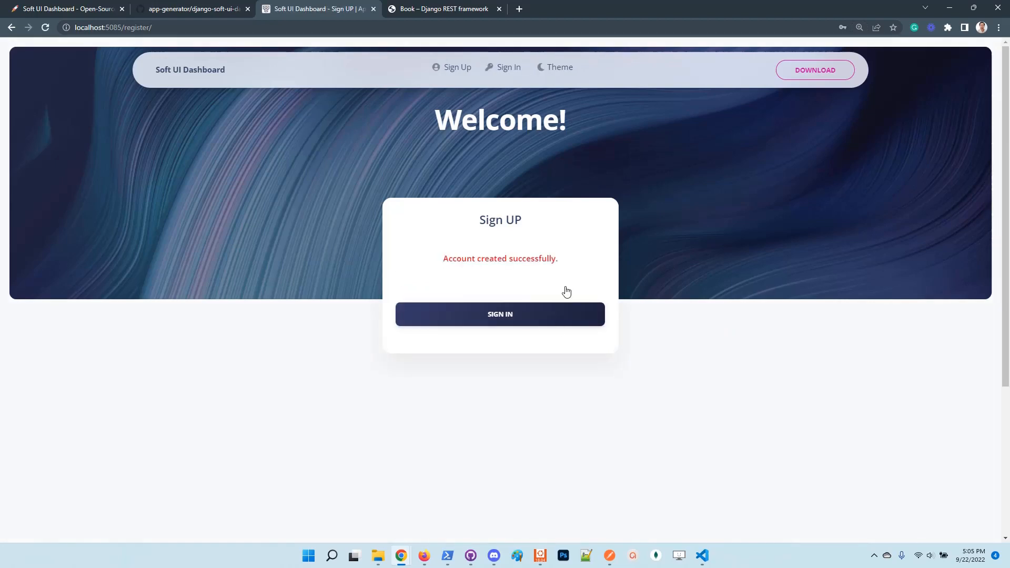
left_click(442, 9)
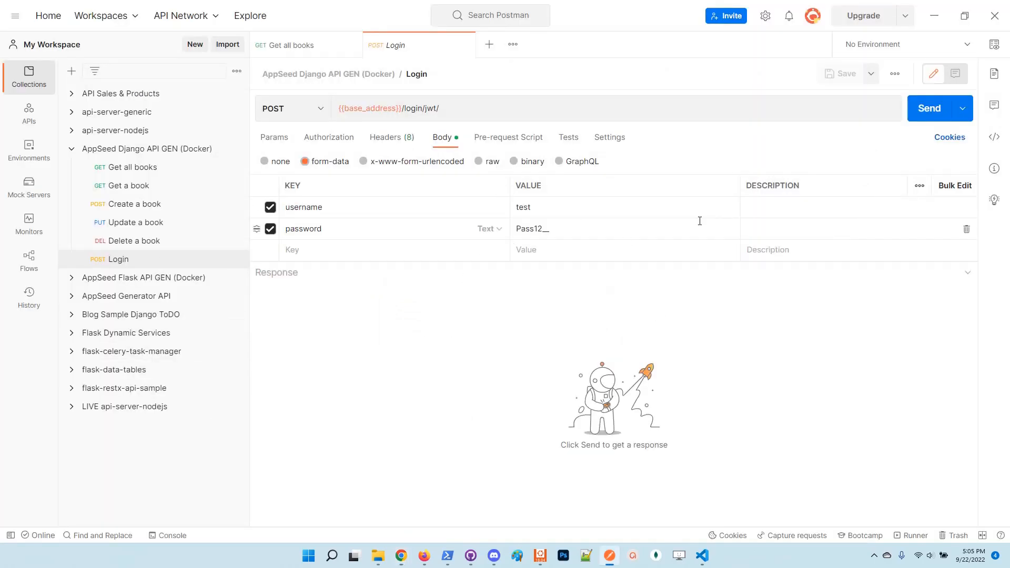
Send the Login request, copy the returned token, and open Create a book.
left_click(928, 108)
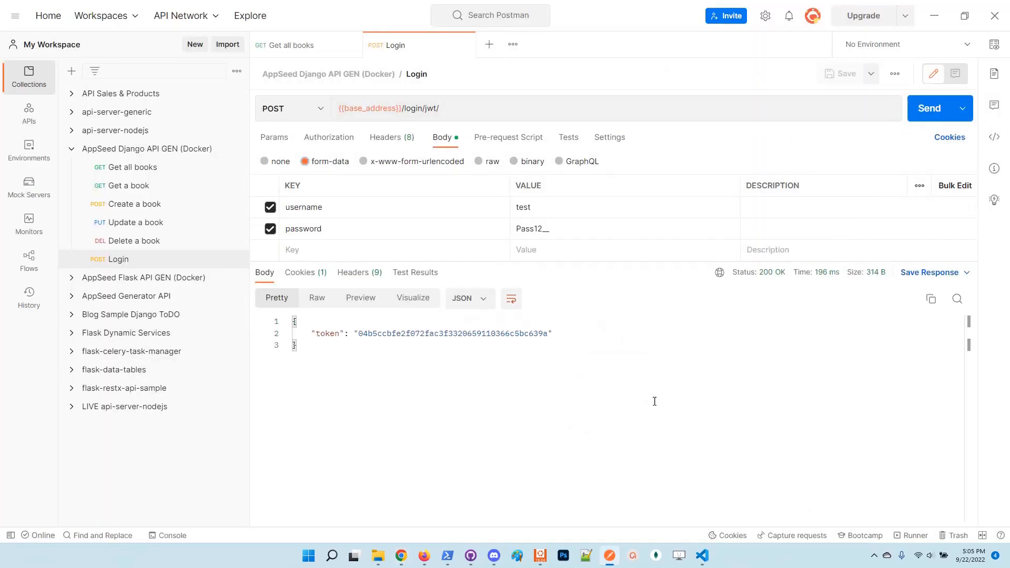
double_click(451, 333)
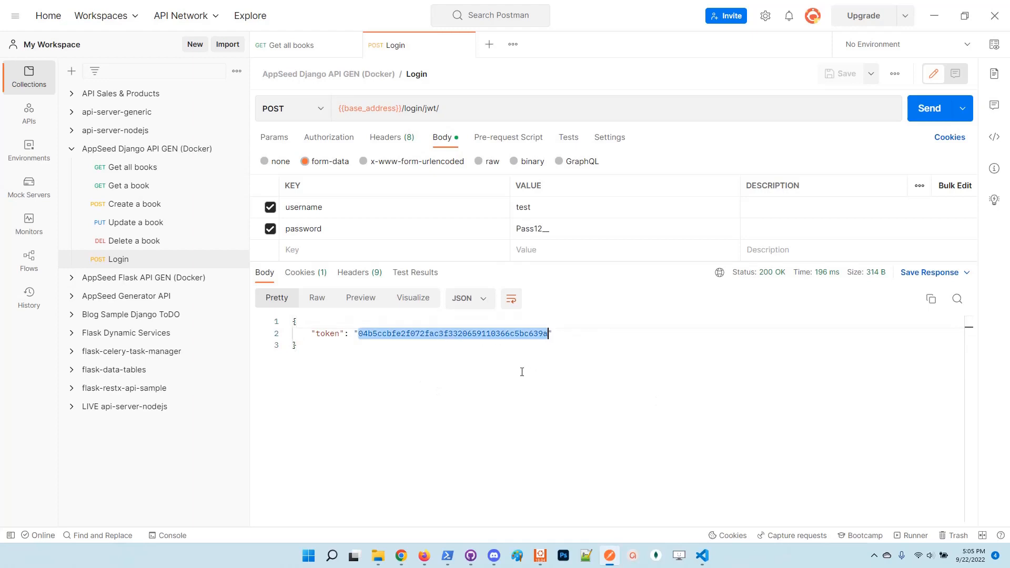
mouse_move(141, 223)
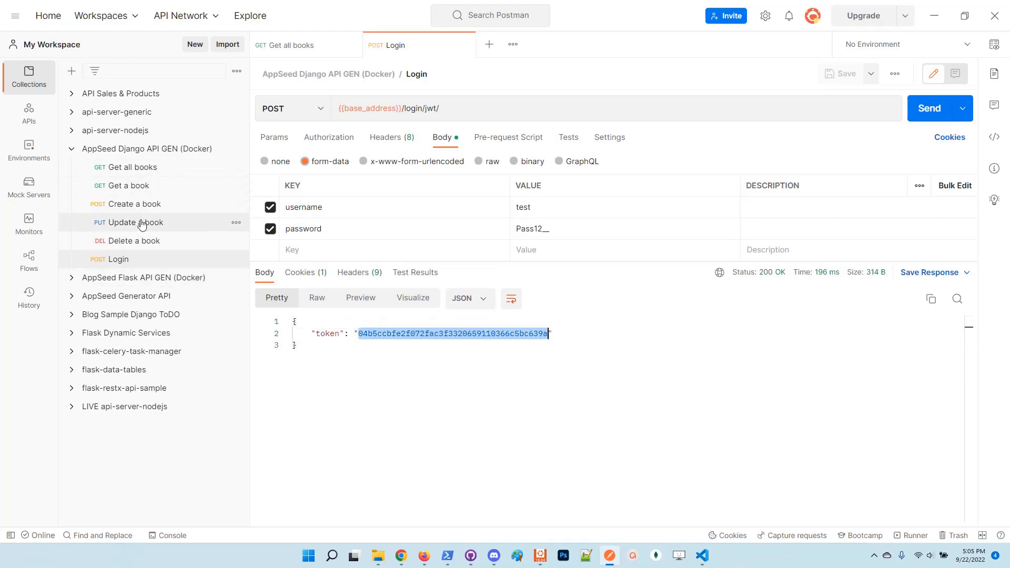
left_click(291, 45)
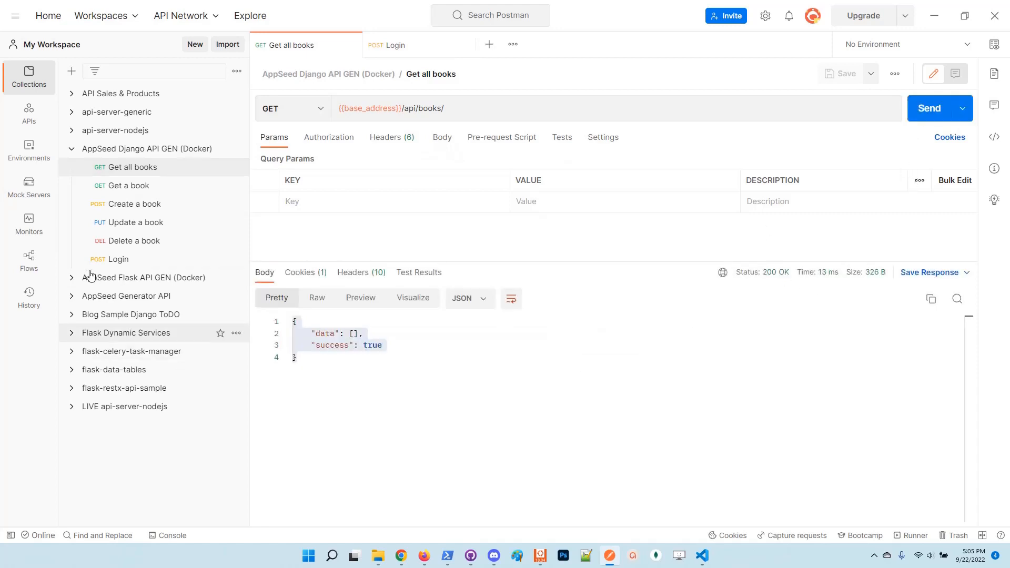
left_click(134, 204)
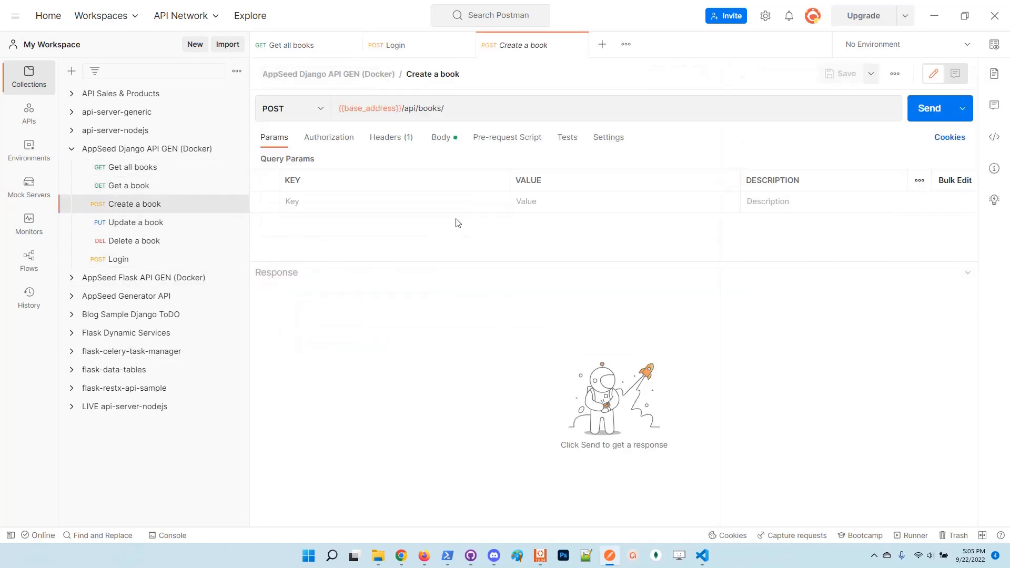
Create the Harry Potter book with the token header, then resend Get all books.
left_click(386, 137)
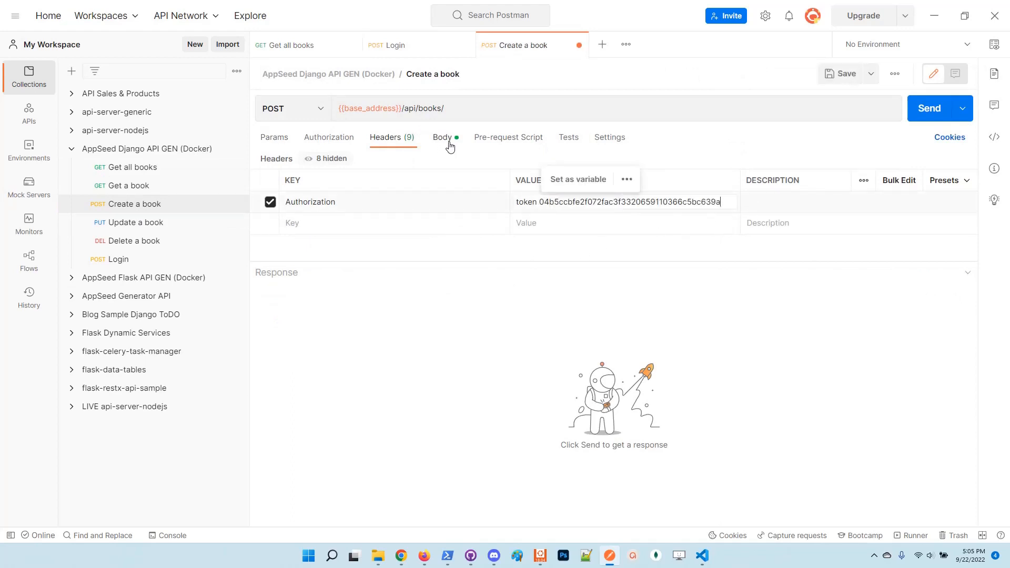
left_click(442, 137)
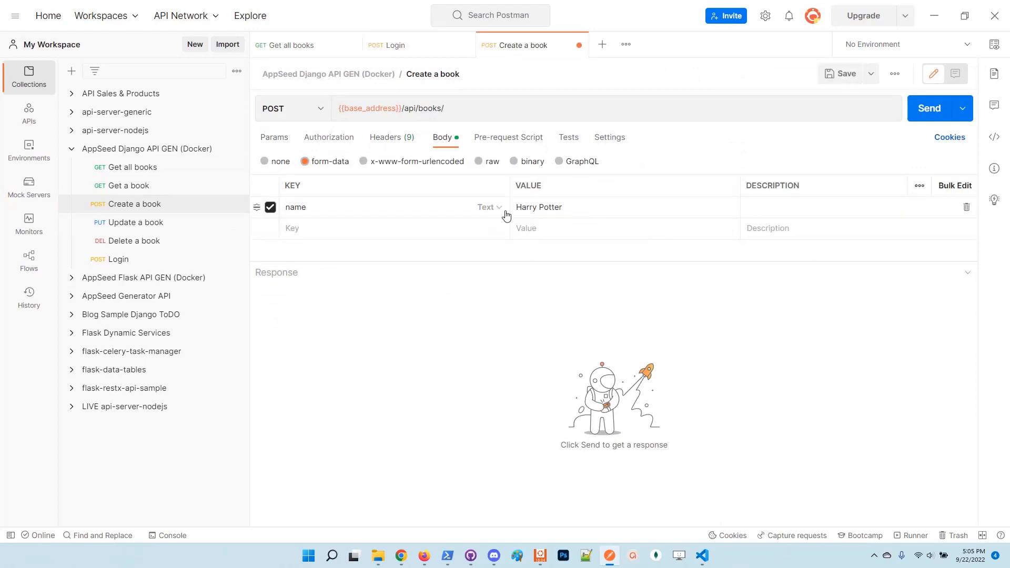
left_click(934, 108)
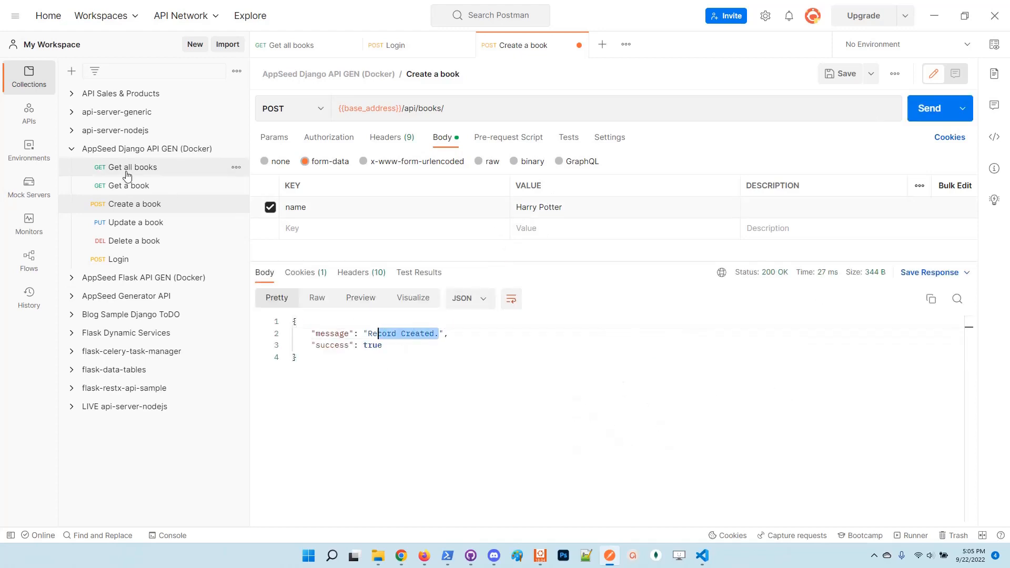
left_click(132, 167)
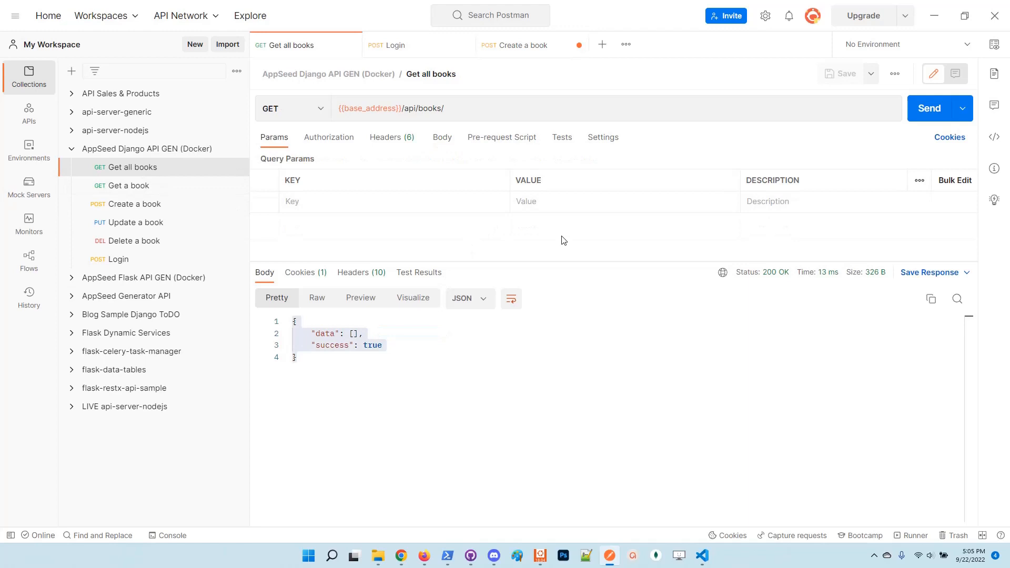
left_click(928, 108)
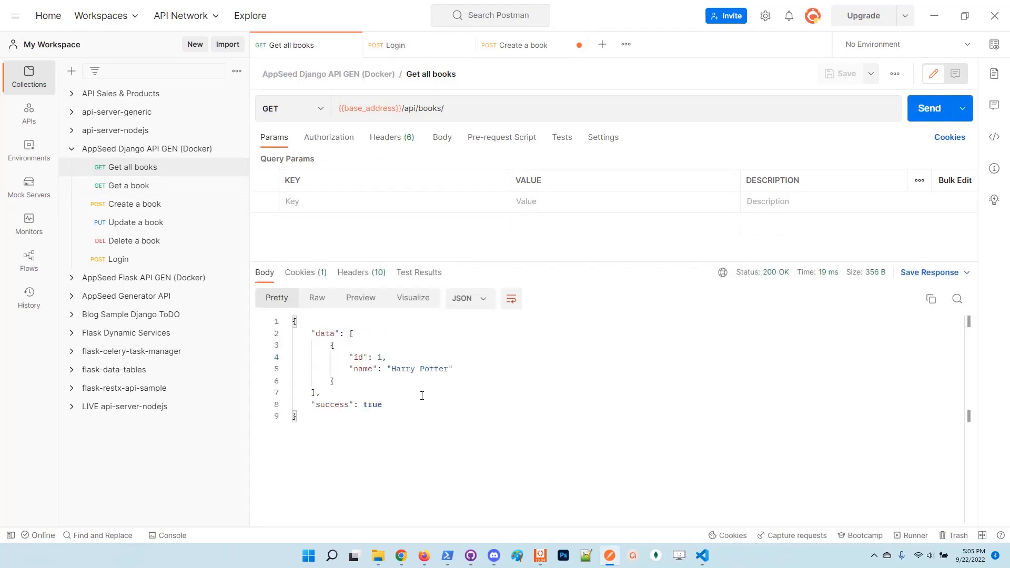
mouse_move(554, 395)
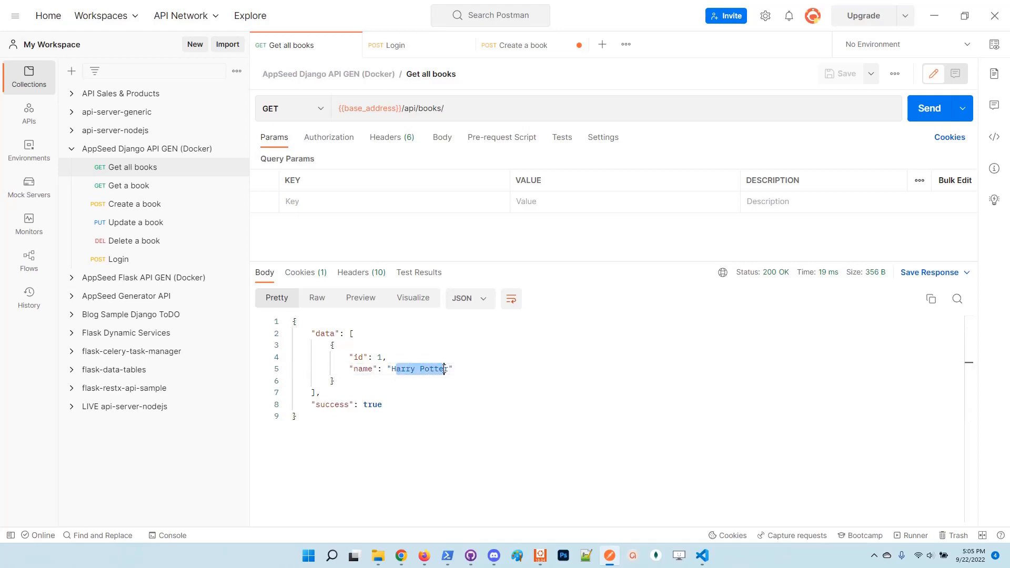
mouse_move(615, 340)
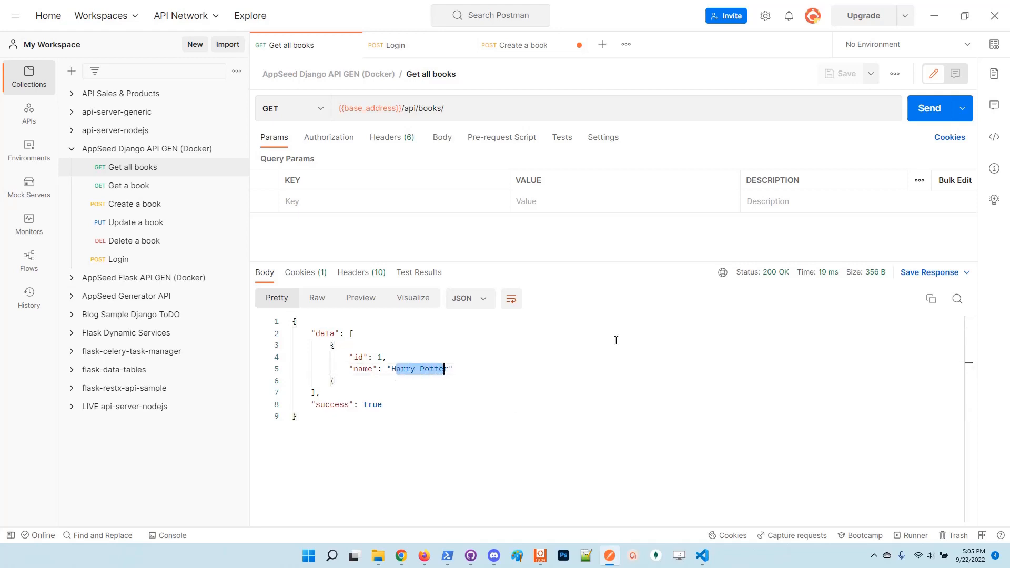
mouse_move(133, 264)
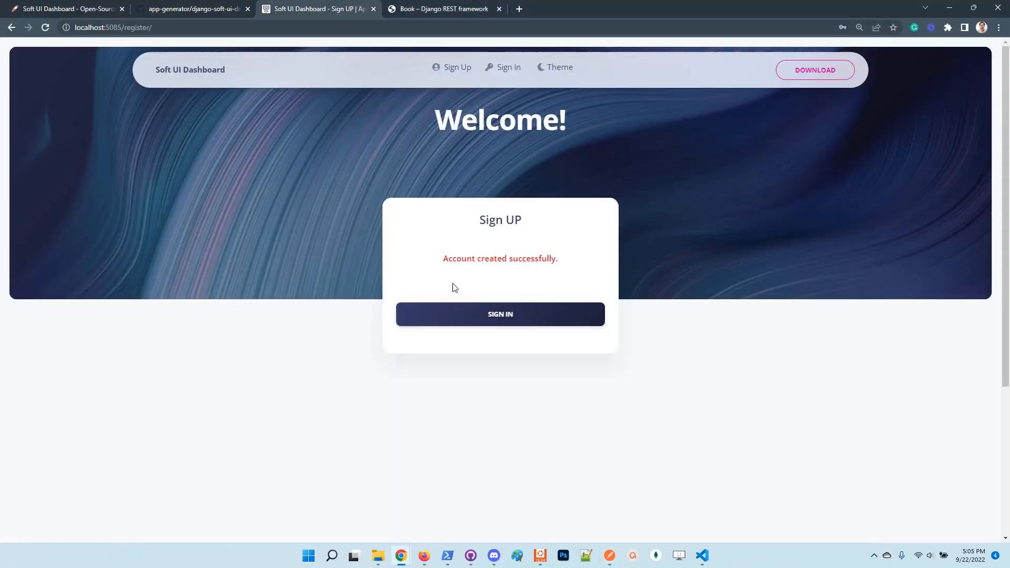
Open the dashboard's API View page listing Harry Potter with id 1.
left_click(500, 314)
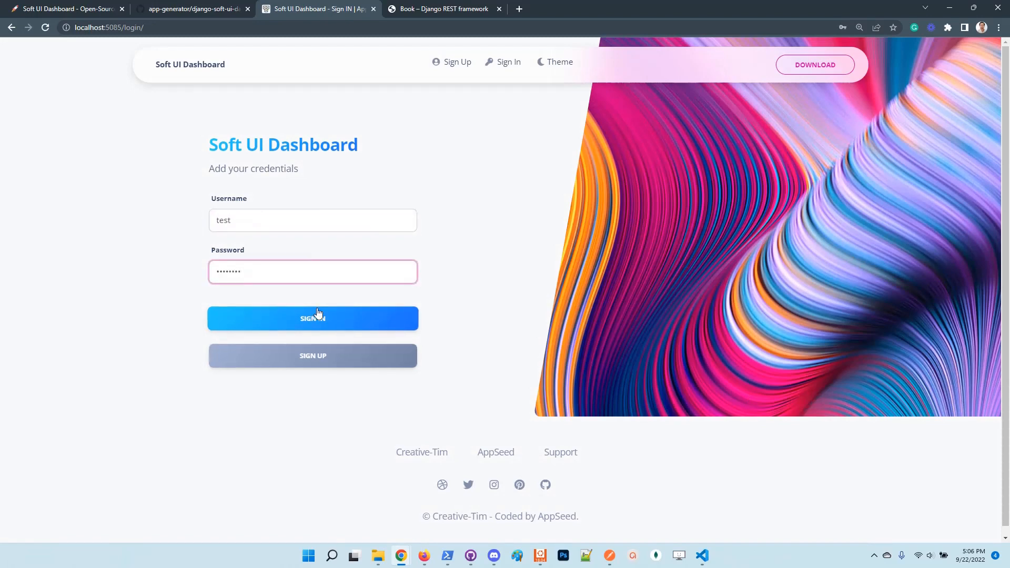
left_click(313, 318)
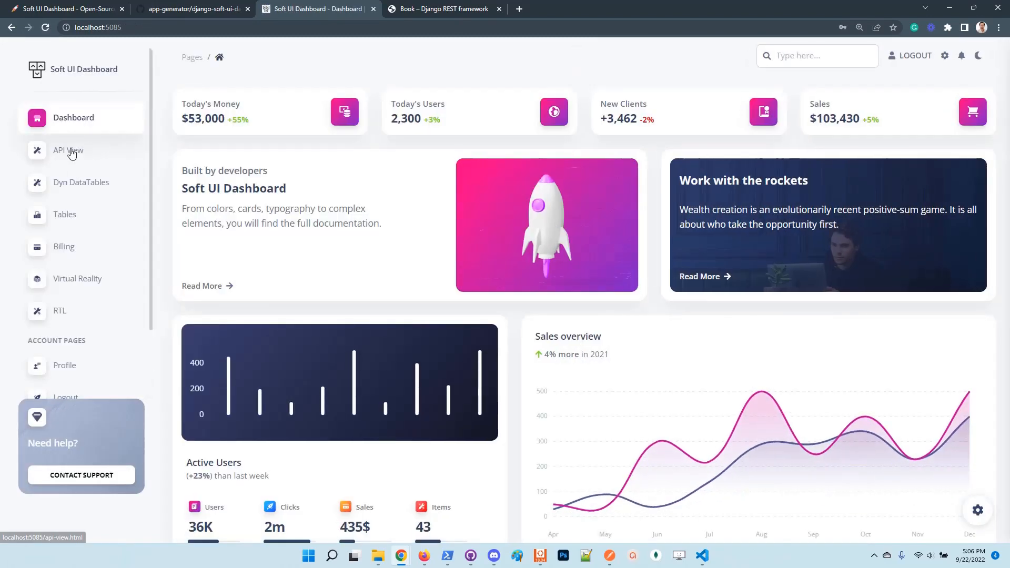
left_click(69, 150)
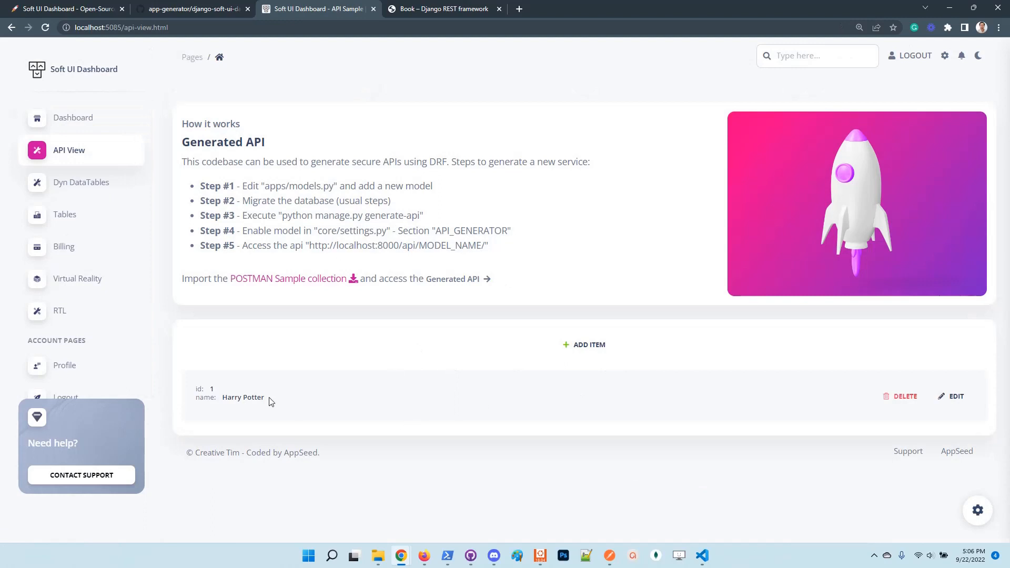
mouse_move(584, 374)
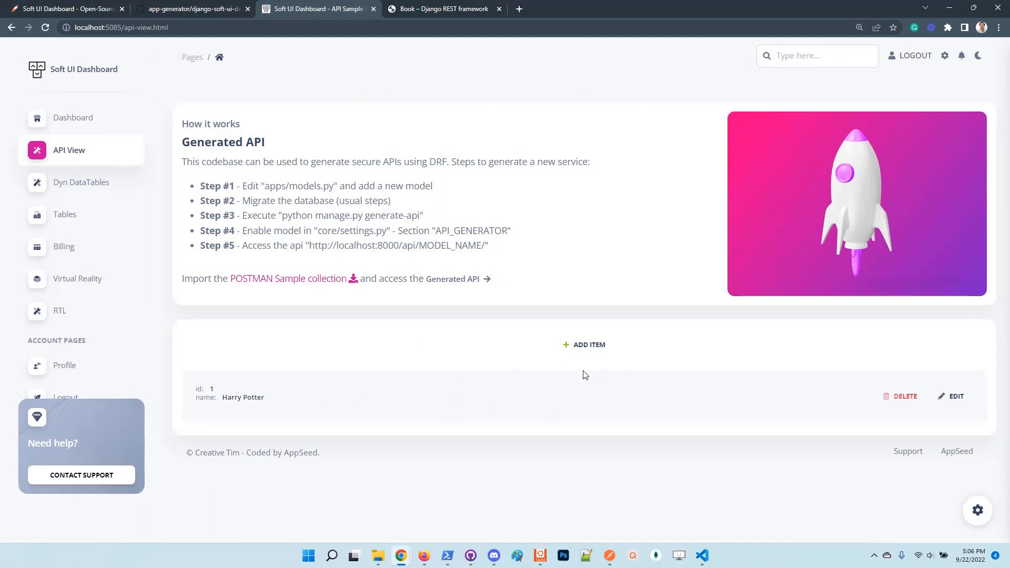
mouse_move(528, 445)
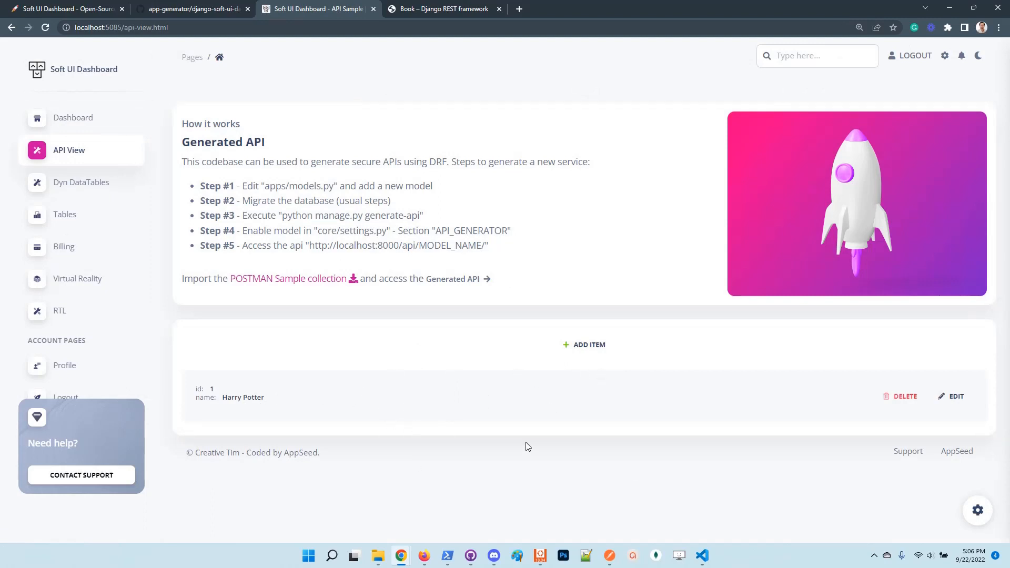
mouse_move(606, 366)
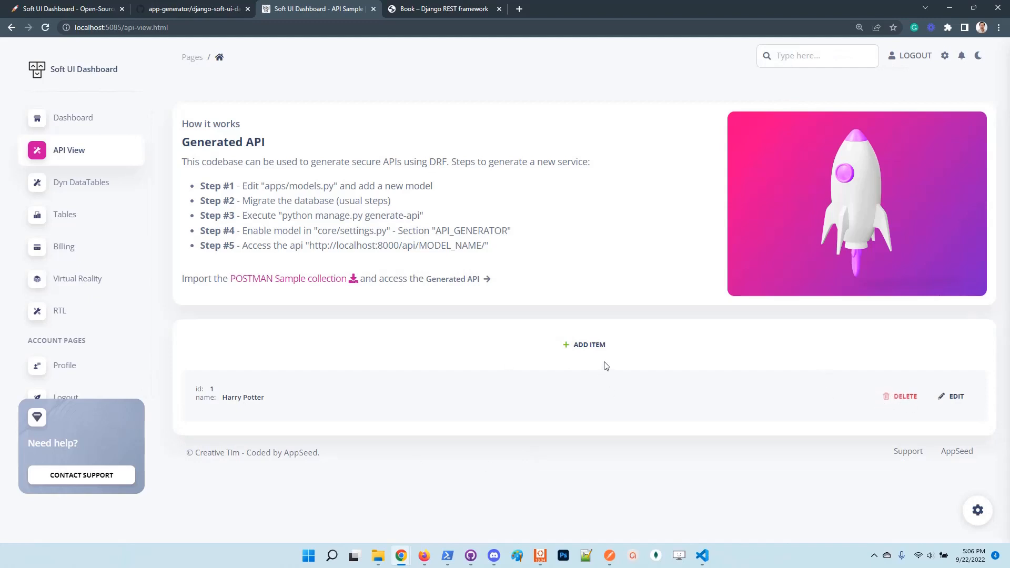
Add and save a new API View item named 'Lord of the Rings (BOOK)'.
left_click(583, 344)
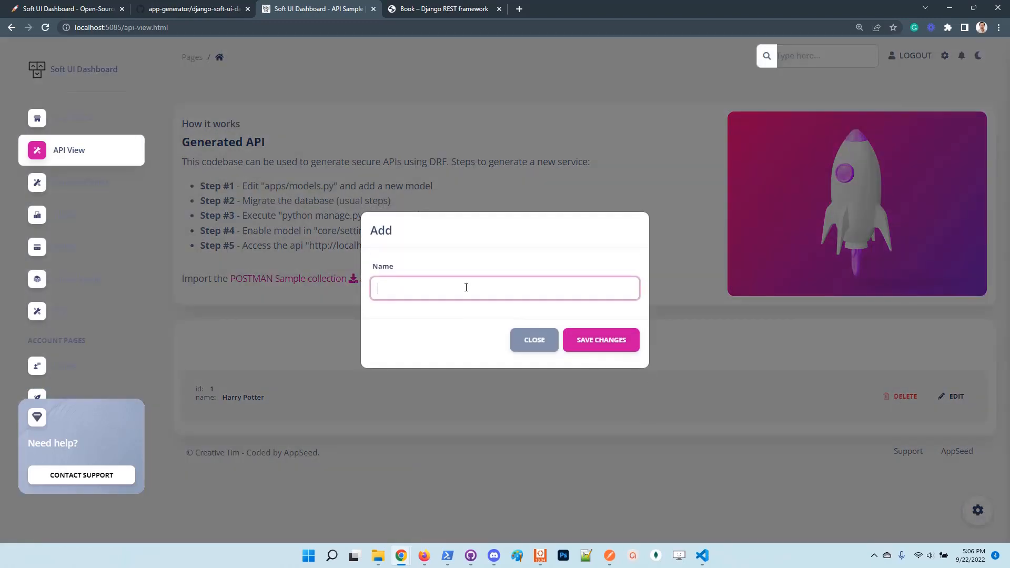
type("Lor")
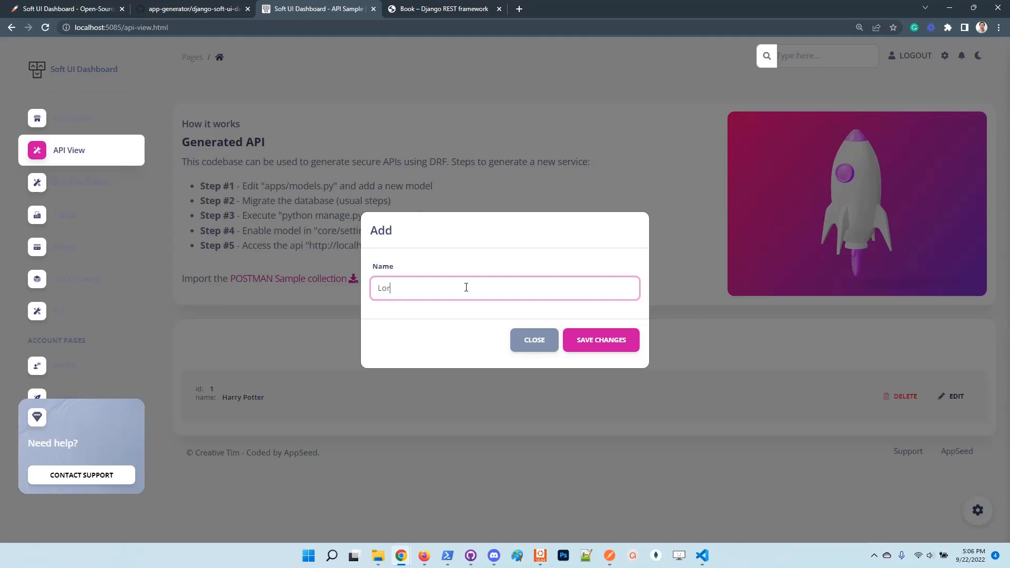
type("d")
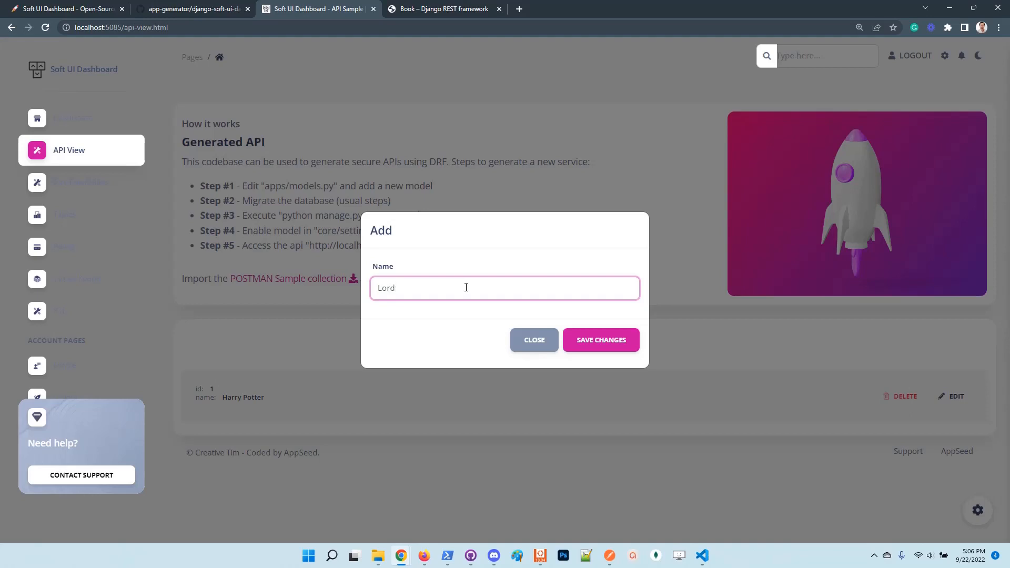
type("of the Rings (BO")
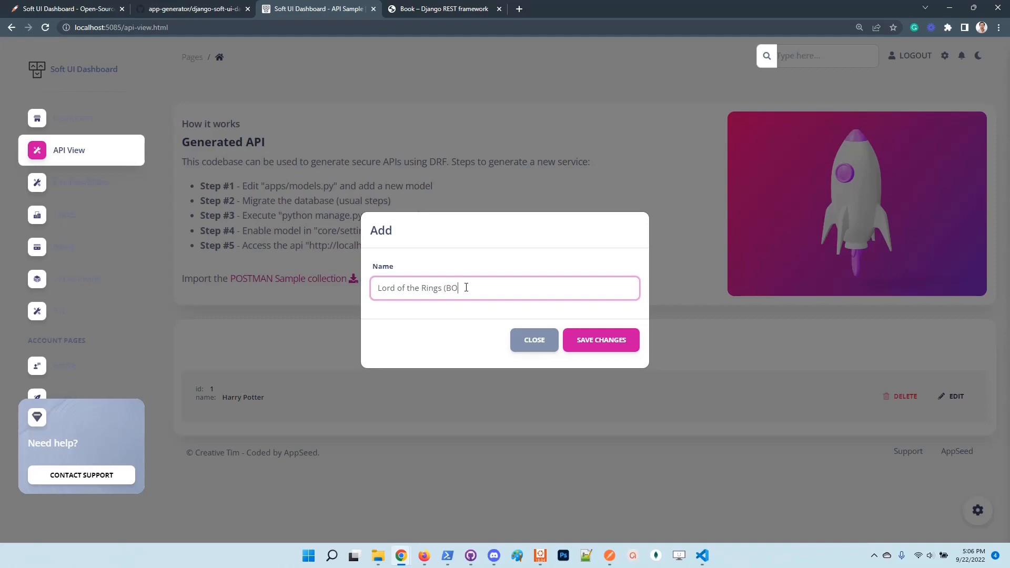
left_click(613, 340)
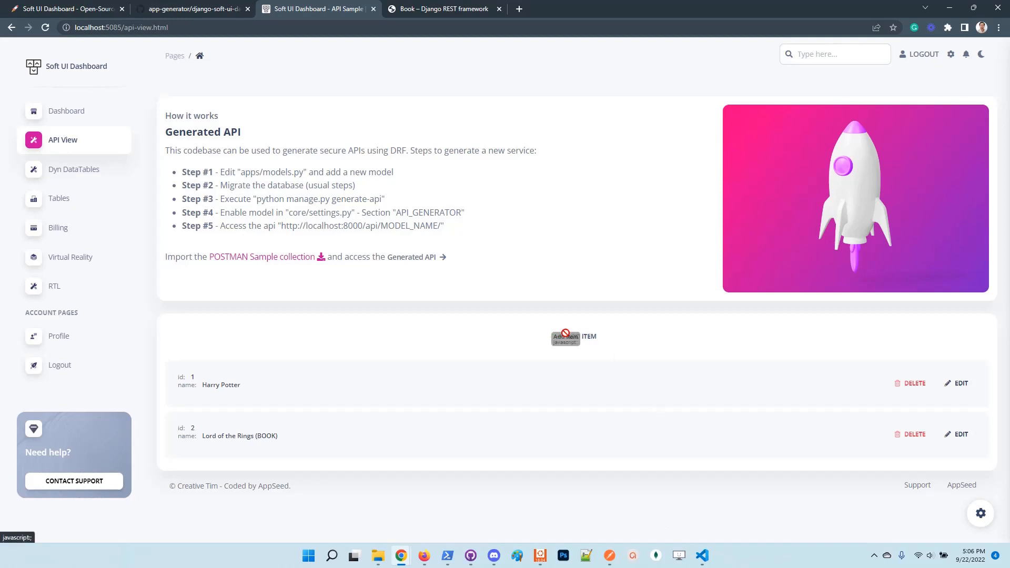
mouse_move(614, 393)
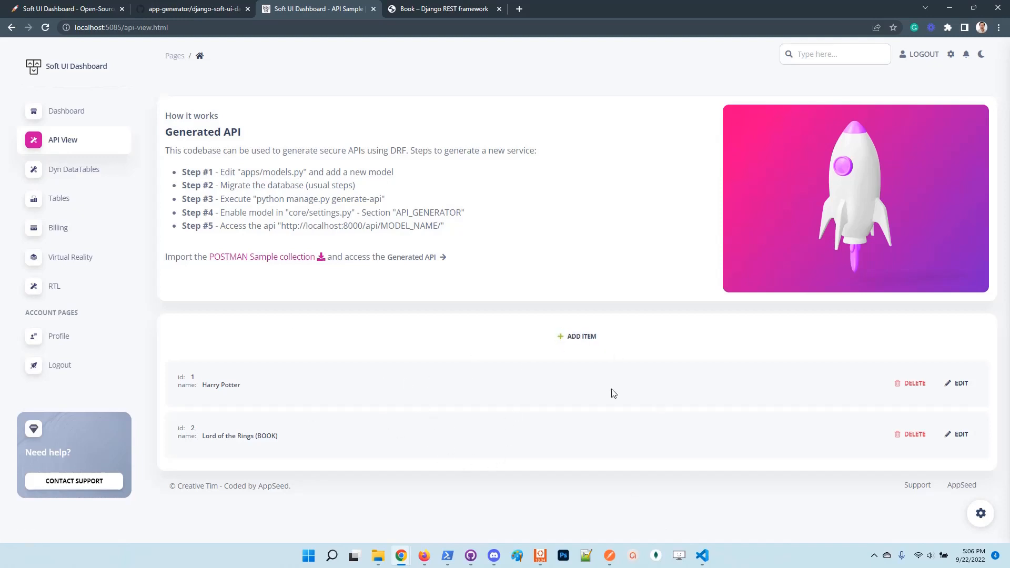
mouse_move(655, 424)
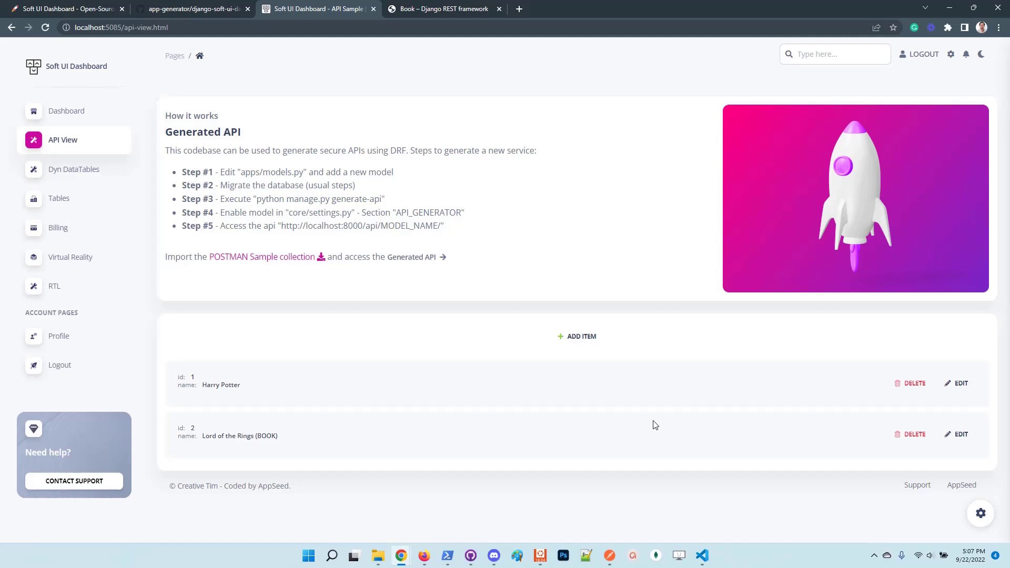
mouse_move(459, 452)
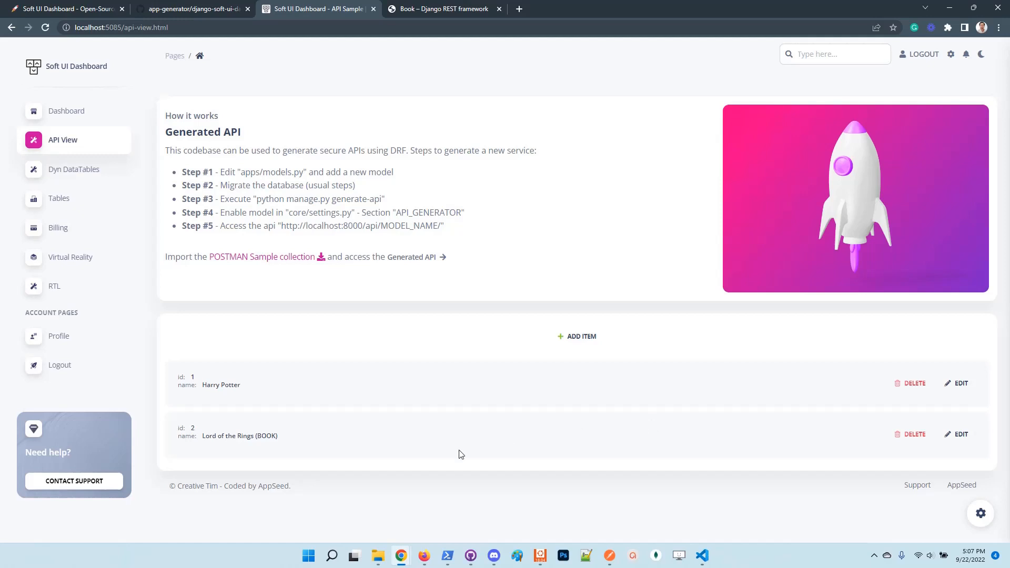
mouse_move(711, 562)
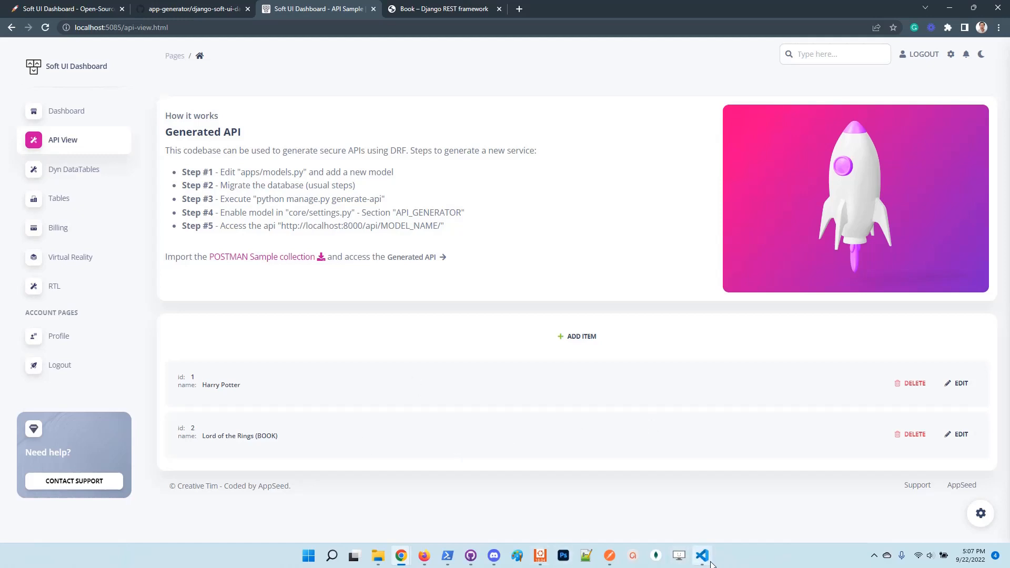
left_click(701, 554)
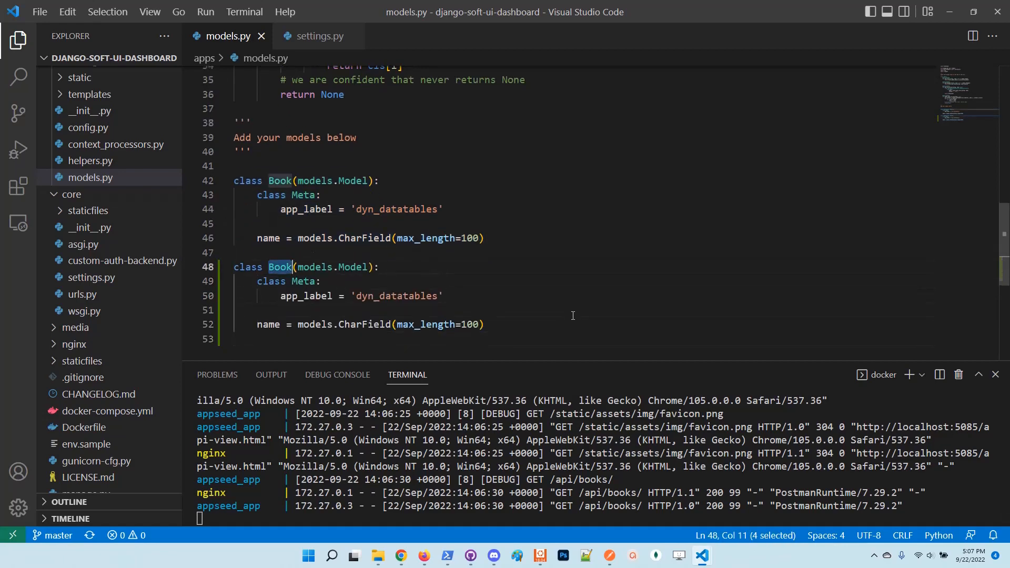
Rename the copied Book class to Cities and add a Cities API_GENERATOR entry in settings.py.
type("Cities")
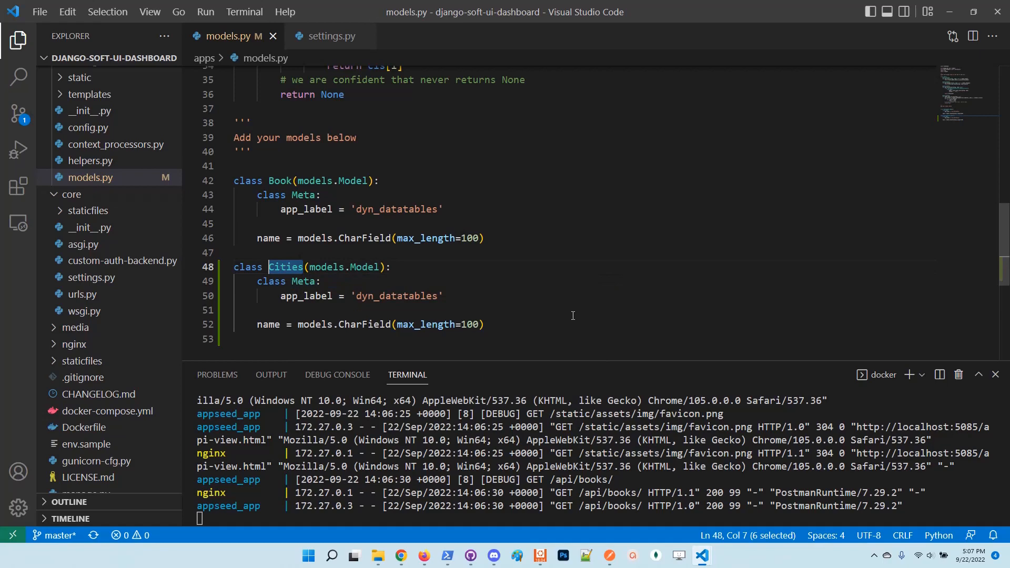
mouse_move(563, 324)
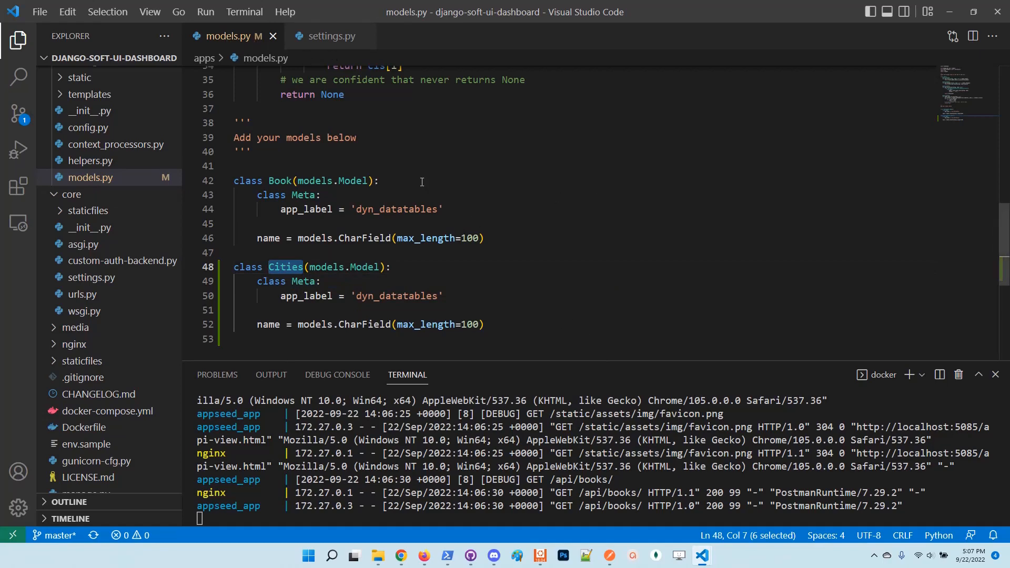
left_click(329, 36)
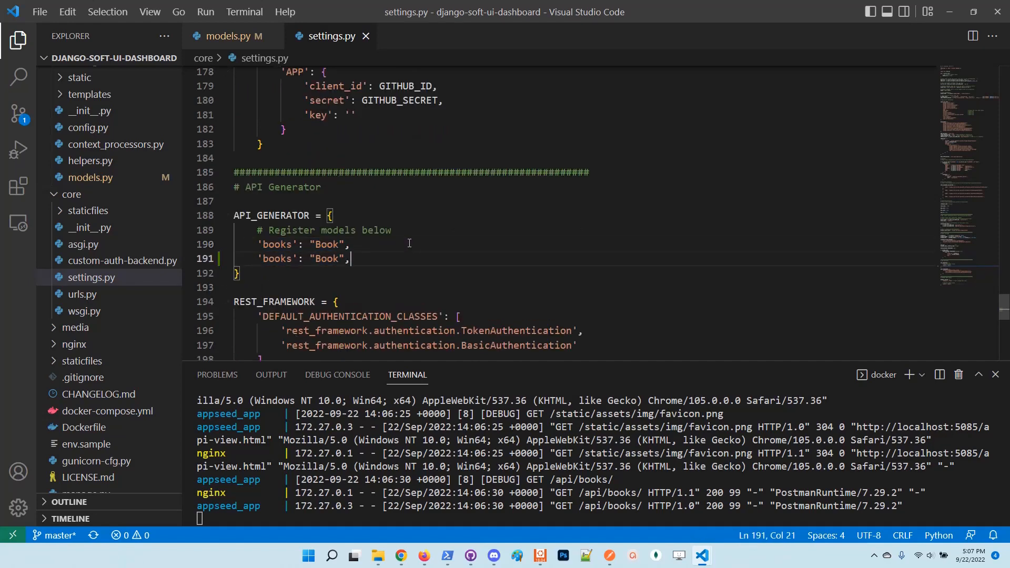
left_click(228, 36)
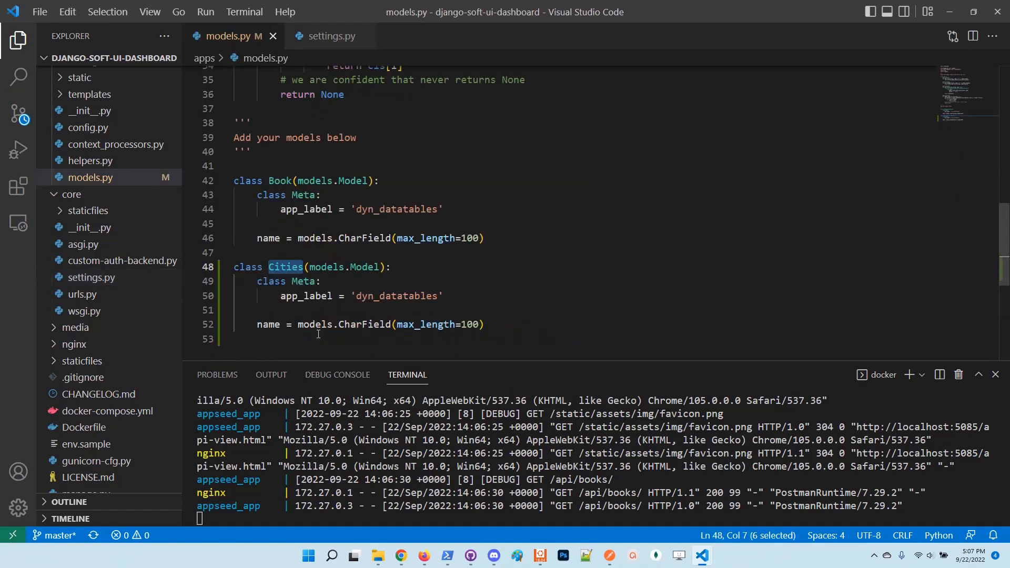
left_click(330, 36)
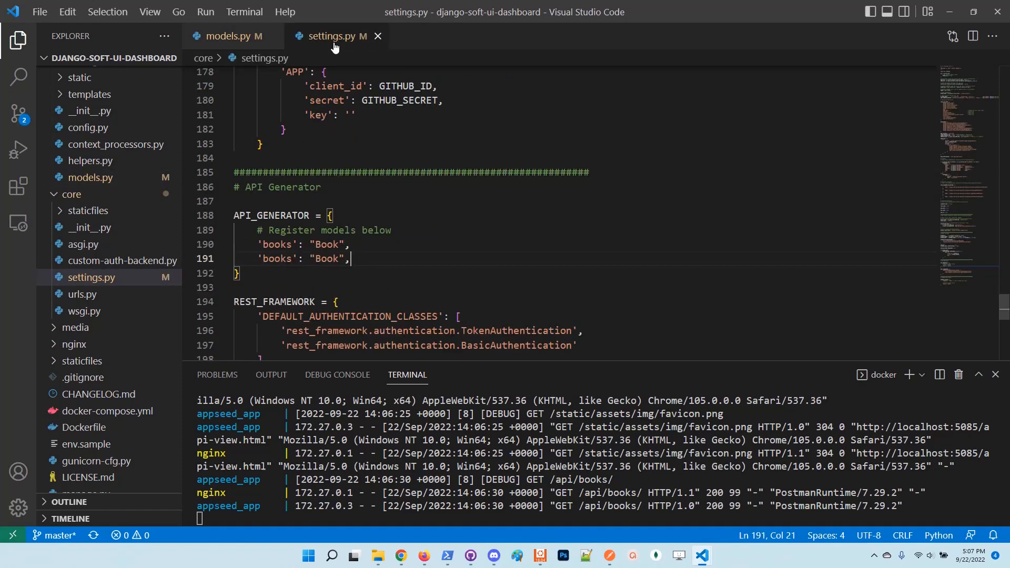
type("Cities")
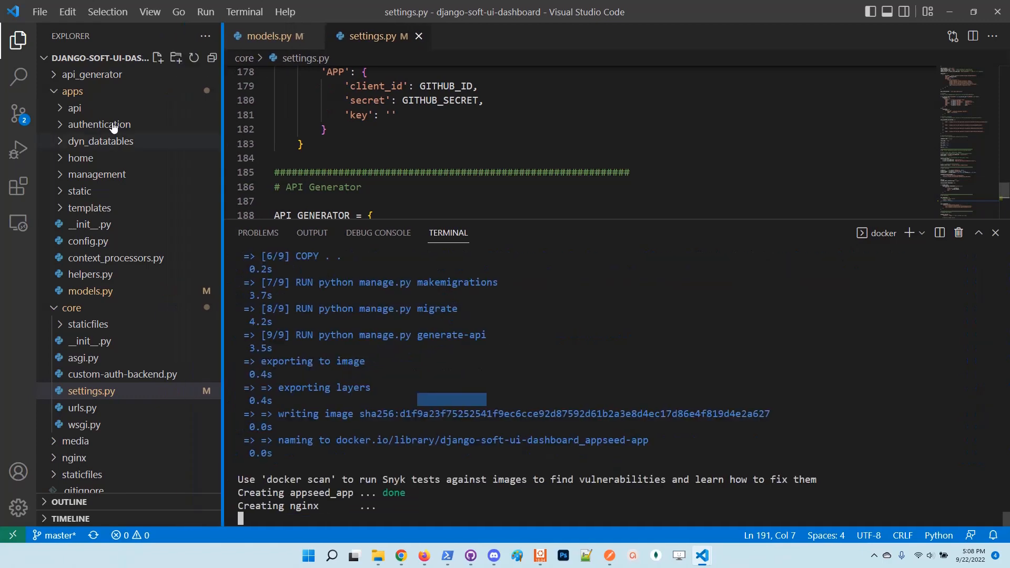
Return to the Chrome dashboard once the docker-compose rebuild has created the containers.
left_click(74, 107)
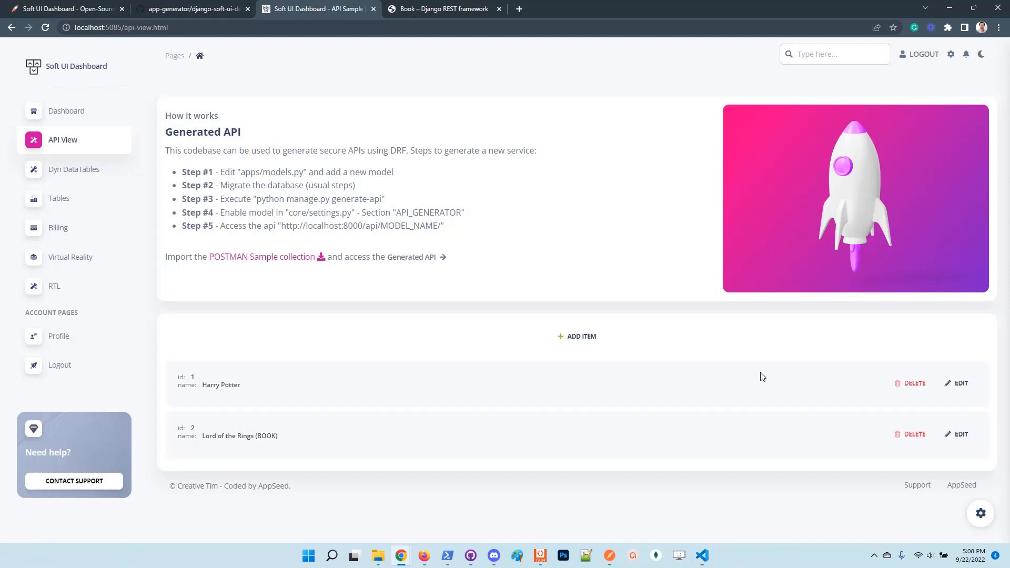
Load localhost:5085/api/cities/ in the DRF tab, showing 200 OK with empty data.
left_click(443, 9)
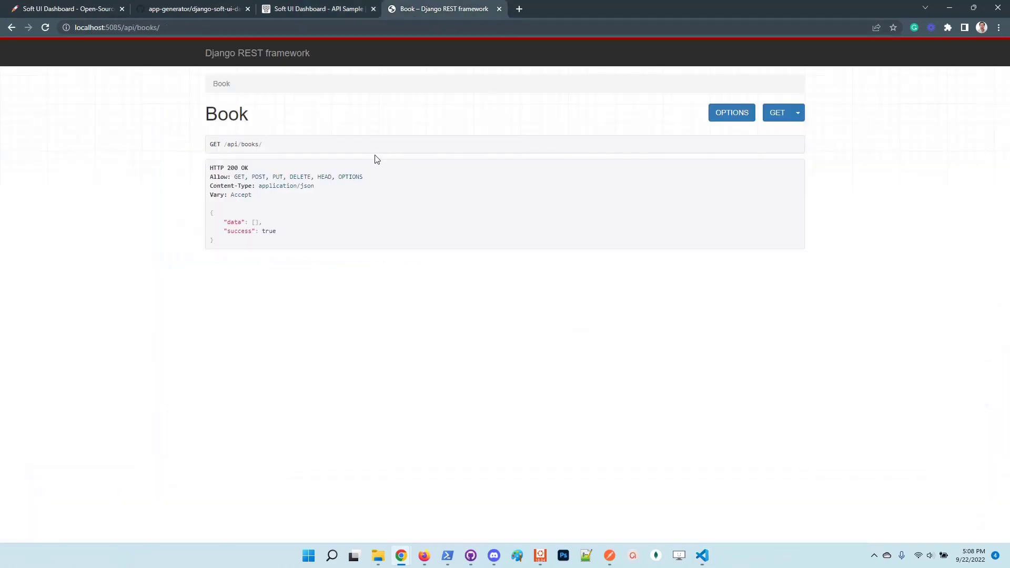
type("localhost:5085/api/citire/")
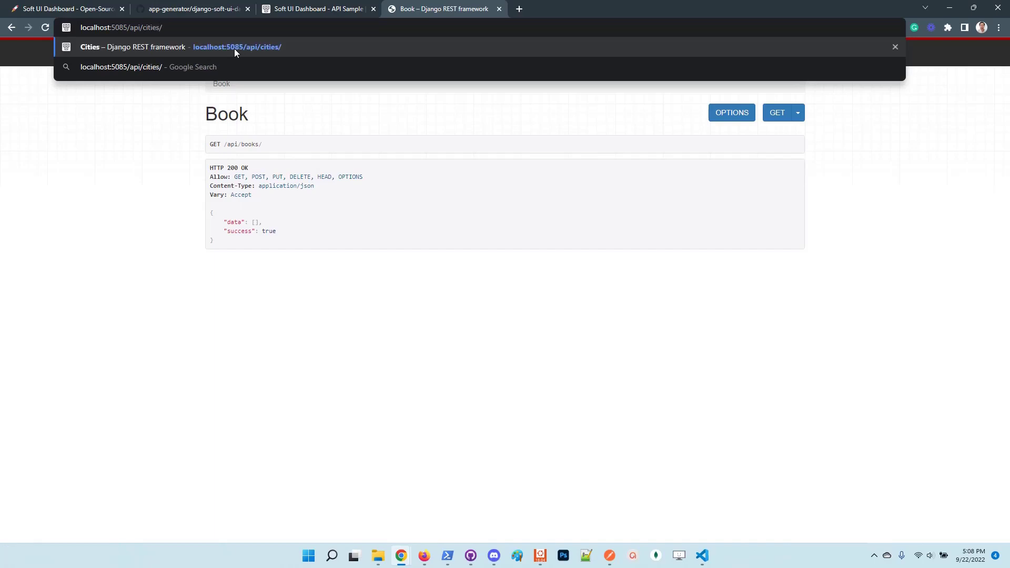
left_click(236, 47)
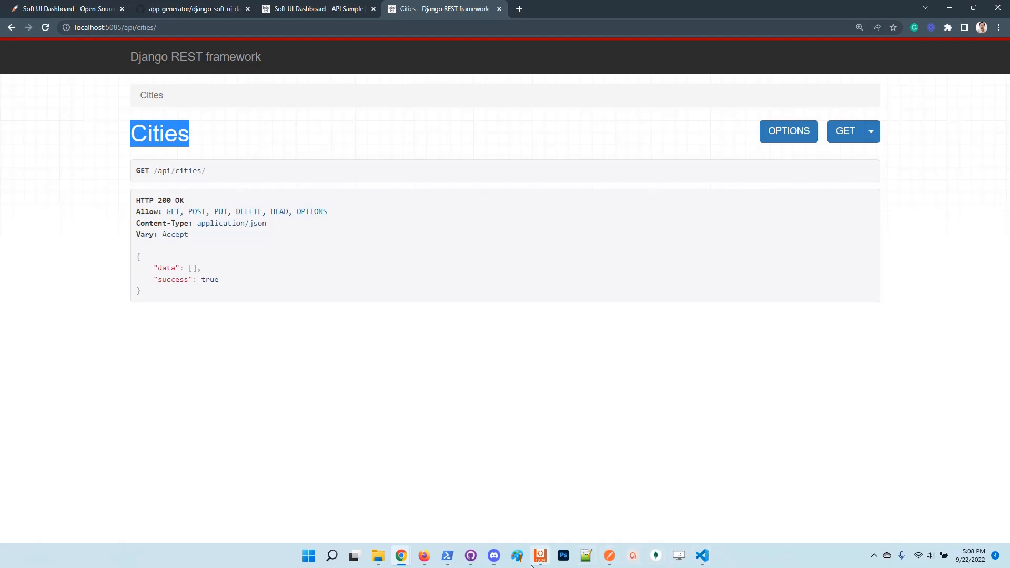
mouse_move(459, 409)
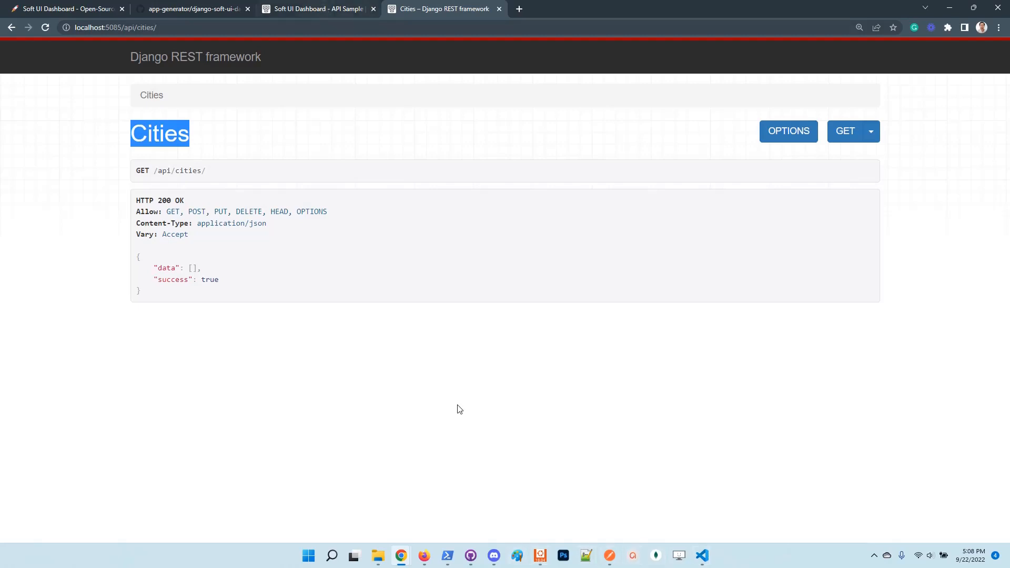
left_click(585, 555)
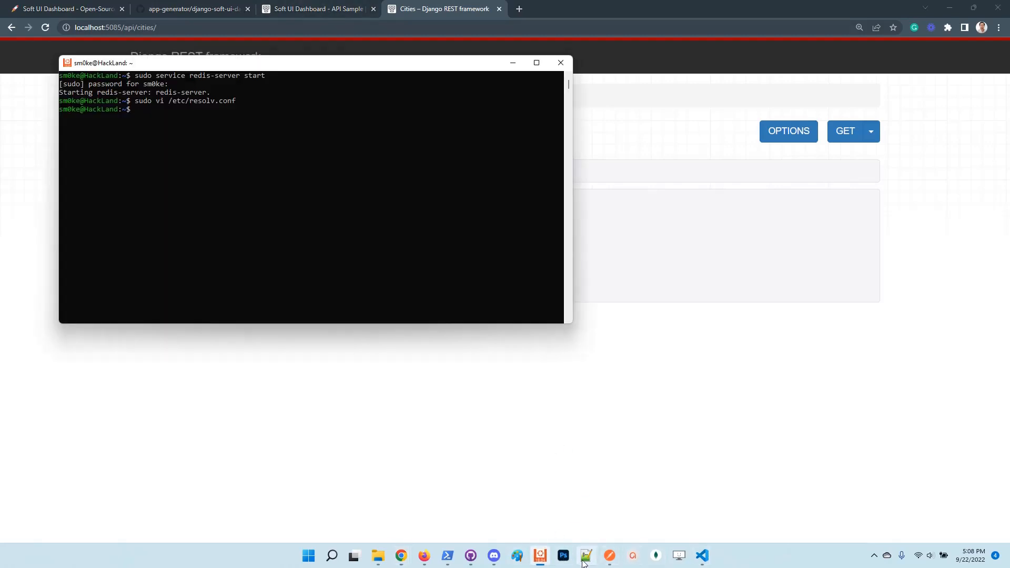
left_click(609, 555)
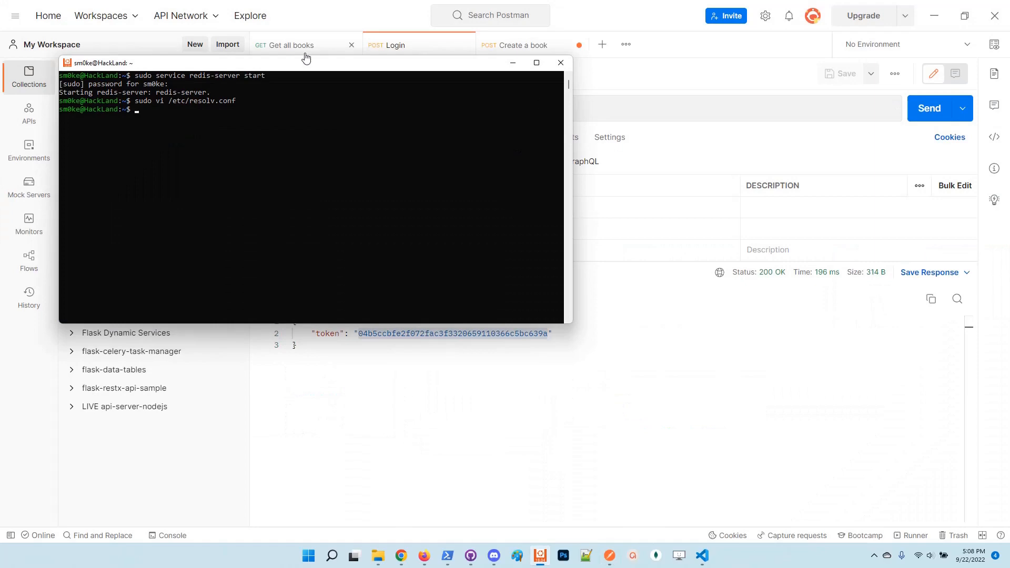
left_click(561, 62)
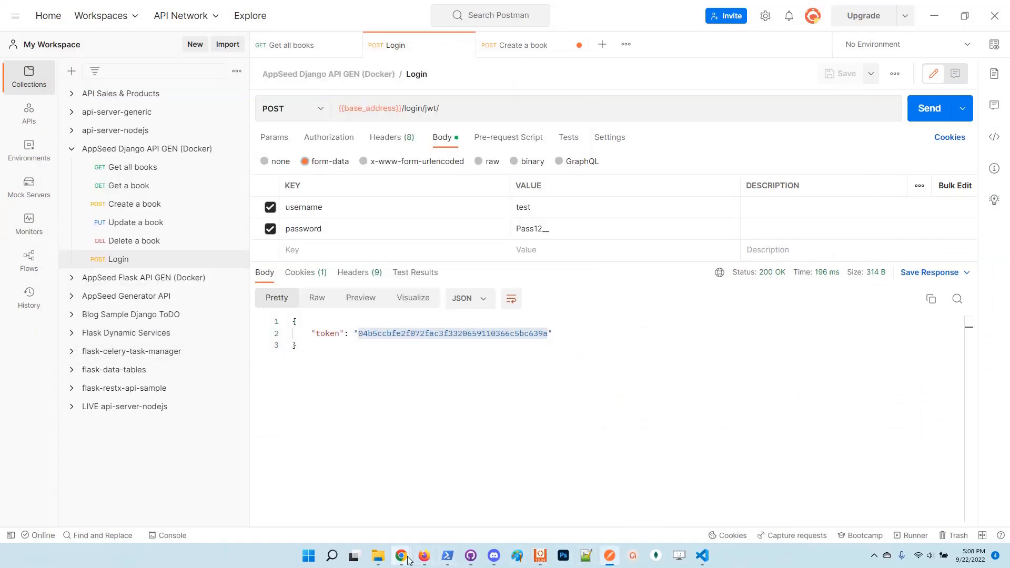
left_click(401, 556)
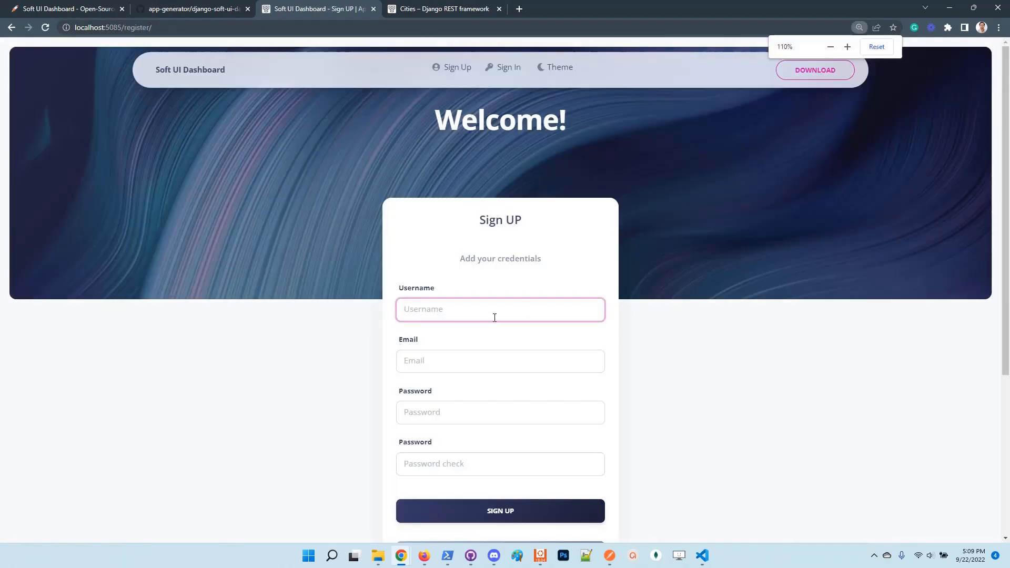
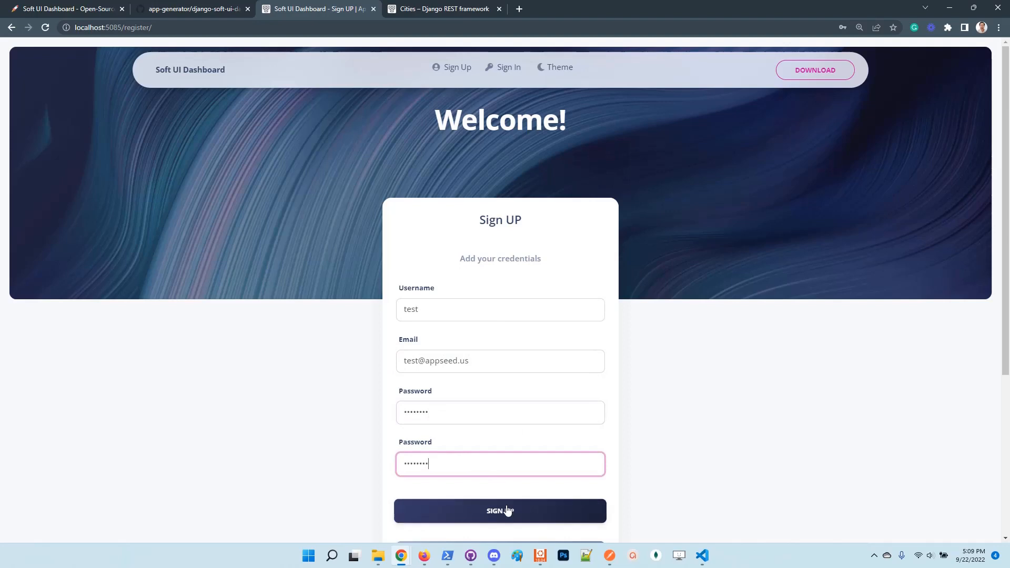
left_click(500, 511)
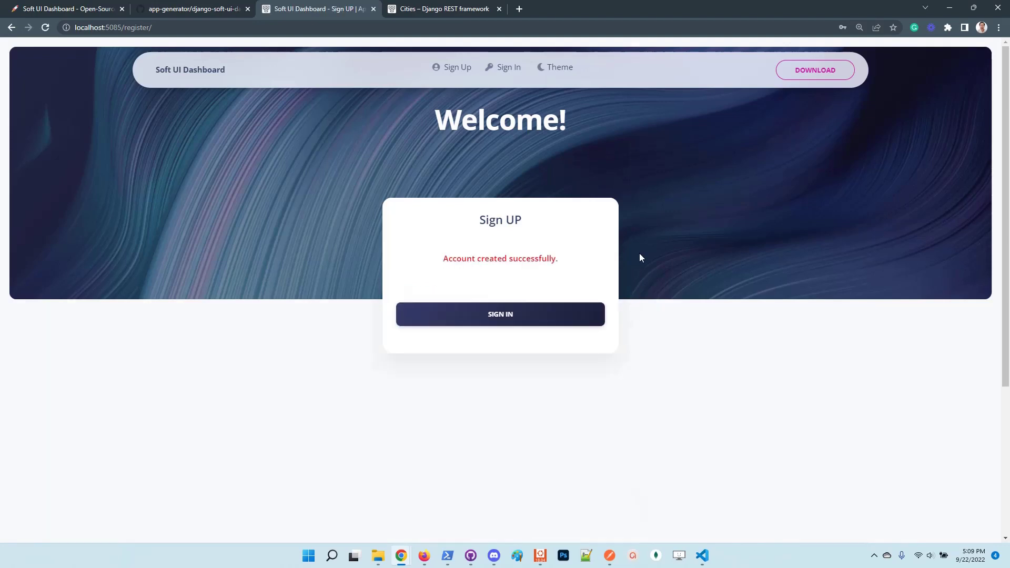
left_click(442, 9)
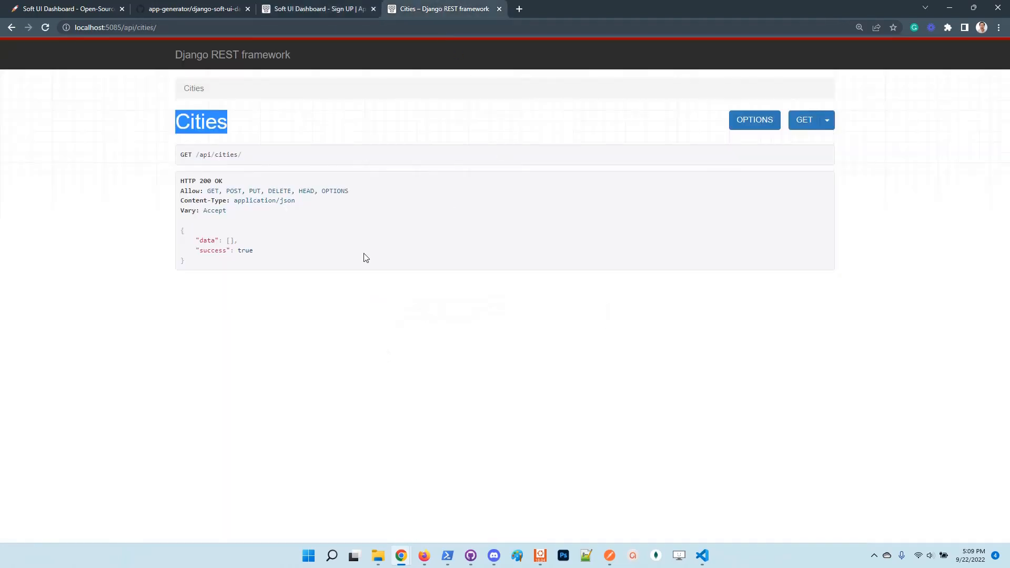
Resend the Postman Login request and copy the fresh token for test.
left_click(317, 9)
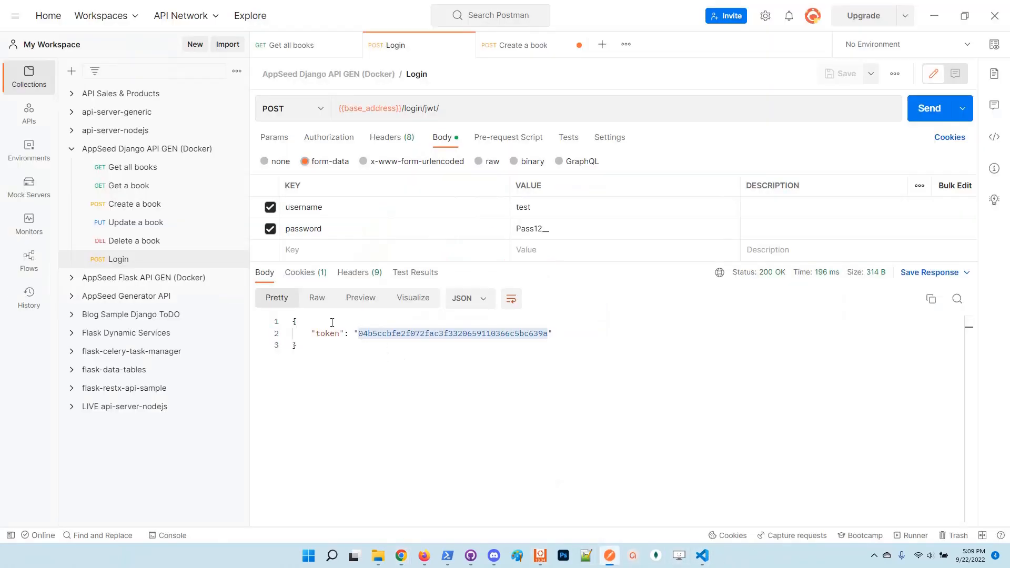
mouse_move(930, 122)
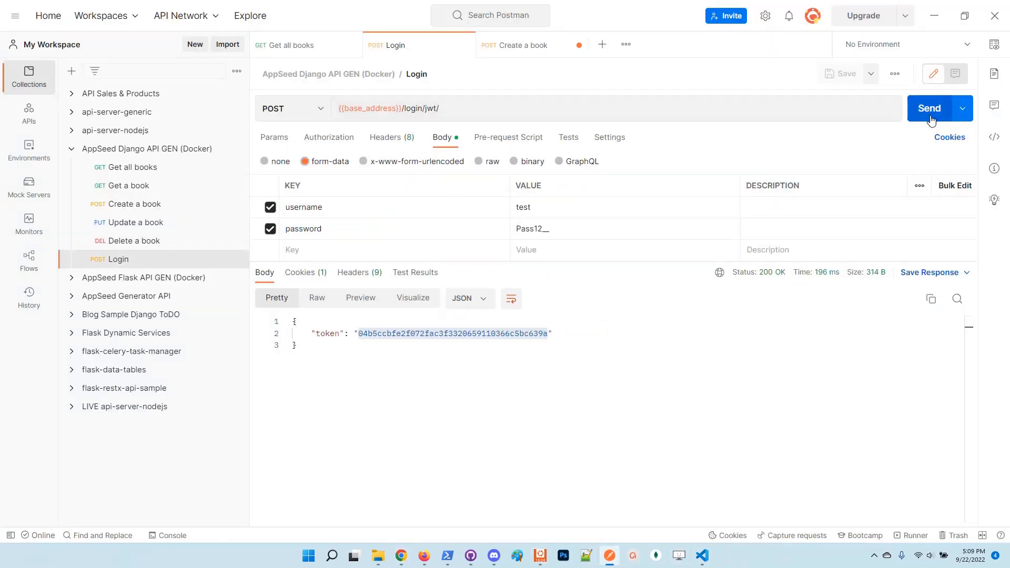
left_click(929, 108)
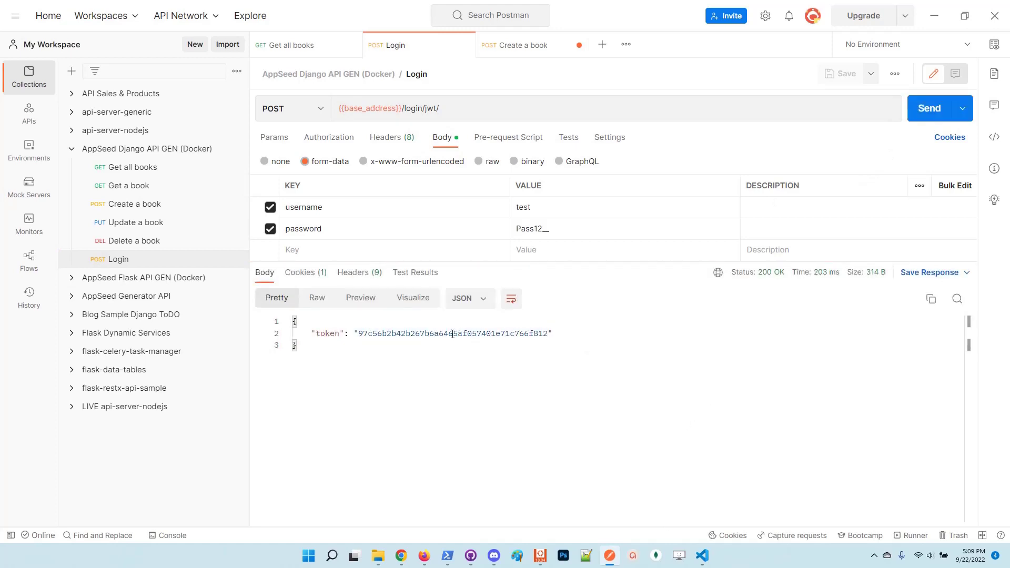
double_click(452, 334)
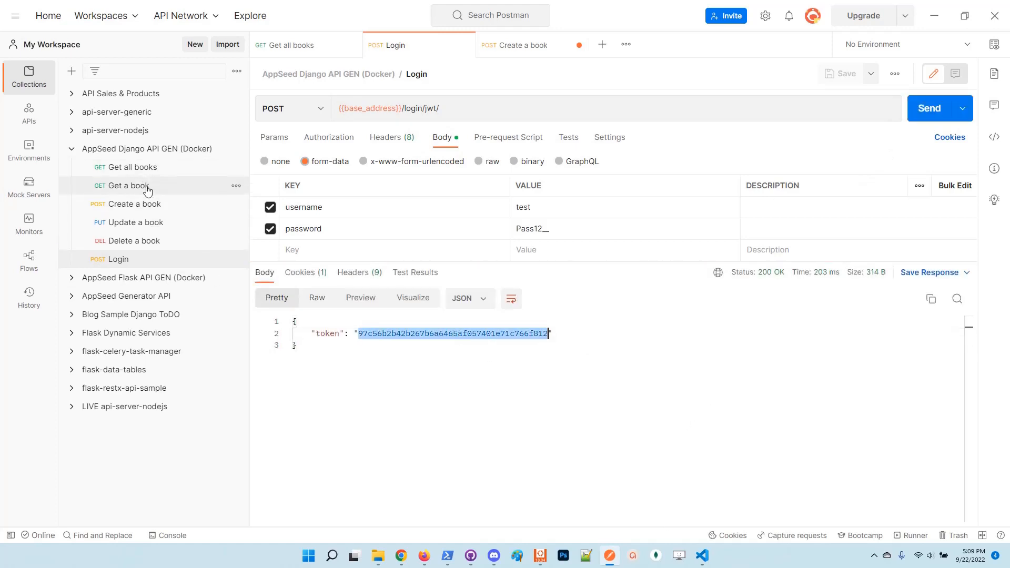
left_click(237, 167)
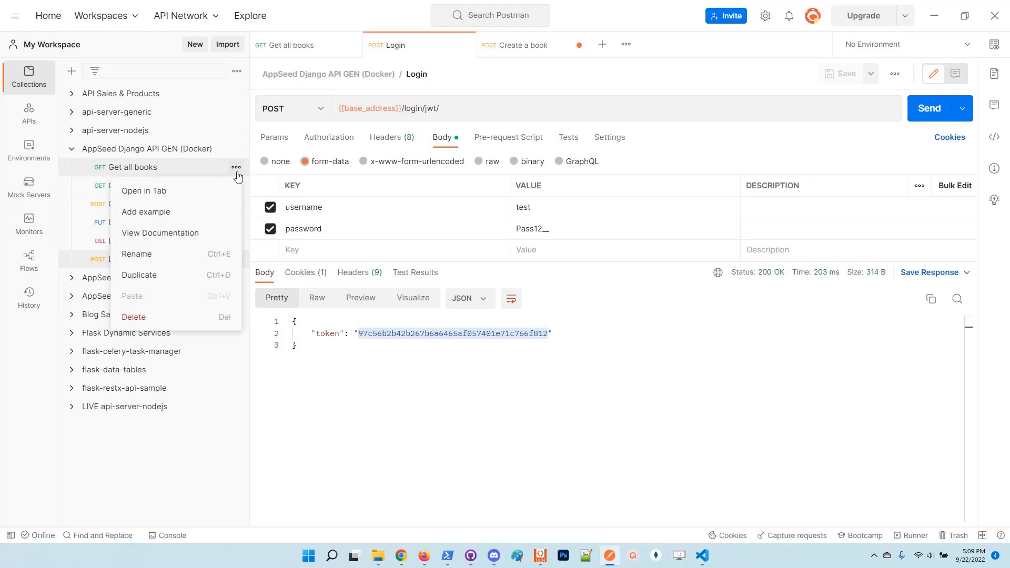
mouse_move(187, 278)
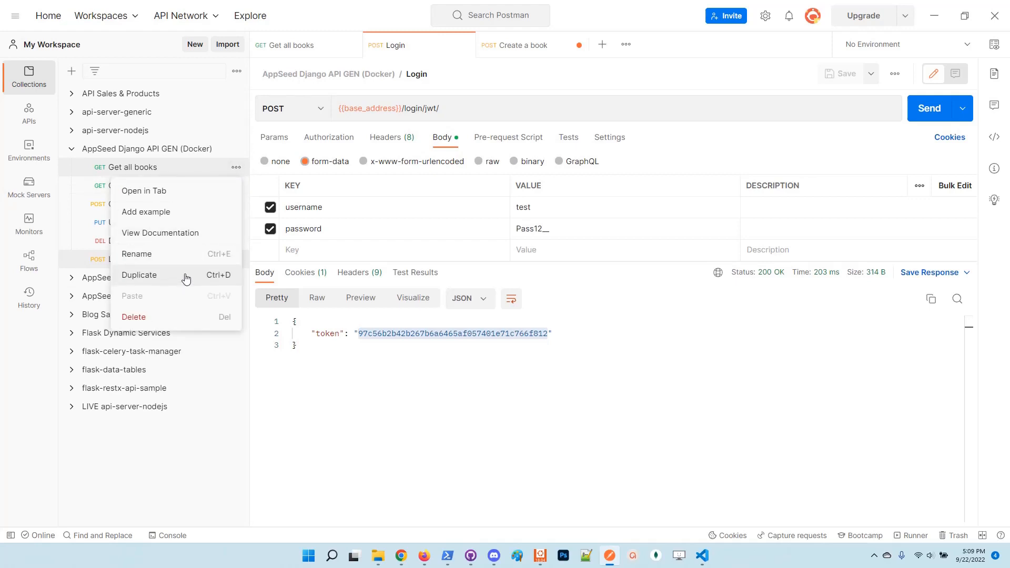
Duplicate Get all books as Get all Cities on /api/cities/ and send it.
left_click(139, 275)
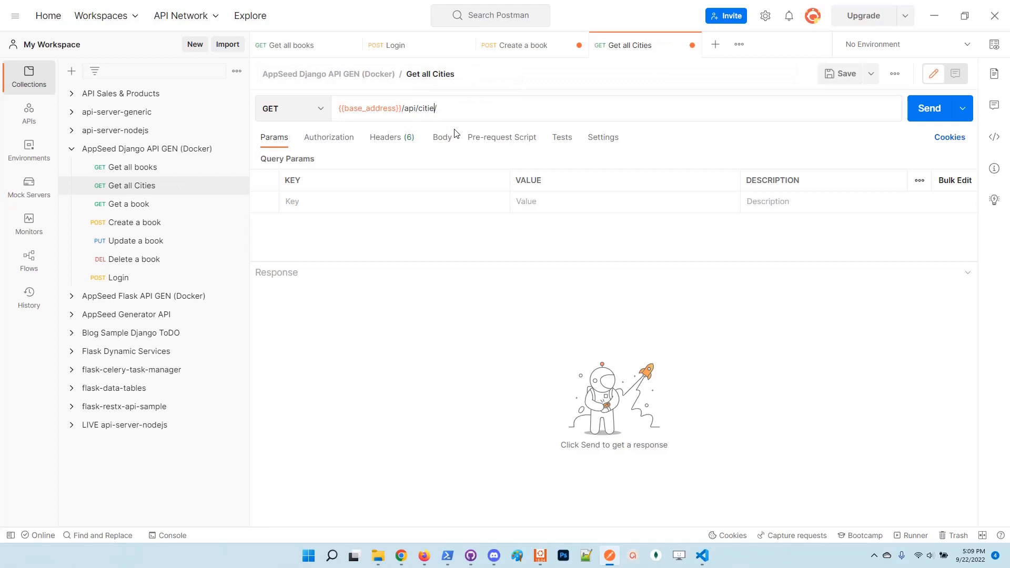
type("s/")
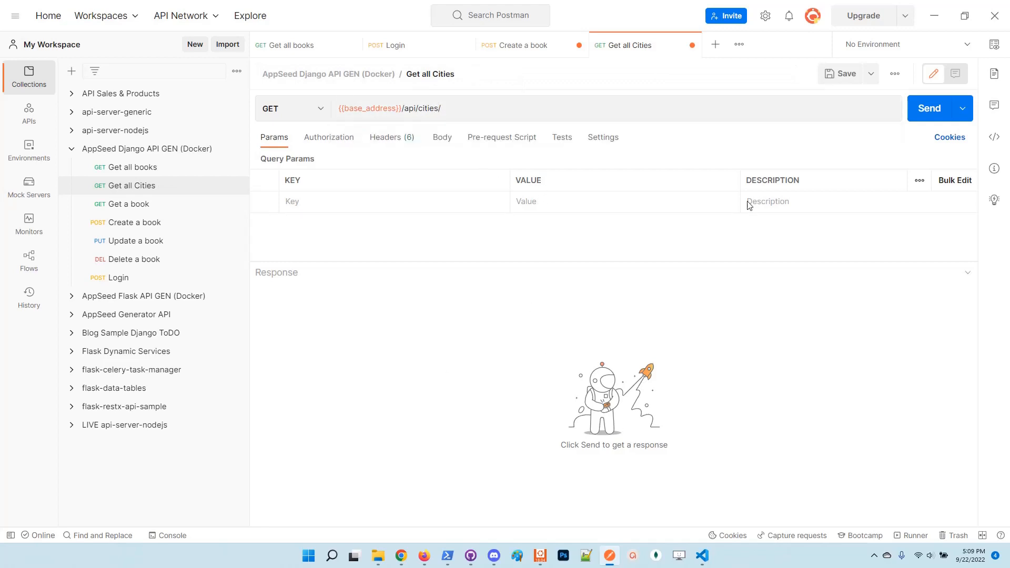
left_click(929, 108)
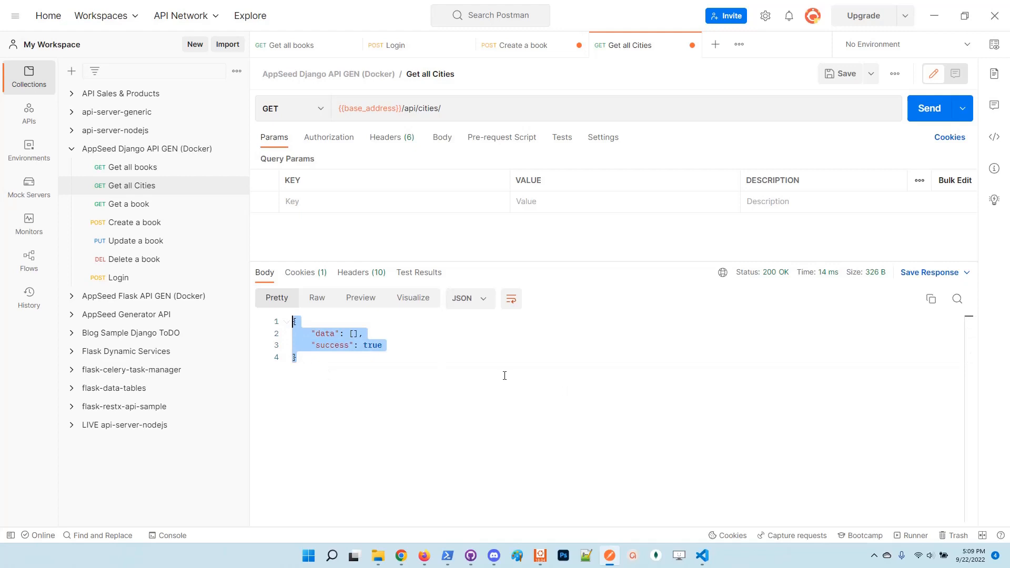
left_click(236, 222)
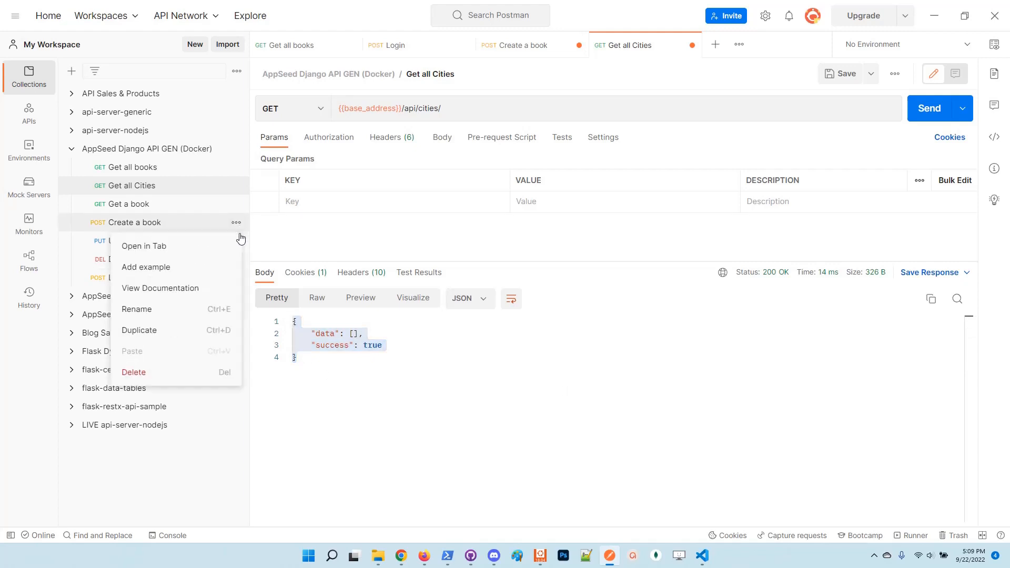
Duplicate Create a book as Create a City with the new token in Authorization.
left_click(139, 330)
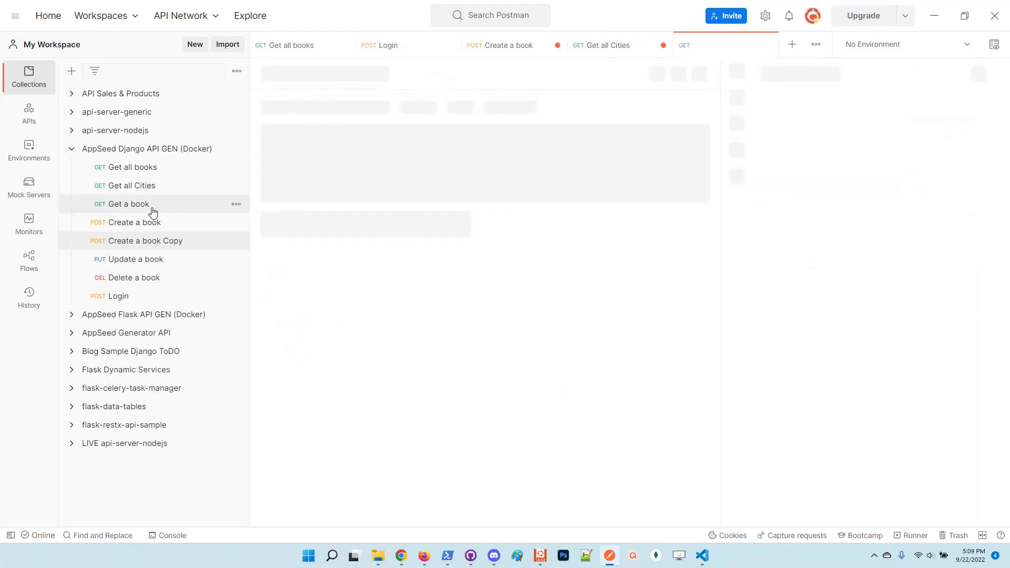
left_click(145, 240)
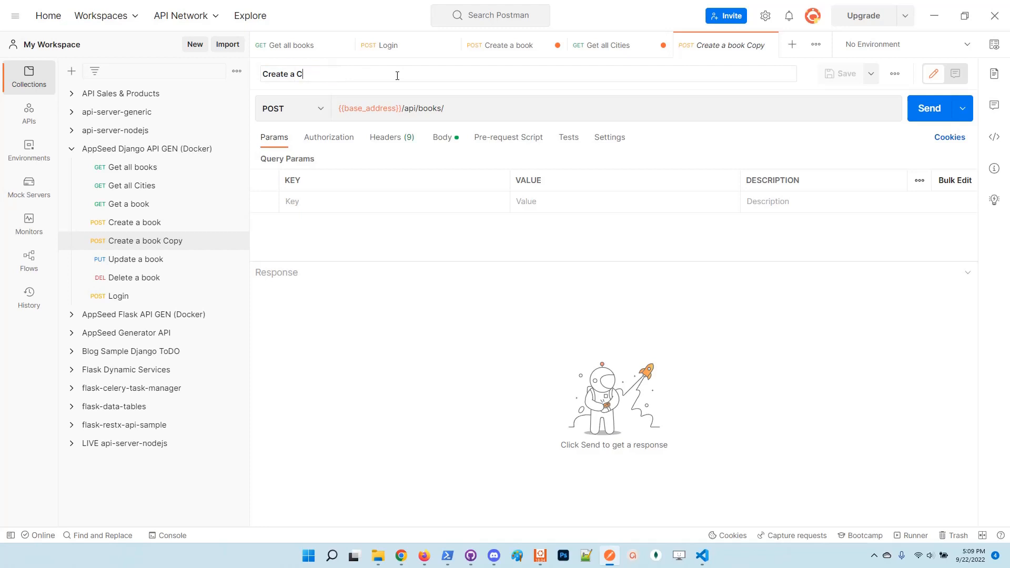
type("itr")
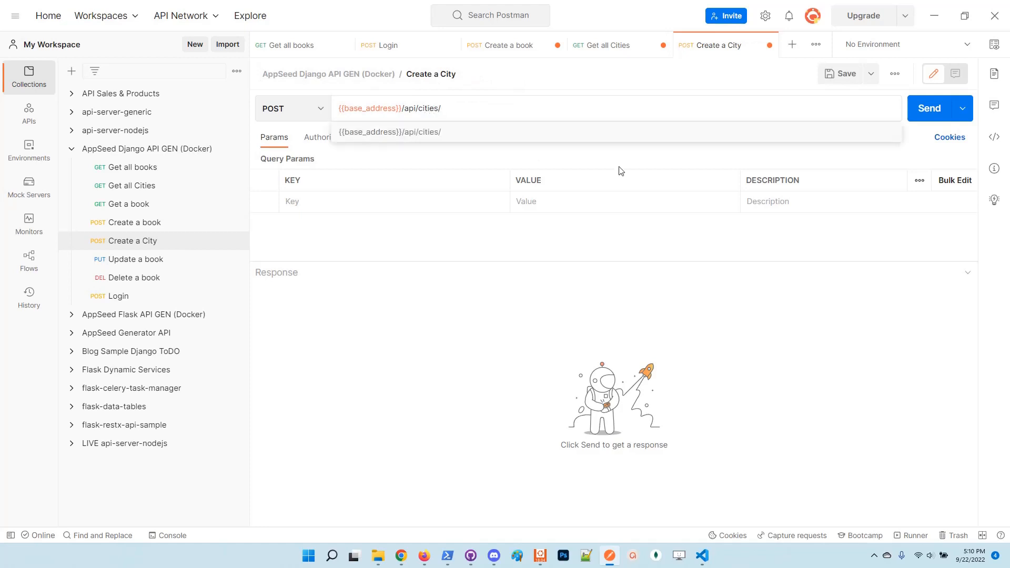
left_click(385, 137)
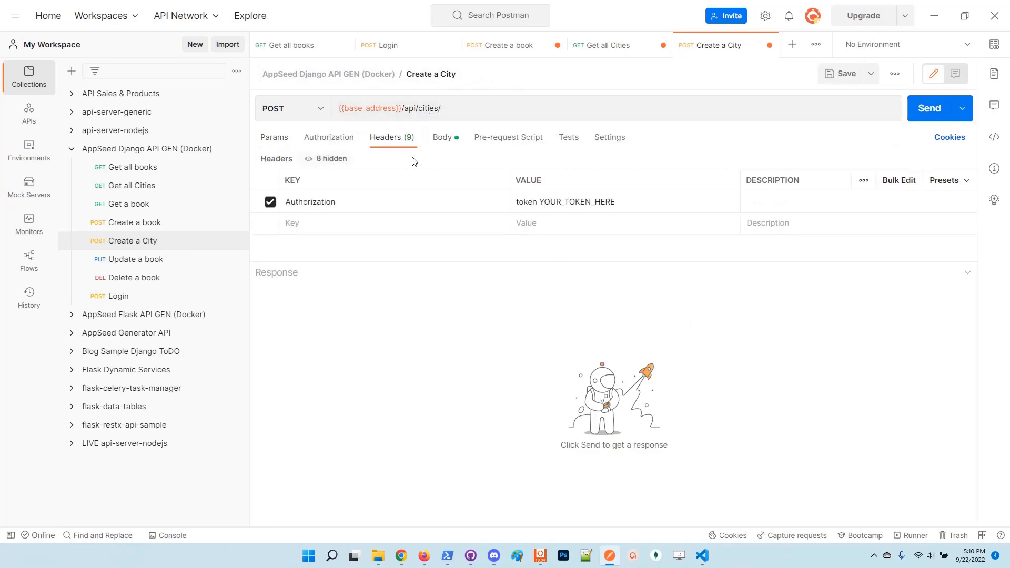
left_click(387, 45)
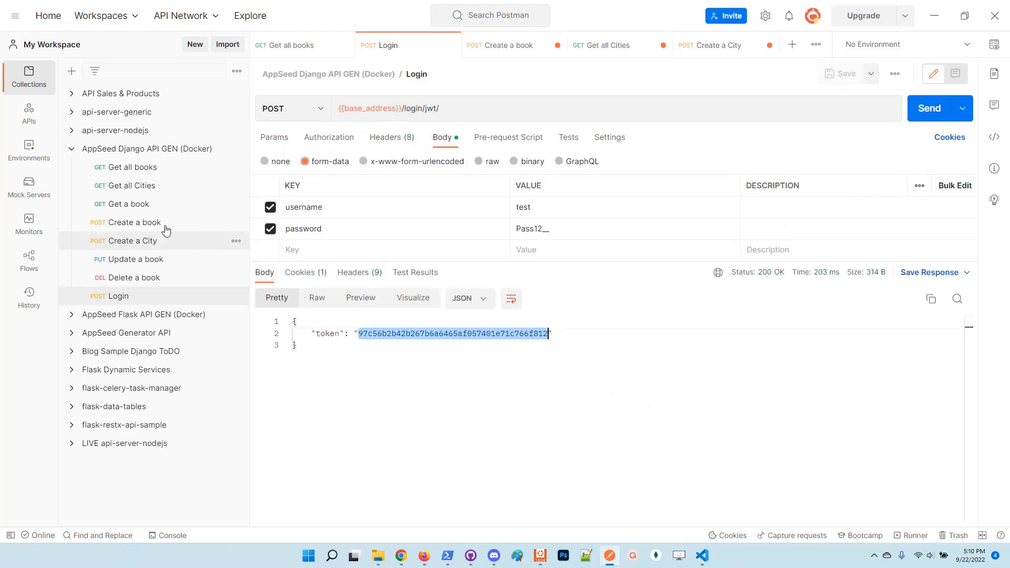
left_click(718, 45)
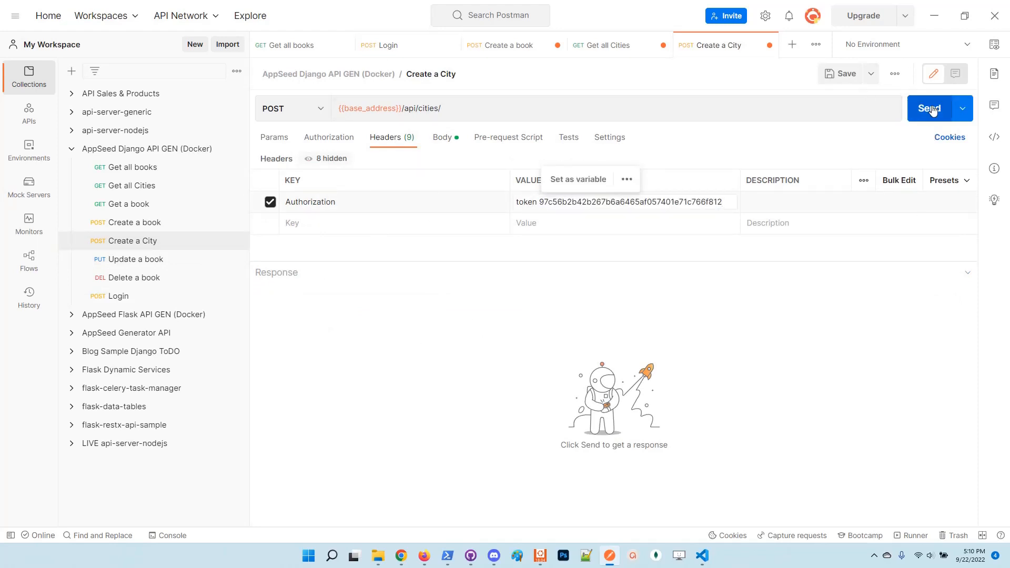
Send Create a City to create a record, then change the body name to Pa.
left_click(929, 108)
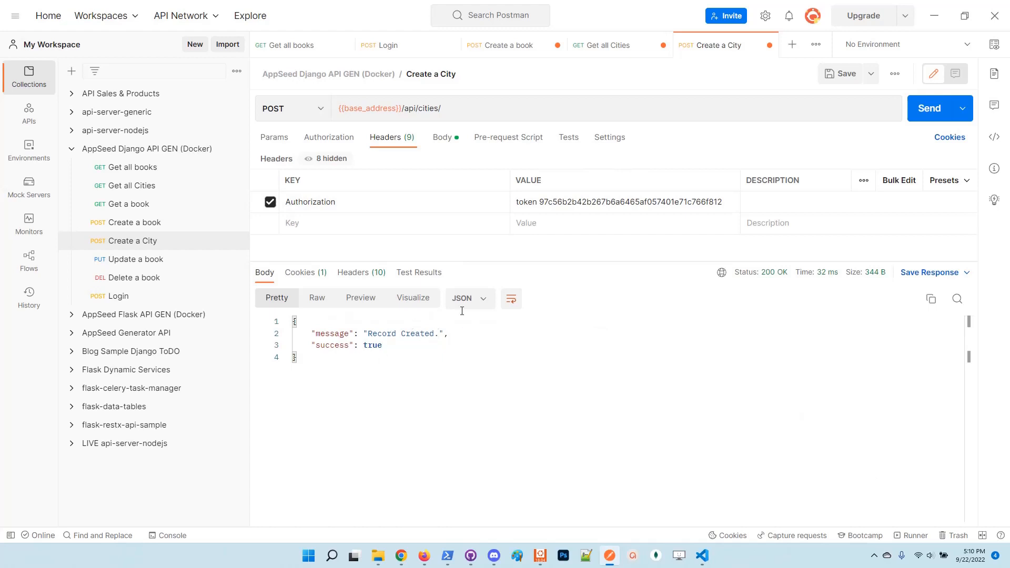
left_click(441, 137)
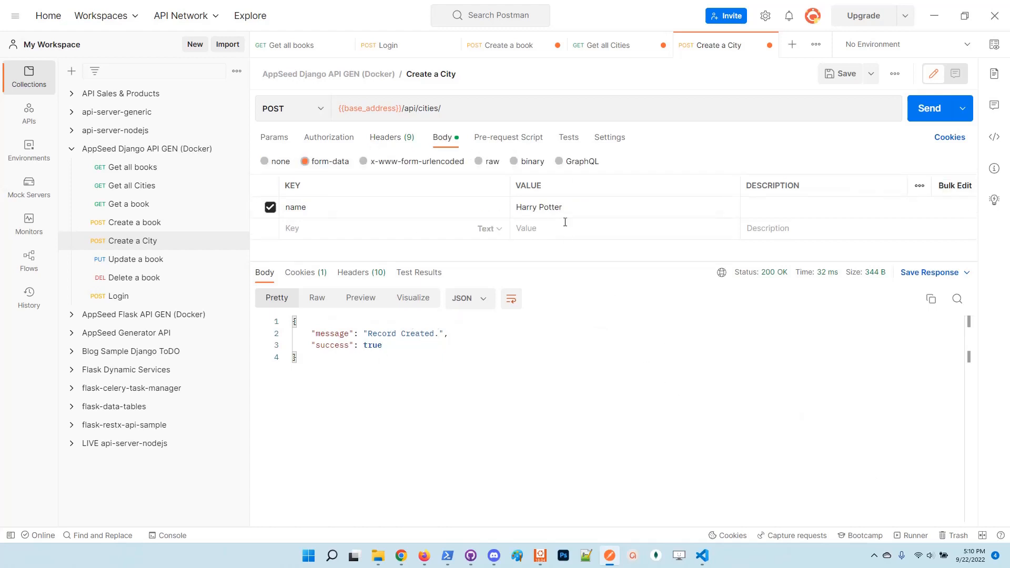
double_click(538, 207)
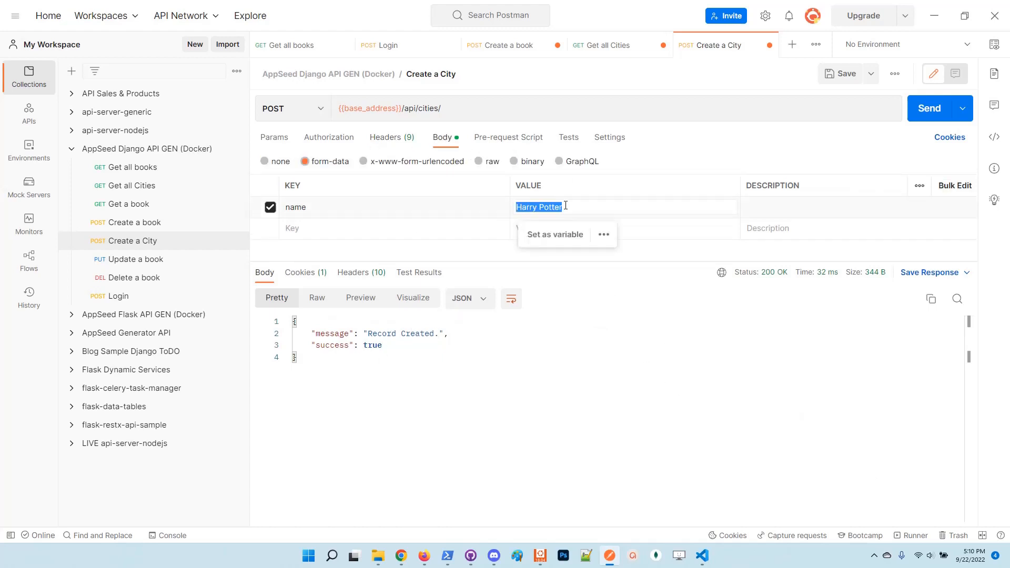
type("Pa")
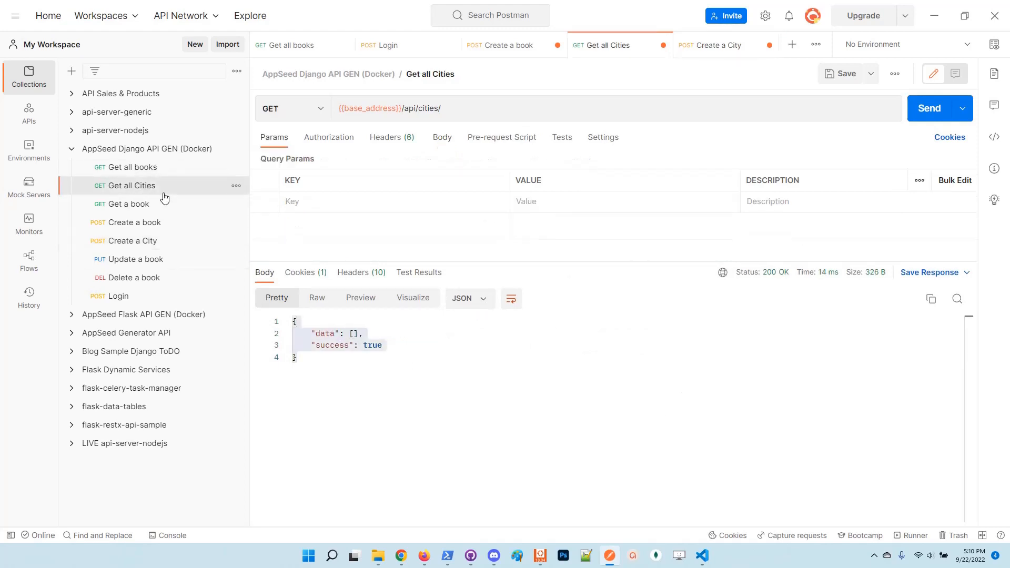
Re-fetch all cities, copy the login token, and duplicate Update a book as Update a City.
left_click(929, 109)
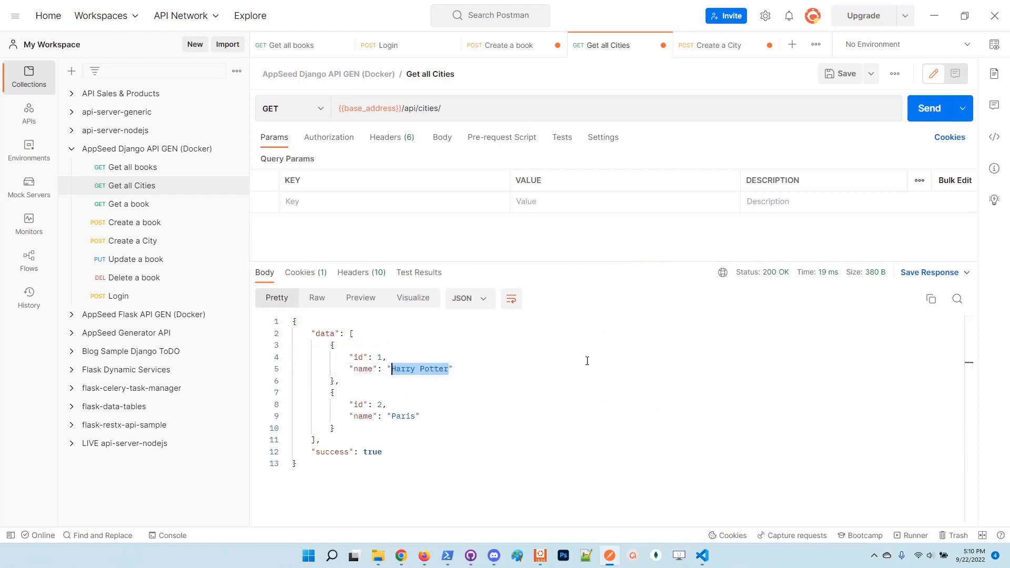
mouse_move(176, 259)
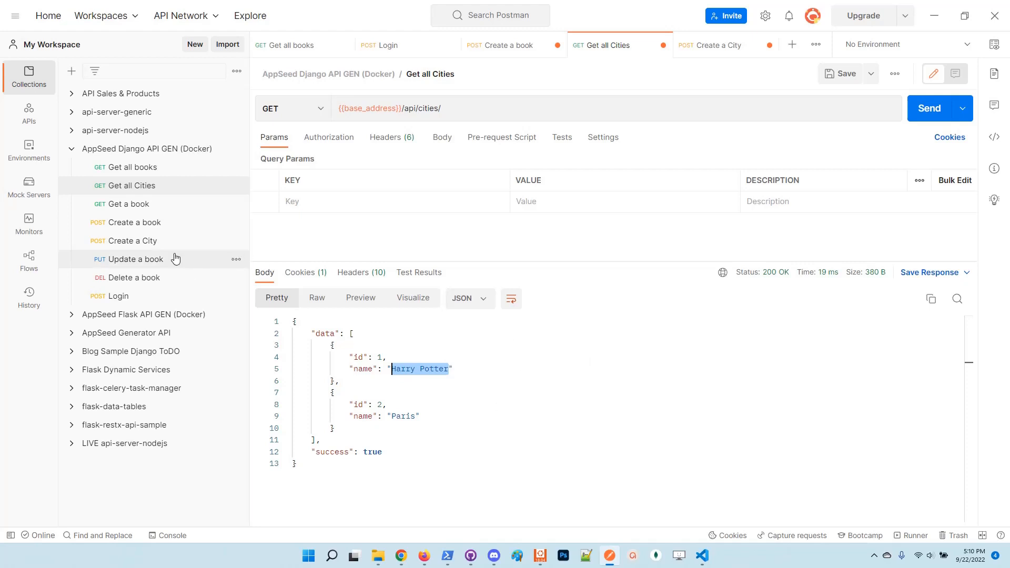
left_click(388, 45)
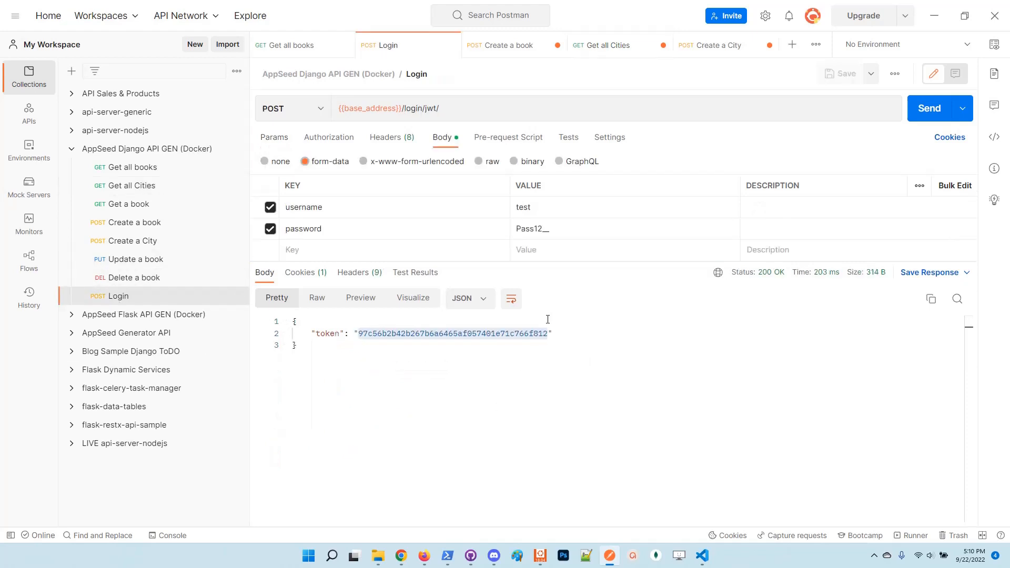
mouse_move(149, 264)
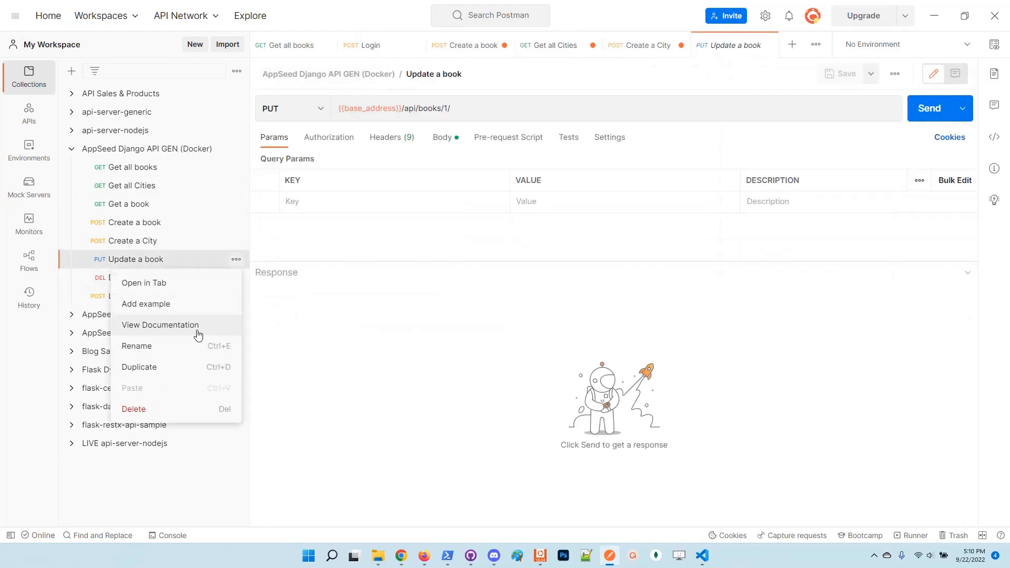
left_click(139, 367)
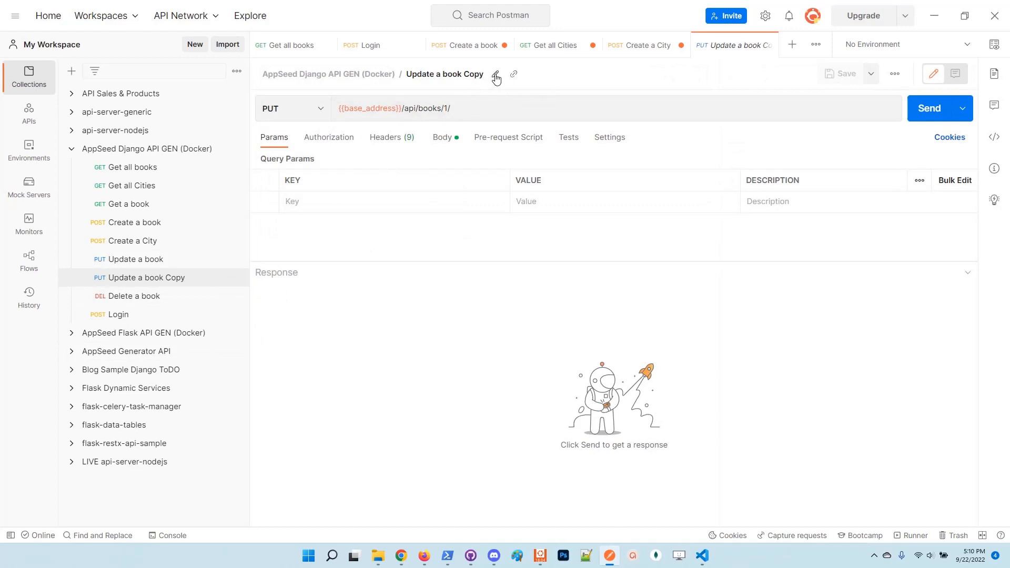
left_click(495, 75)
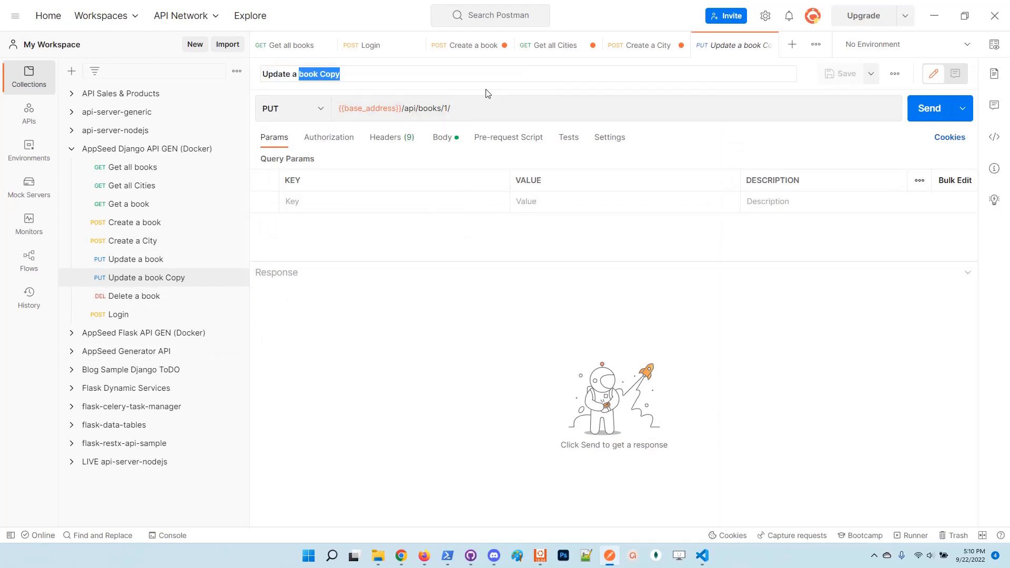
type("City")
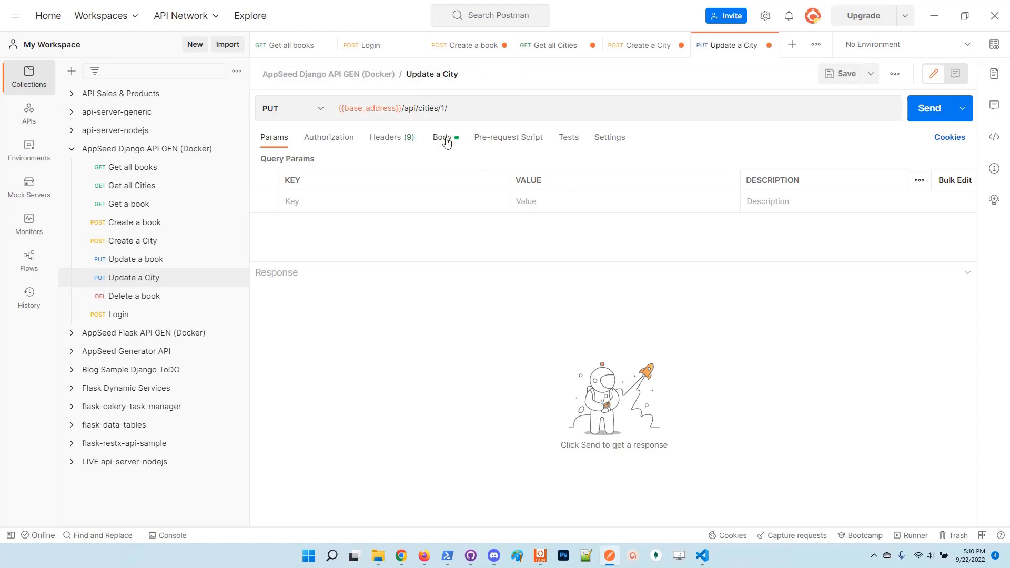
Set body name to London, paste the token in Authorization, and send for Record Updated.
left_click(440, 137)
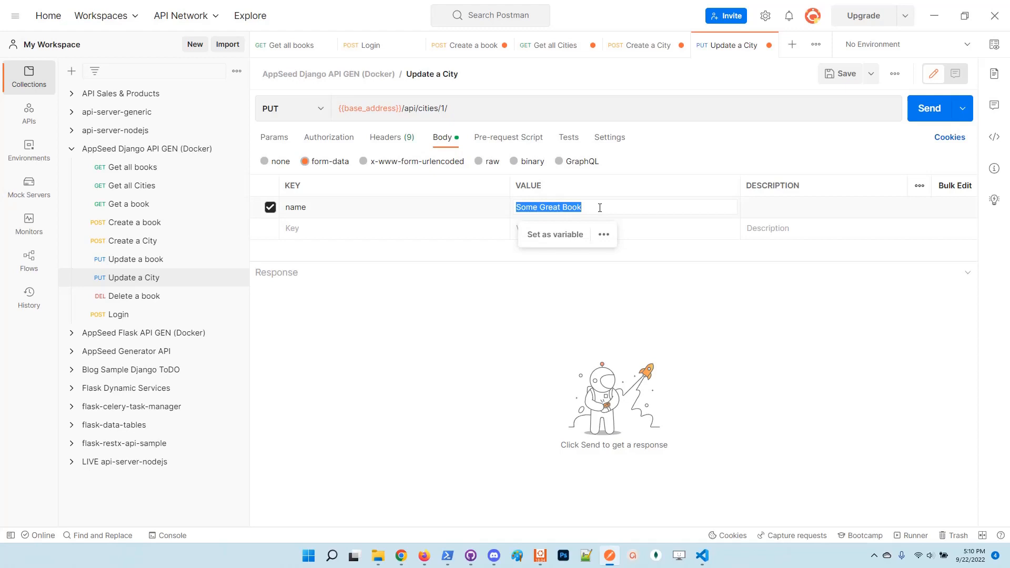
type("London")
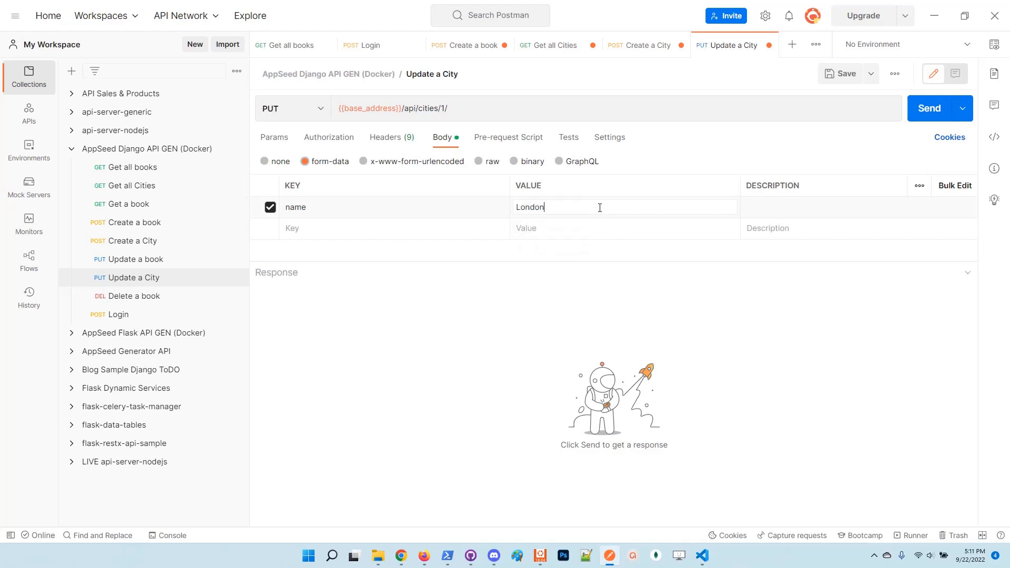
left_click(391, 137)
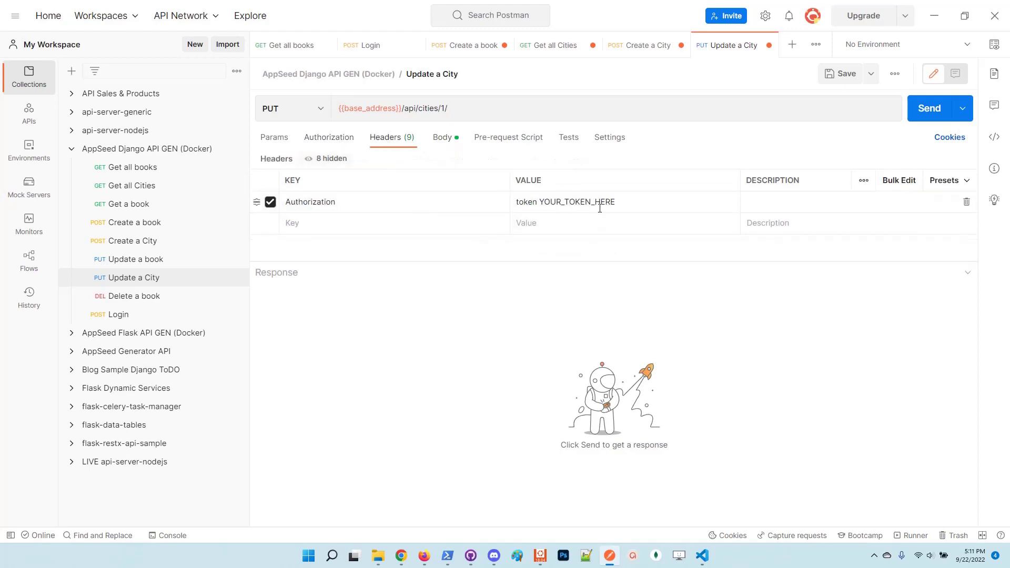
left_click(928, 108)
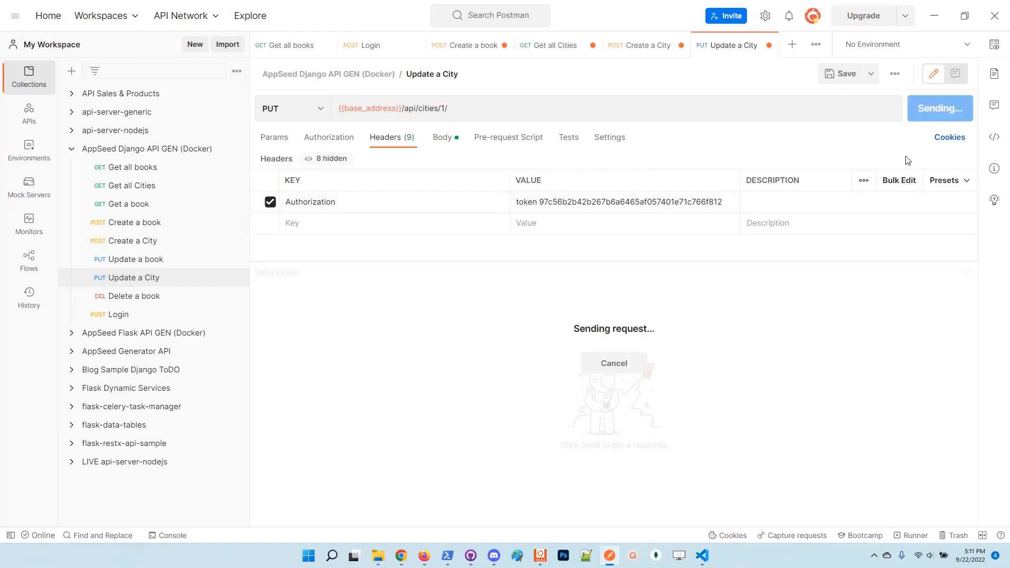
left_click(939, 108)
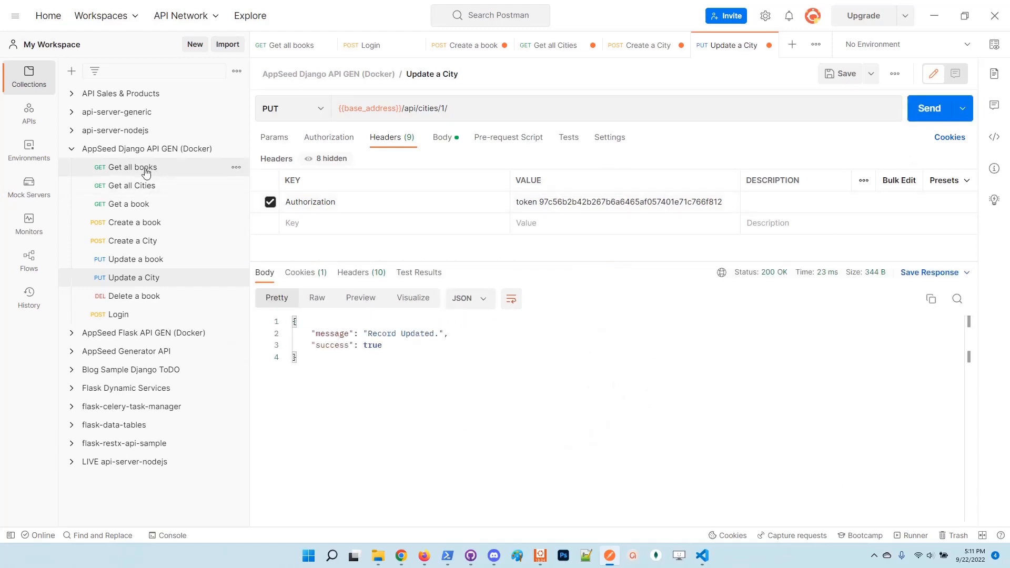
left_click(555, 45)
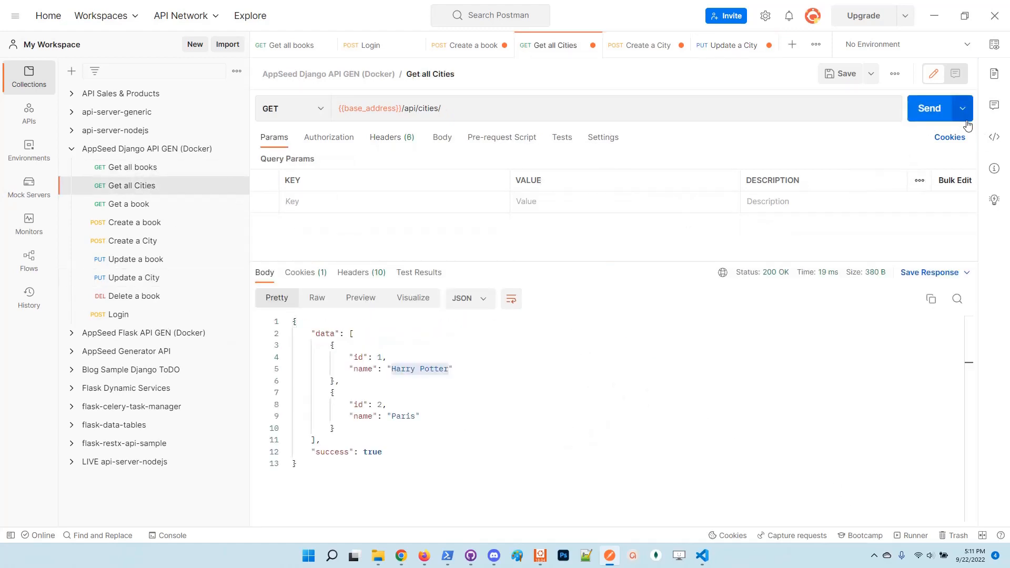
Resend Get all Cities to confirm the response lists London and Paris.
left_click(928, 108)
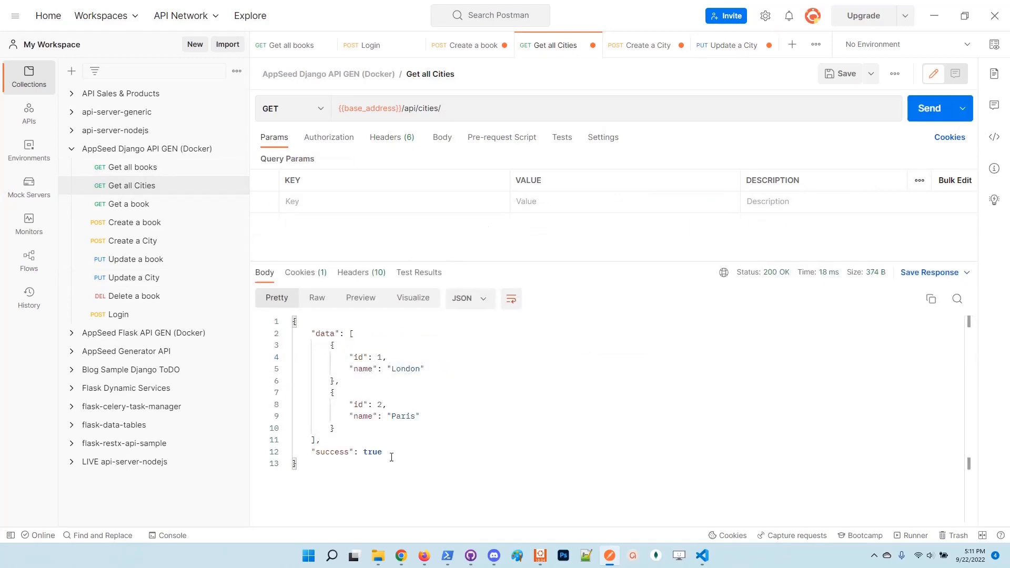
mouse_move(445, 401)
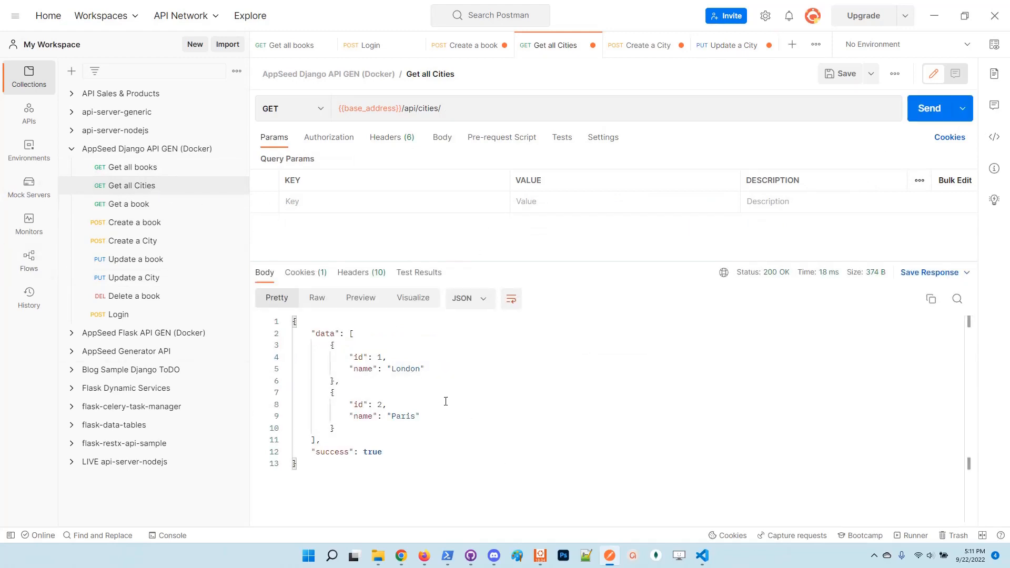
mouse_move(467, 399)
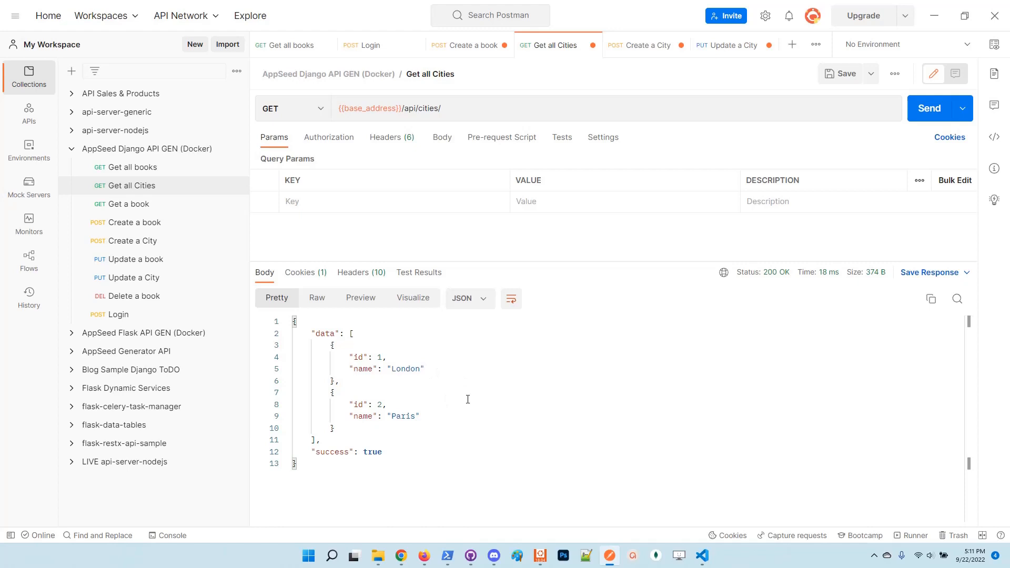
mouse_move(280, 552)
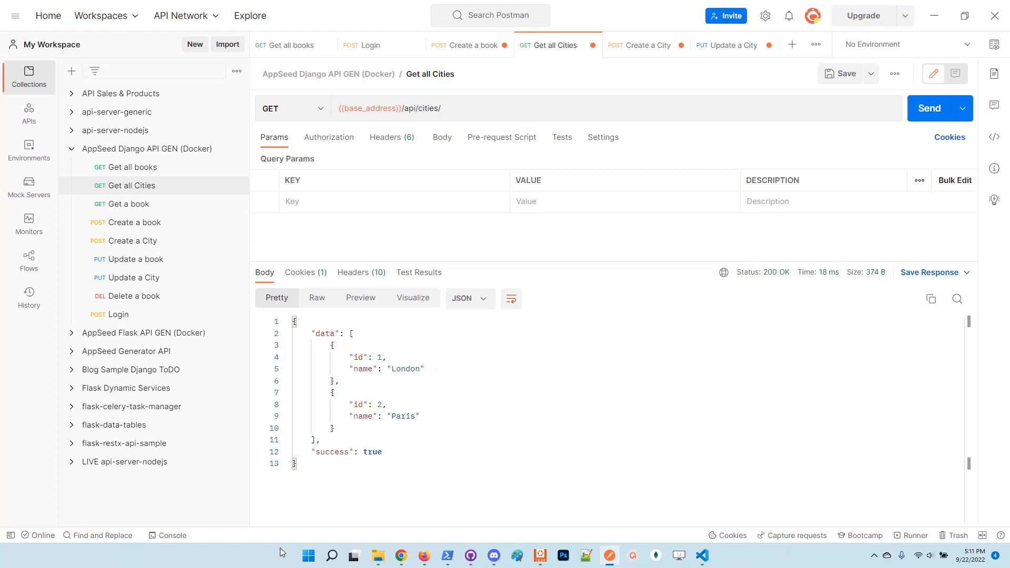
mouse_move(400, 555)
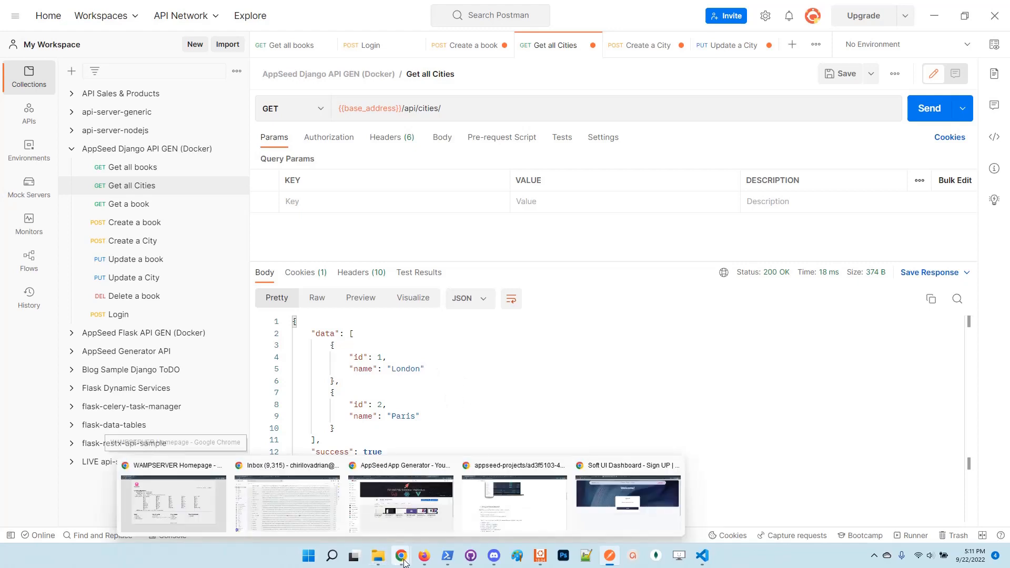
mouse_move(639, 511)
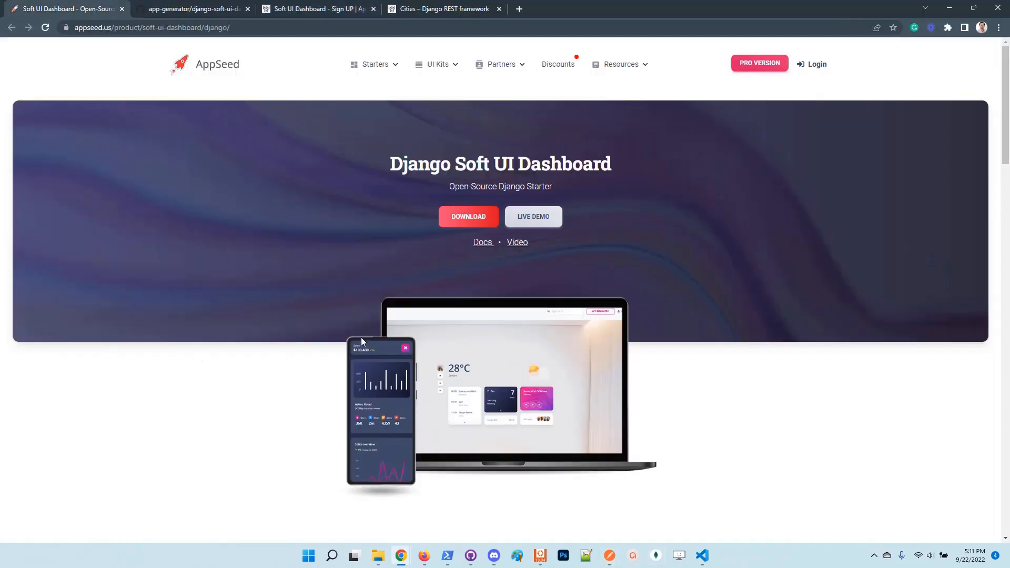
mouse_move(194, 345)
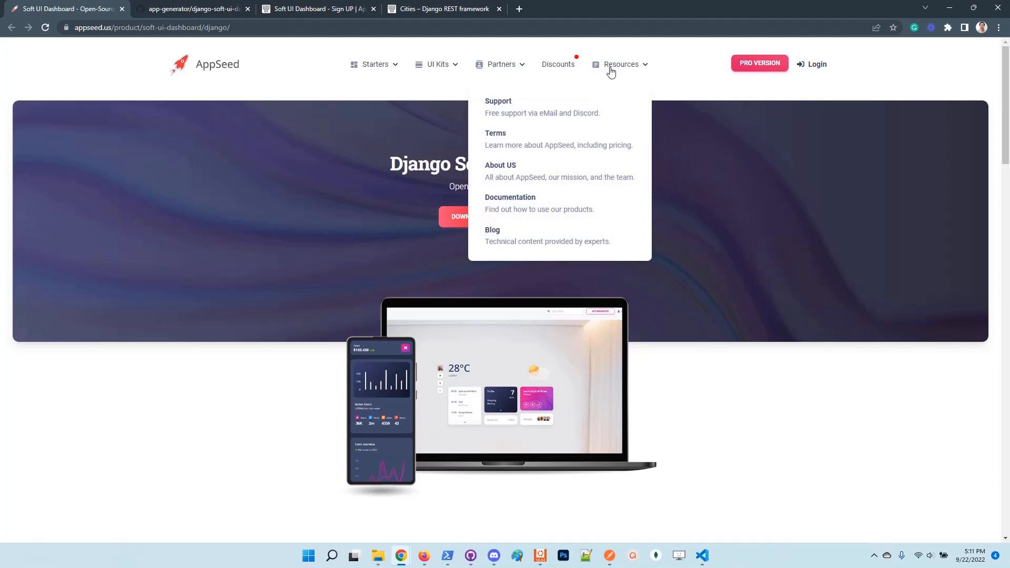
Open AppSeed's Support page in a new Chrome tab, staying on the Django Soft UI Dashboard page.
right_click(498, 100)
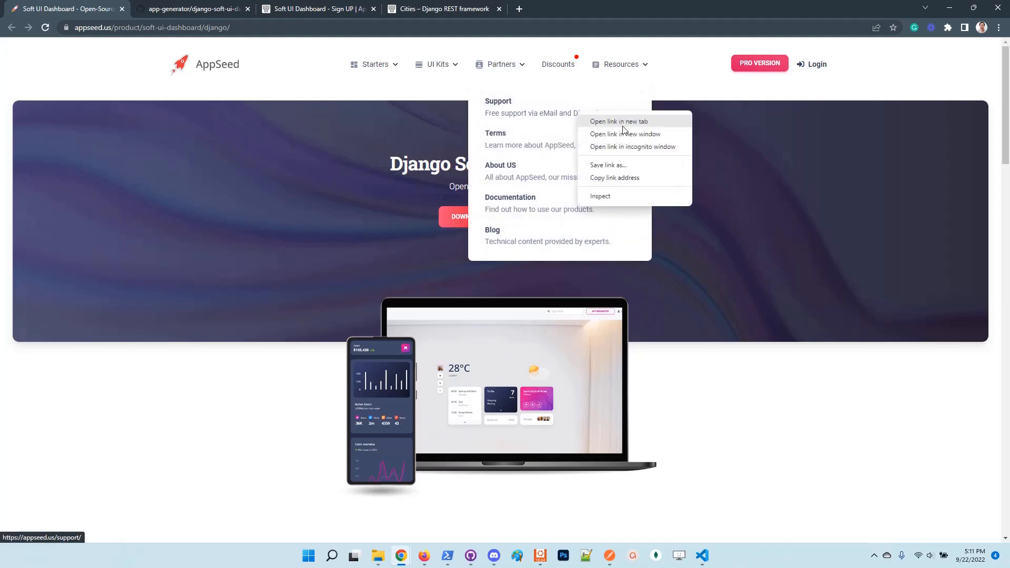
left_click(618, 122)
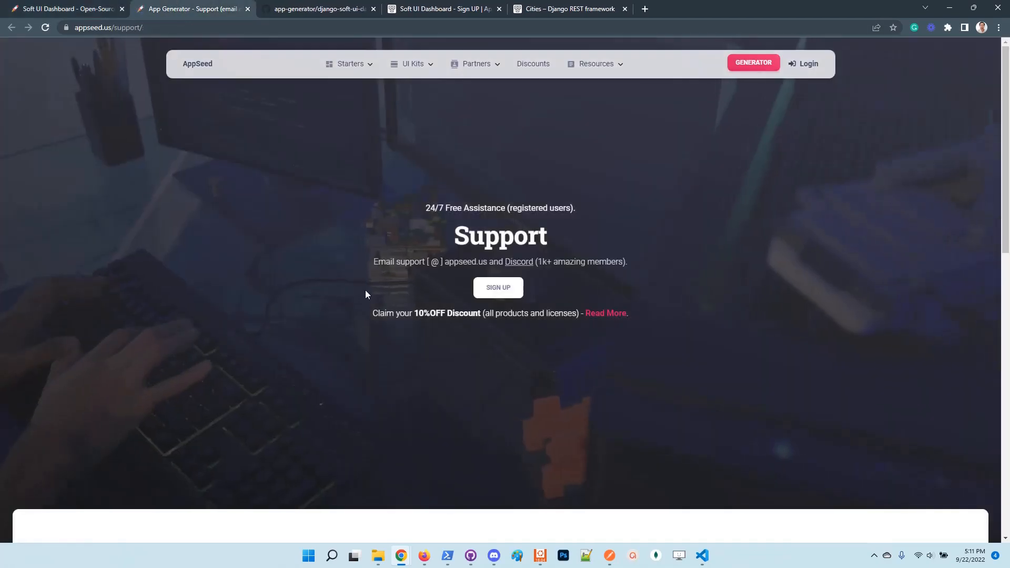
left_click_drag(396, 261, 486, 261)
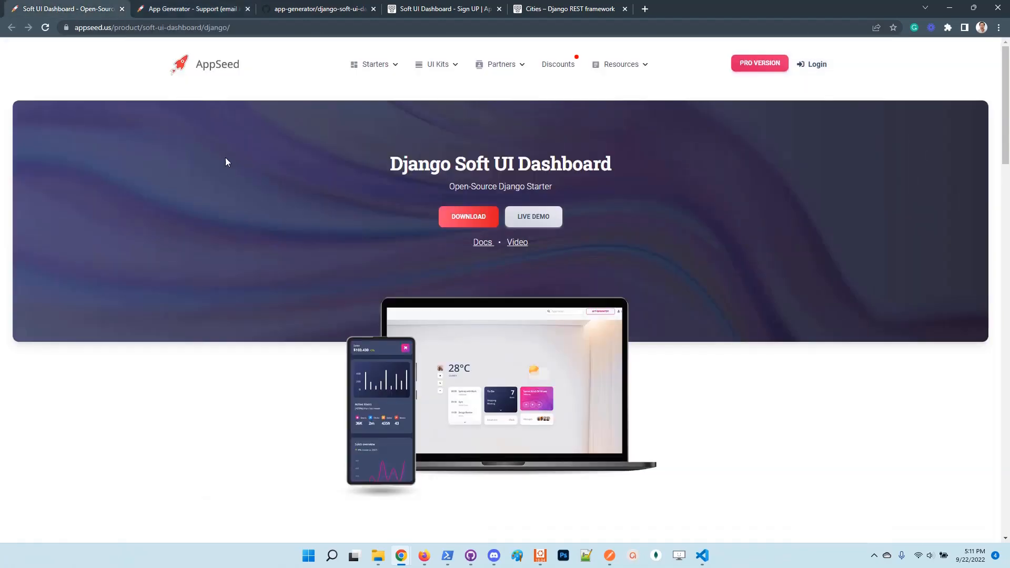
mouse_move(328, 287)
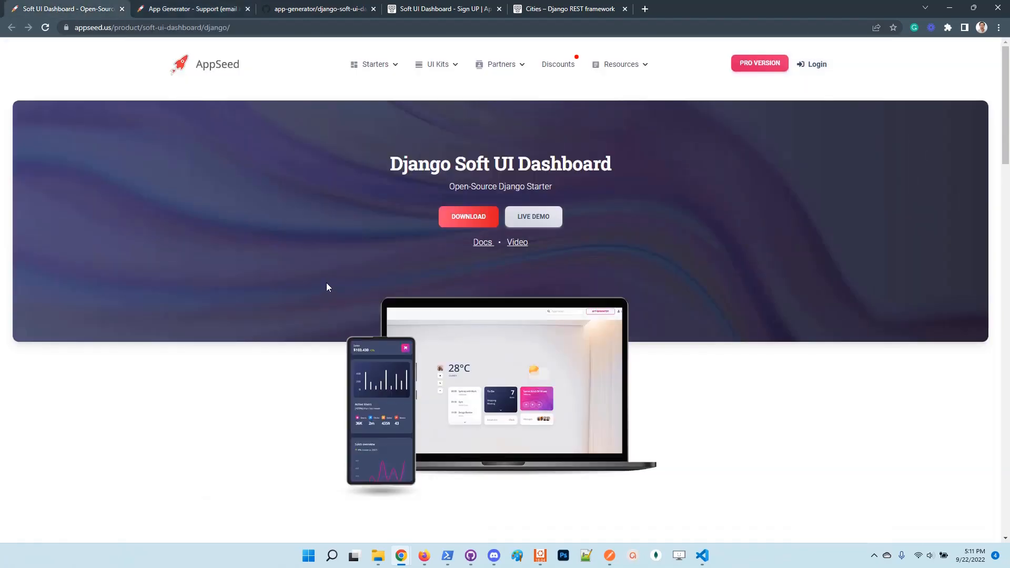
mouse_move(313, 285)
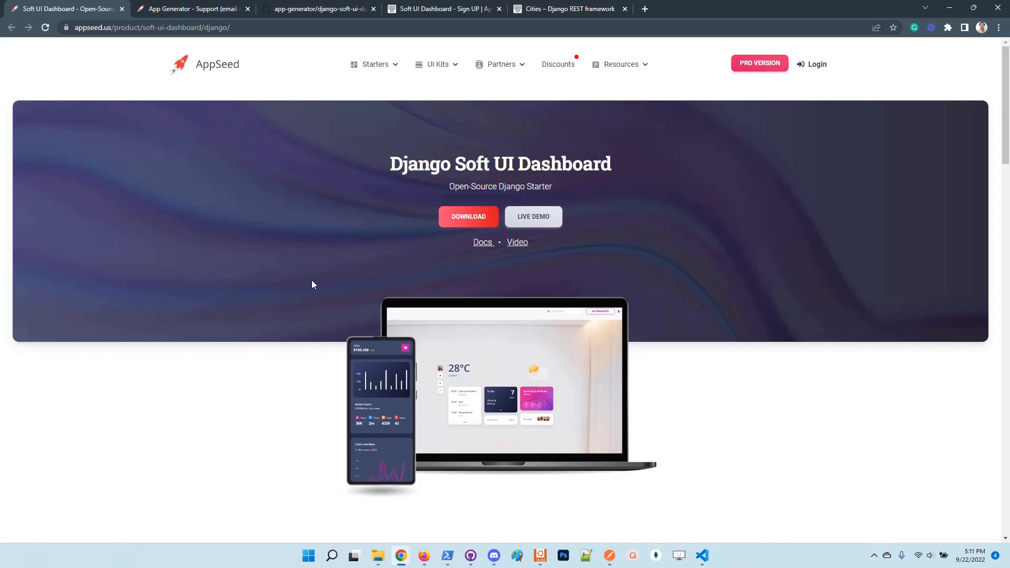
mouse_move(305, 265)
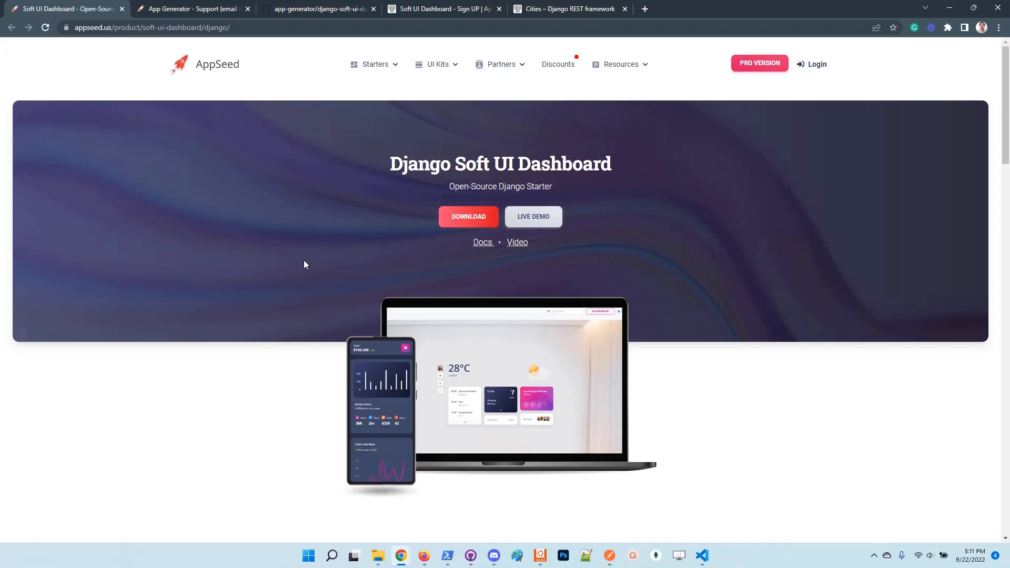